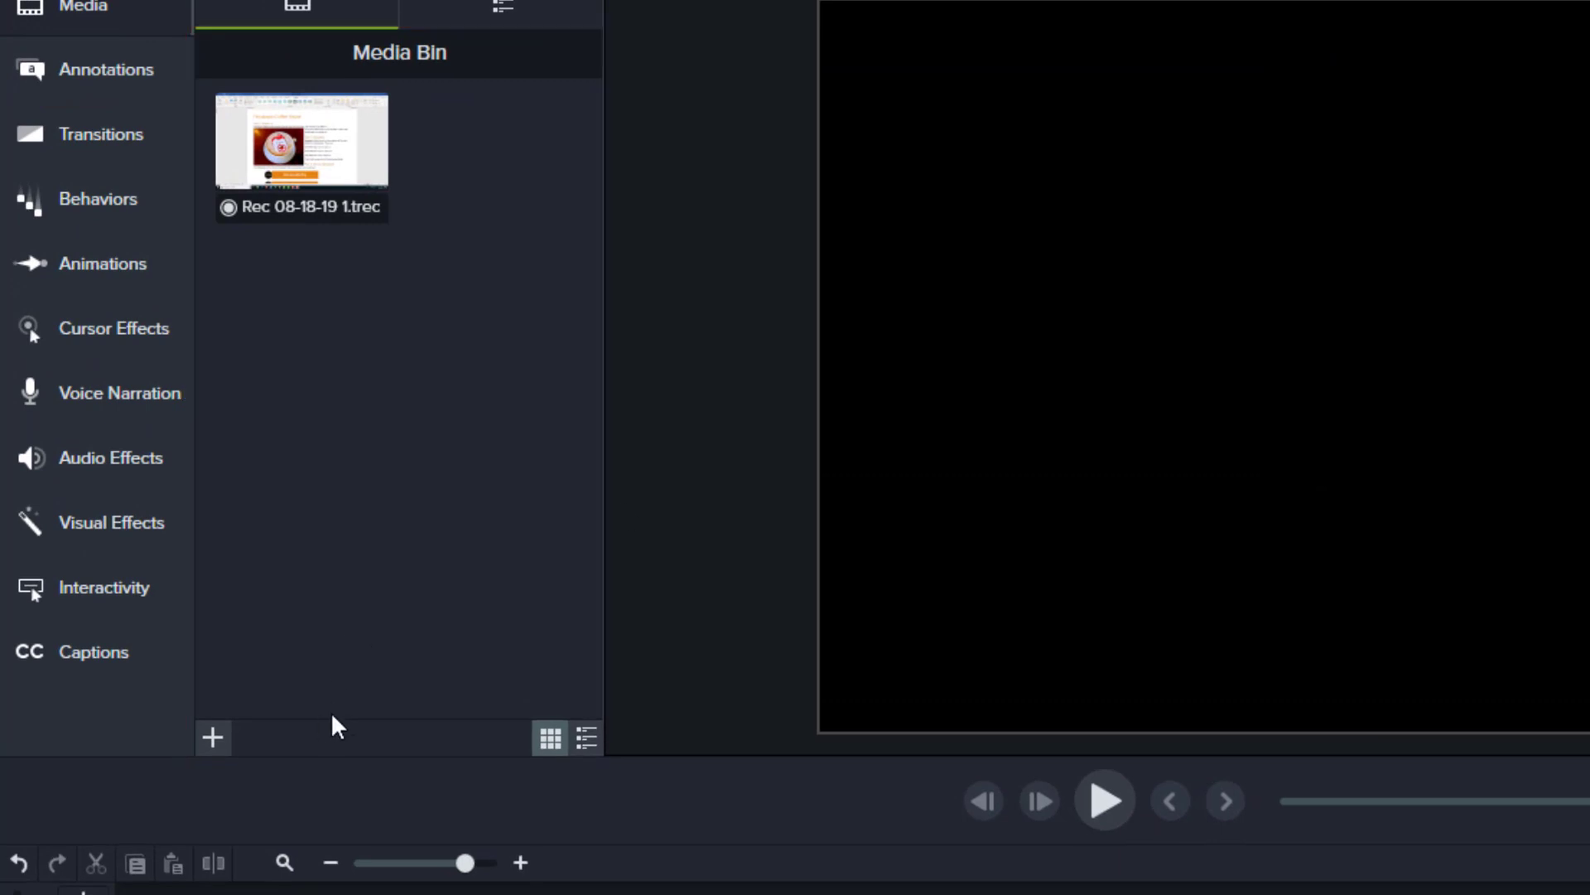
{"action": "mouse_move", "coordinate": [212, 737]}
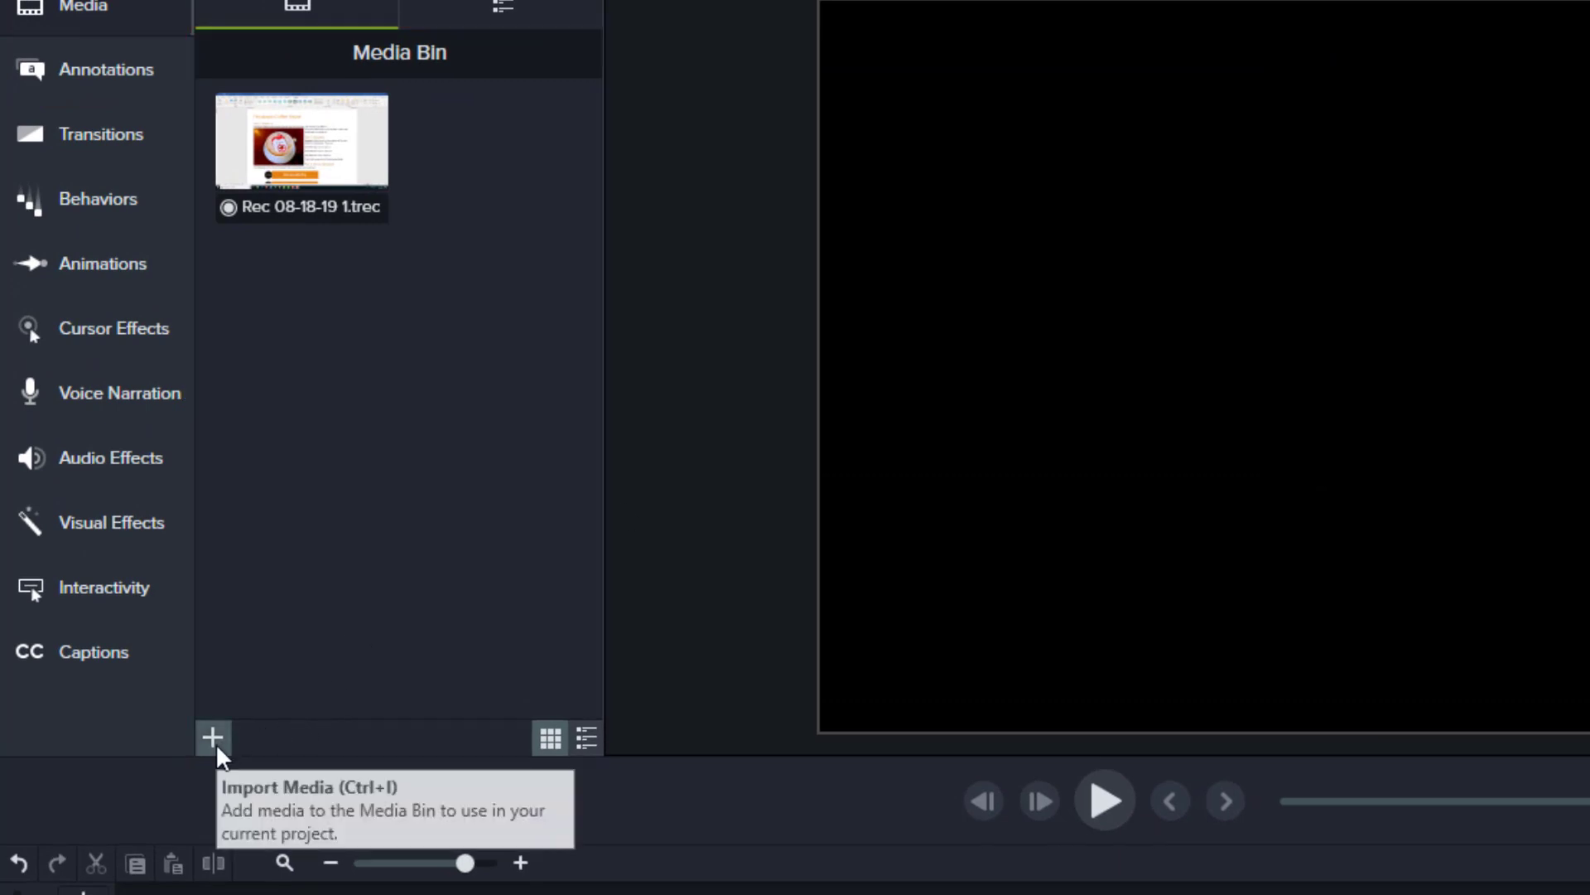
- Import the 'I like it-avery' mp4 into the media bin and add it to the timeline at the playhead
{"action": "left_click", "coordinate": [213, 737]}
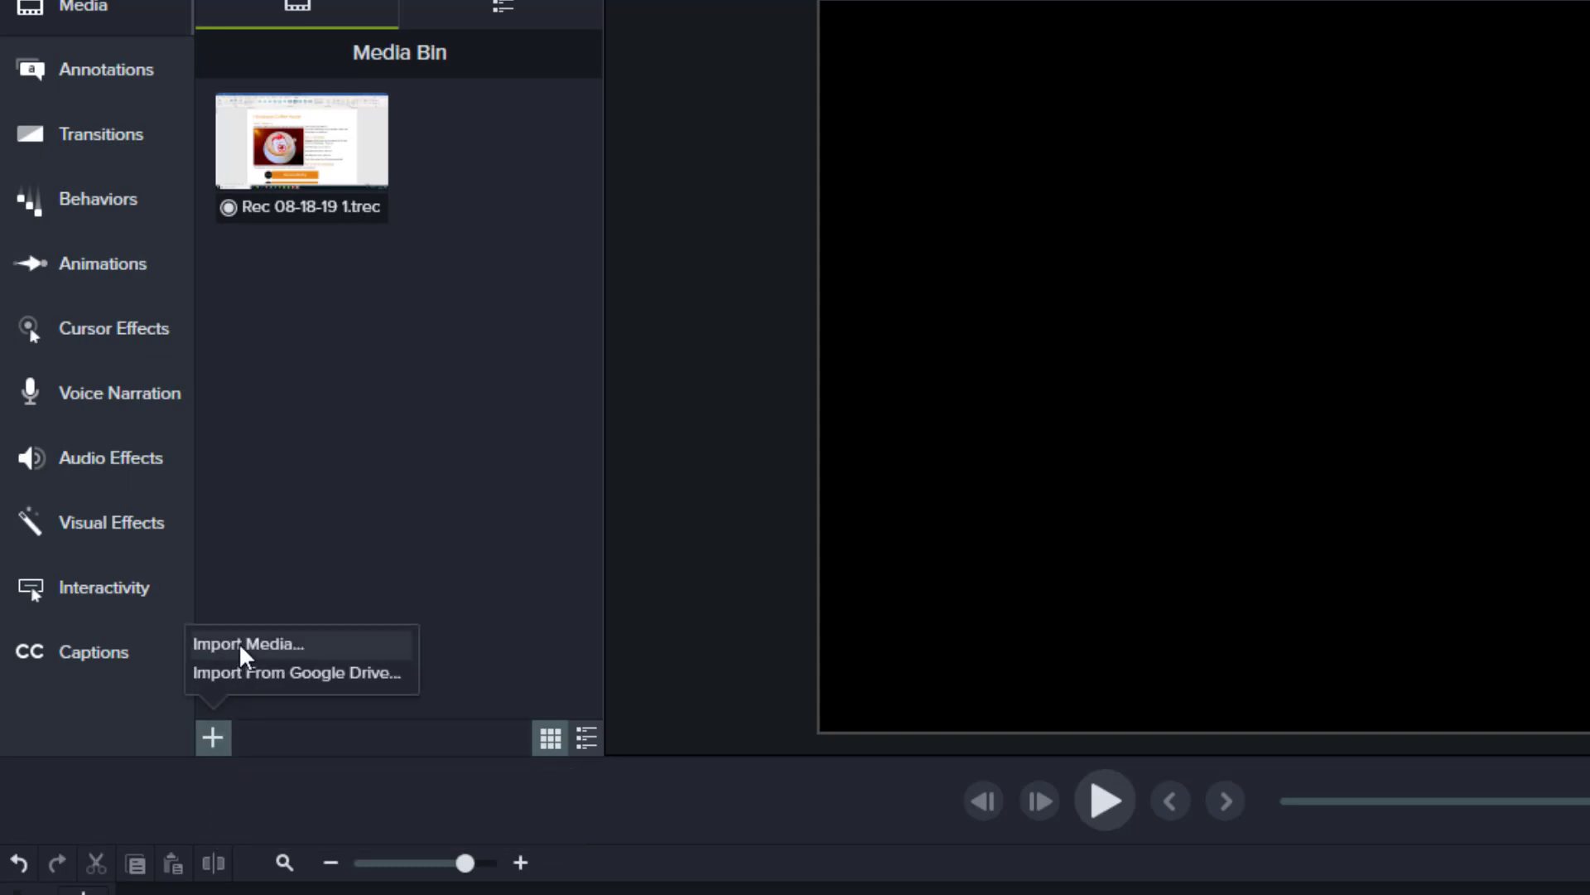
{"action": "mouse_move", "coordinate": [311, 662]}
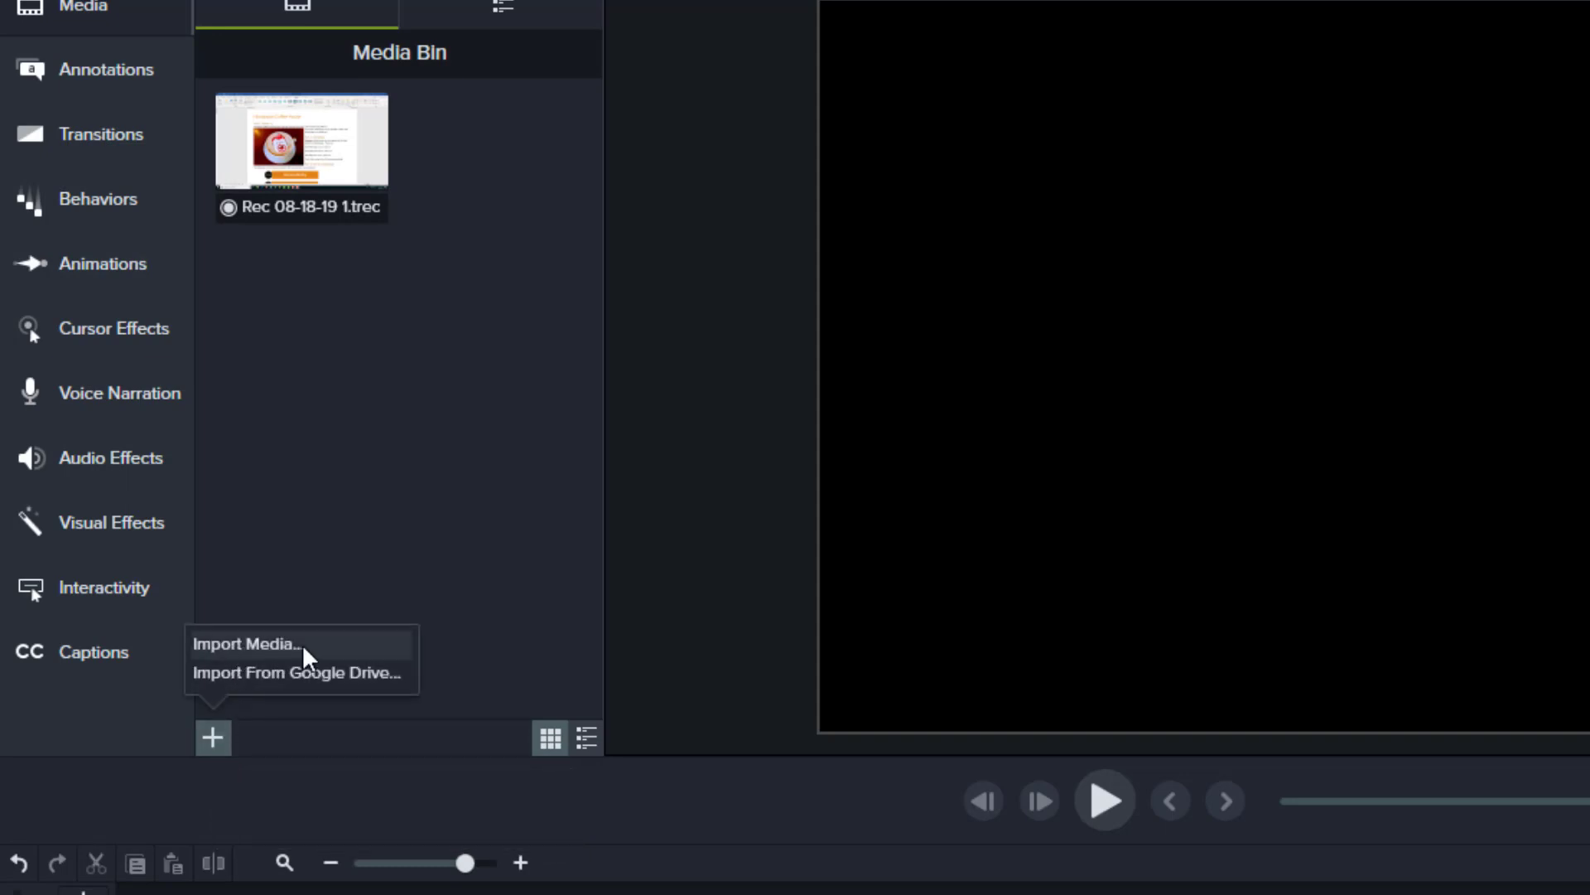
{"action": "left_click", "coordinate": [257, 644]}
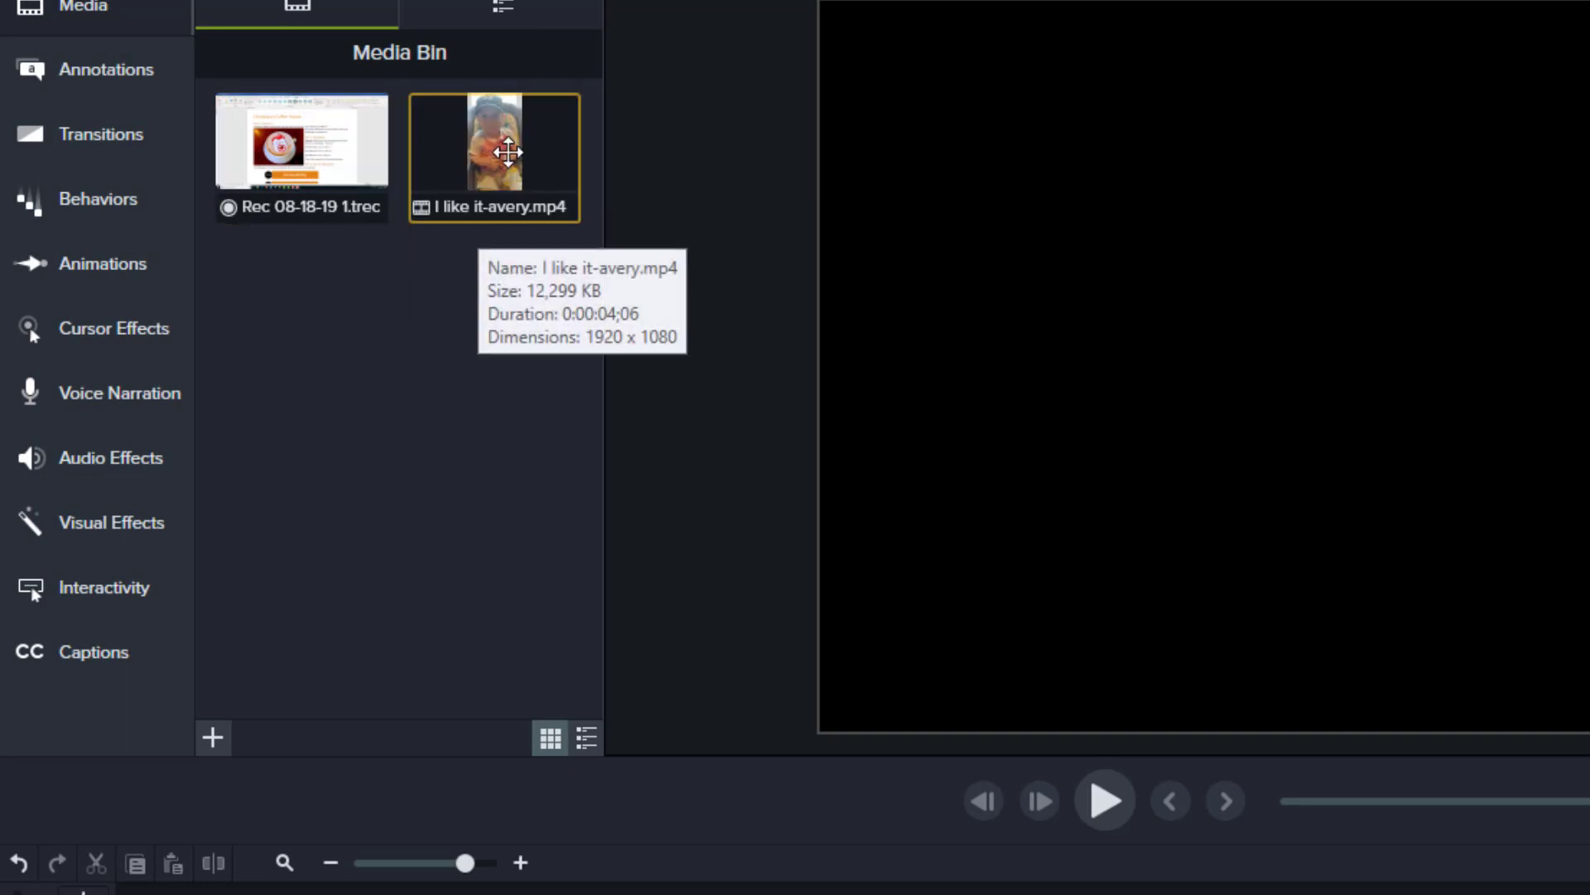
{"action": "right_click", "coordinate": [509, 153]}
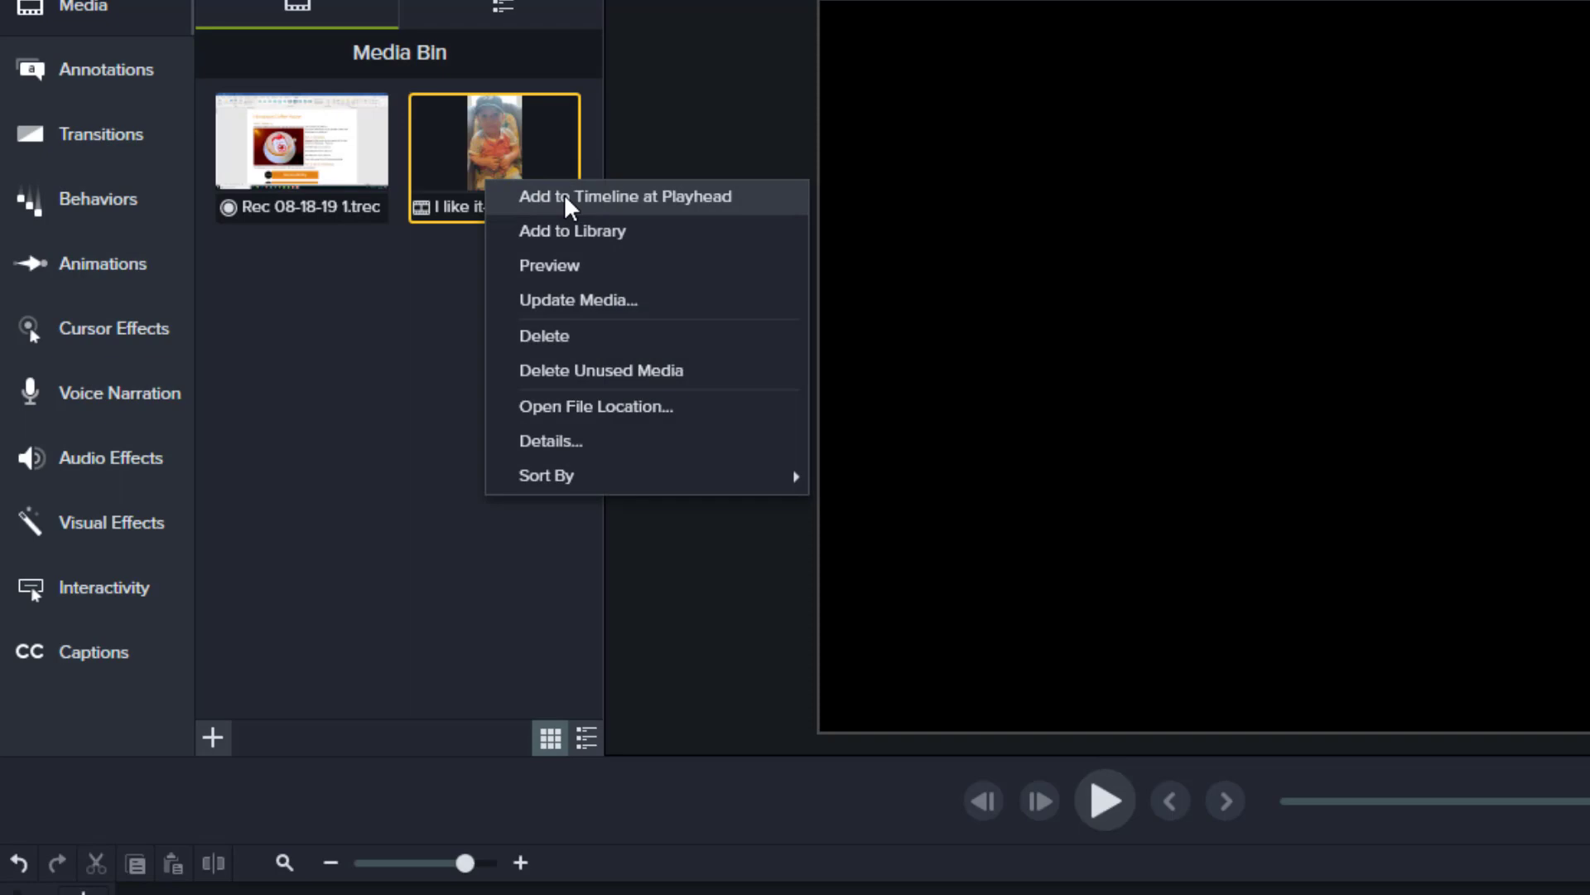
{"action": "left_click", "coordinate": [627, 196]}
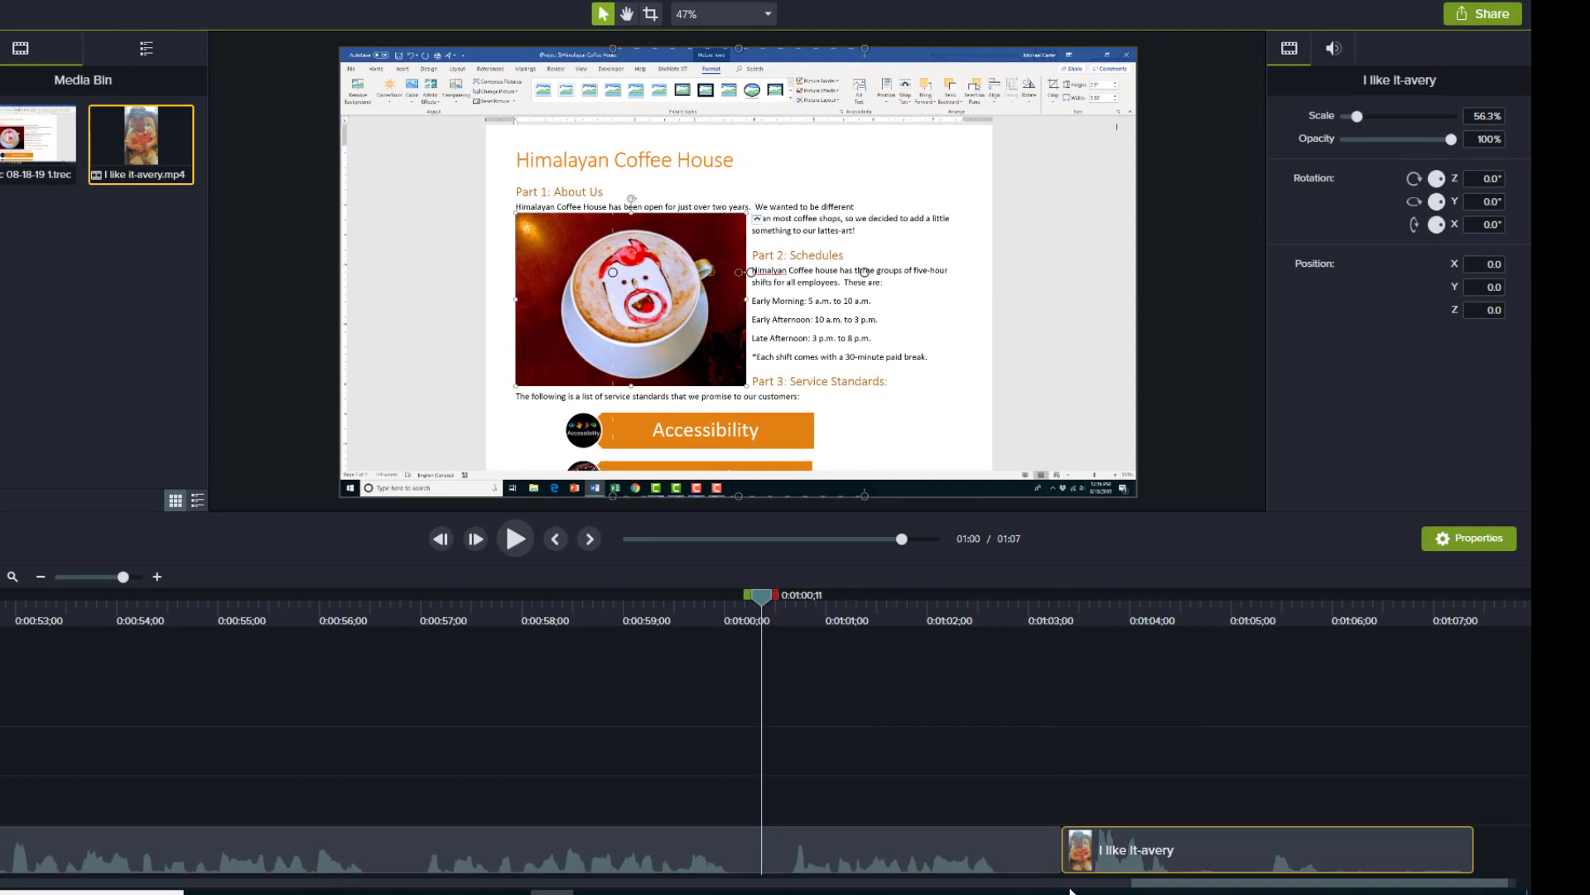
{"action": "mouse_move", "coordinate": [729, 619]}
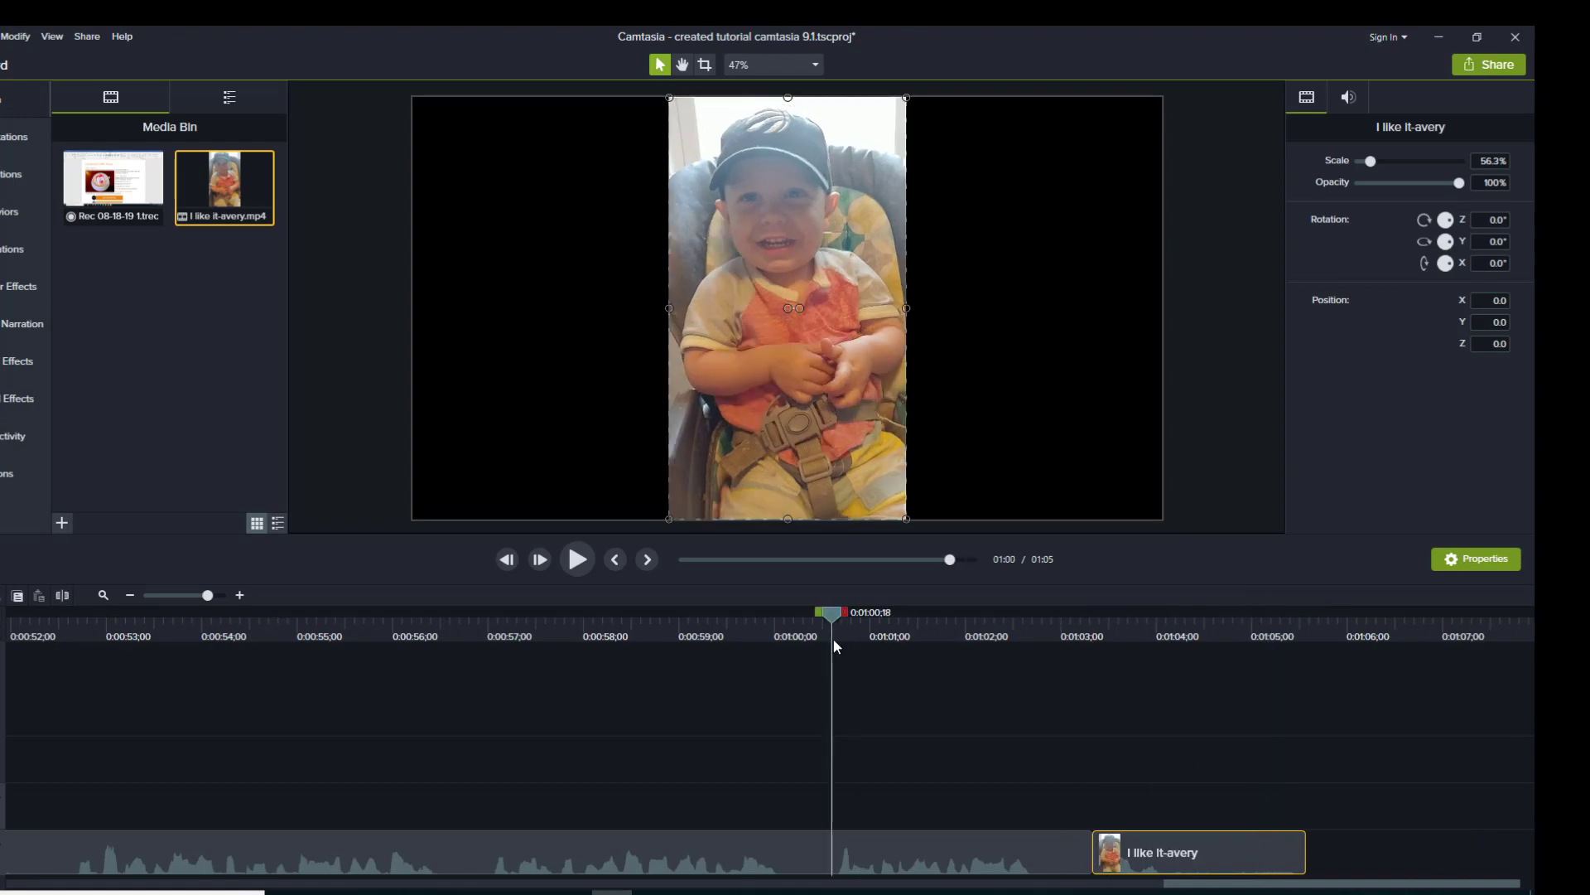
- Preview the added portrait clip's footage near the one-minute mark on the canvas
{"action": "left_click", "coordinate": [576, 560]}
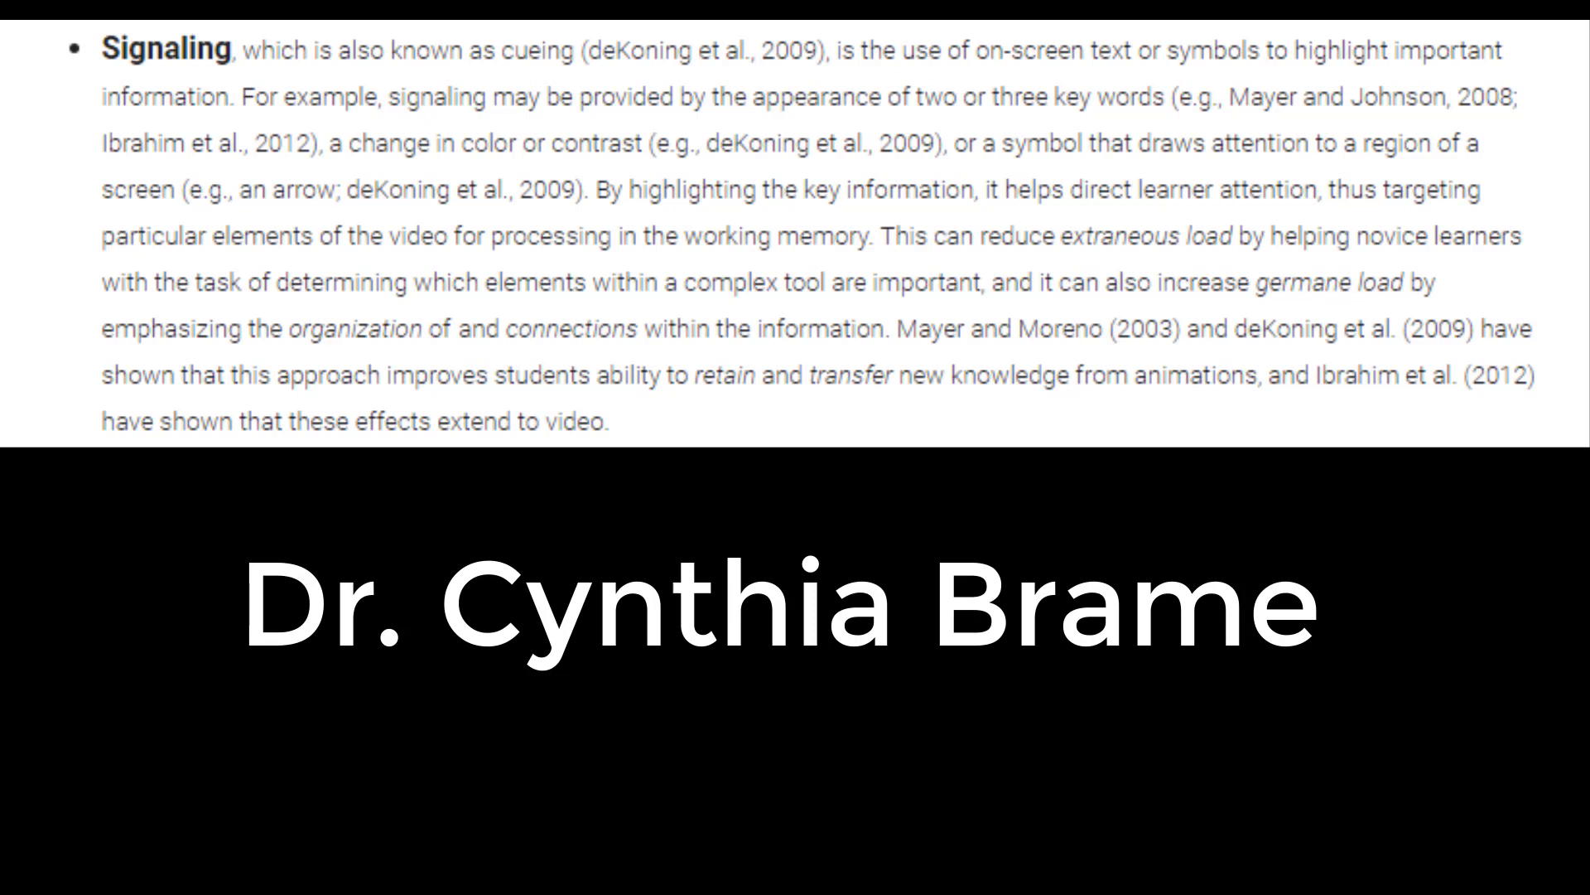
{"action": "left_click_drag", "start_coordinate": [101, 48], "coordinate": [832, 48]}
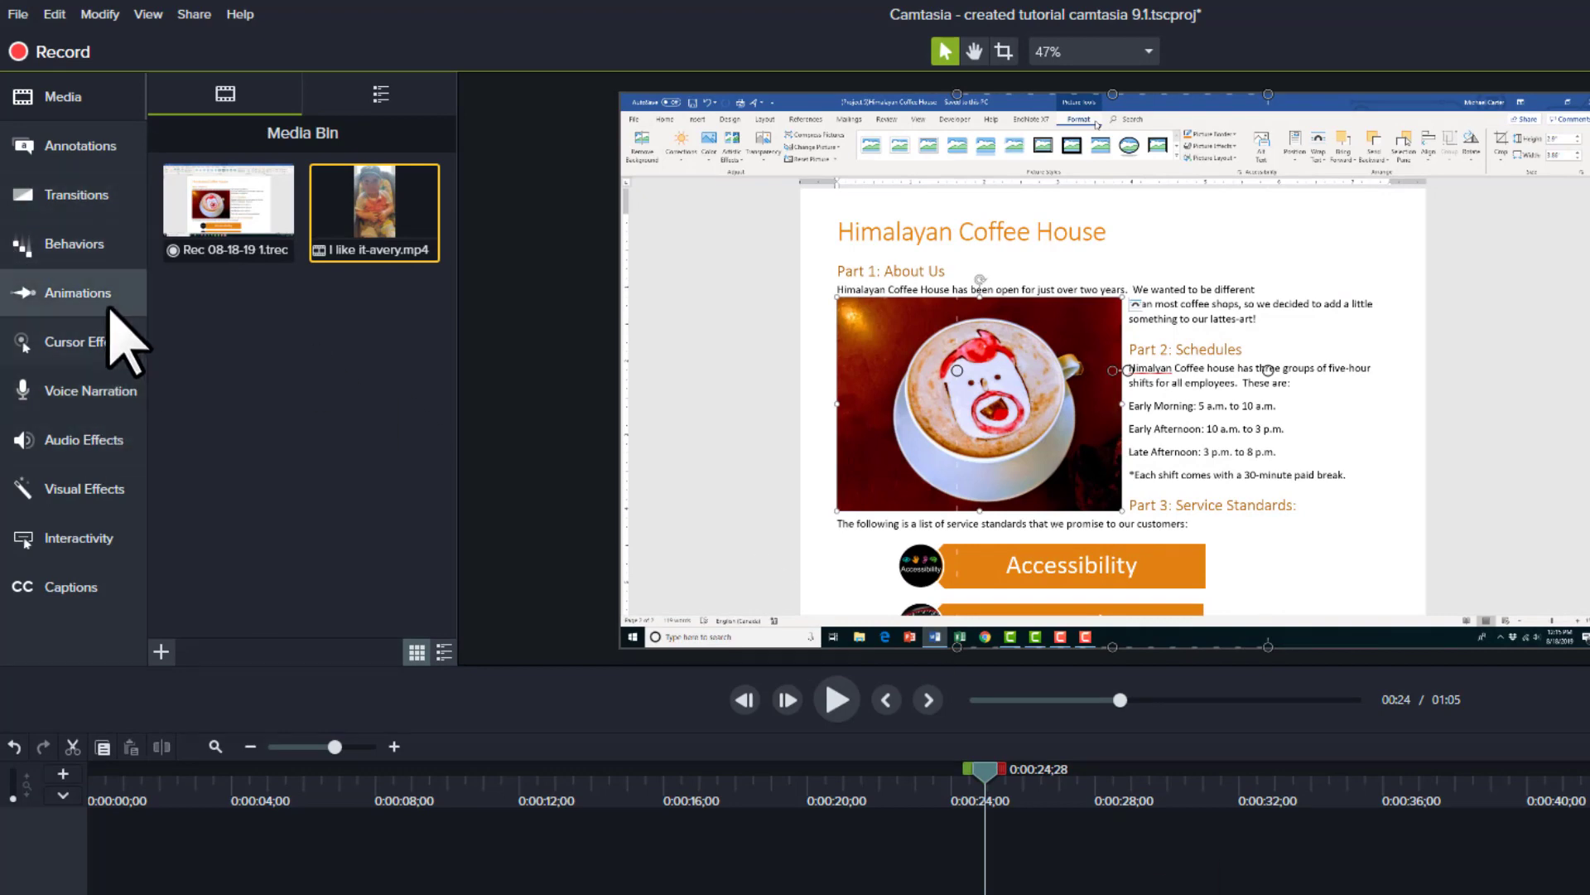
{"action": "mouse_move", "coordinate": [80, 292]}
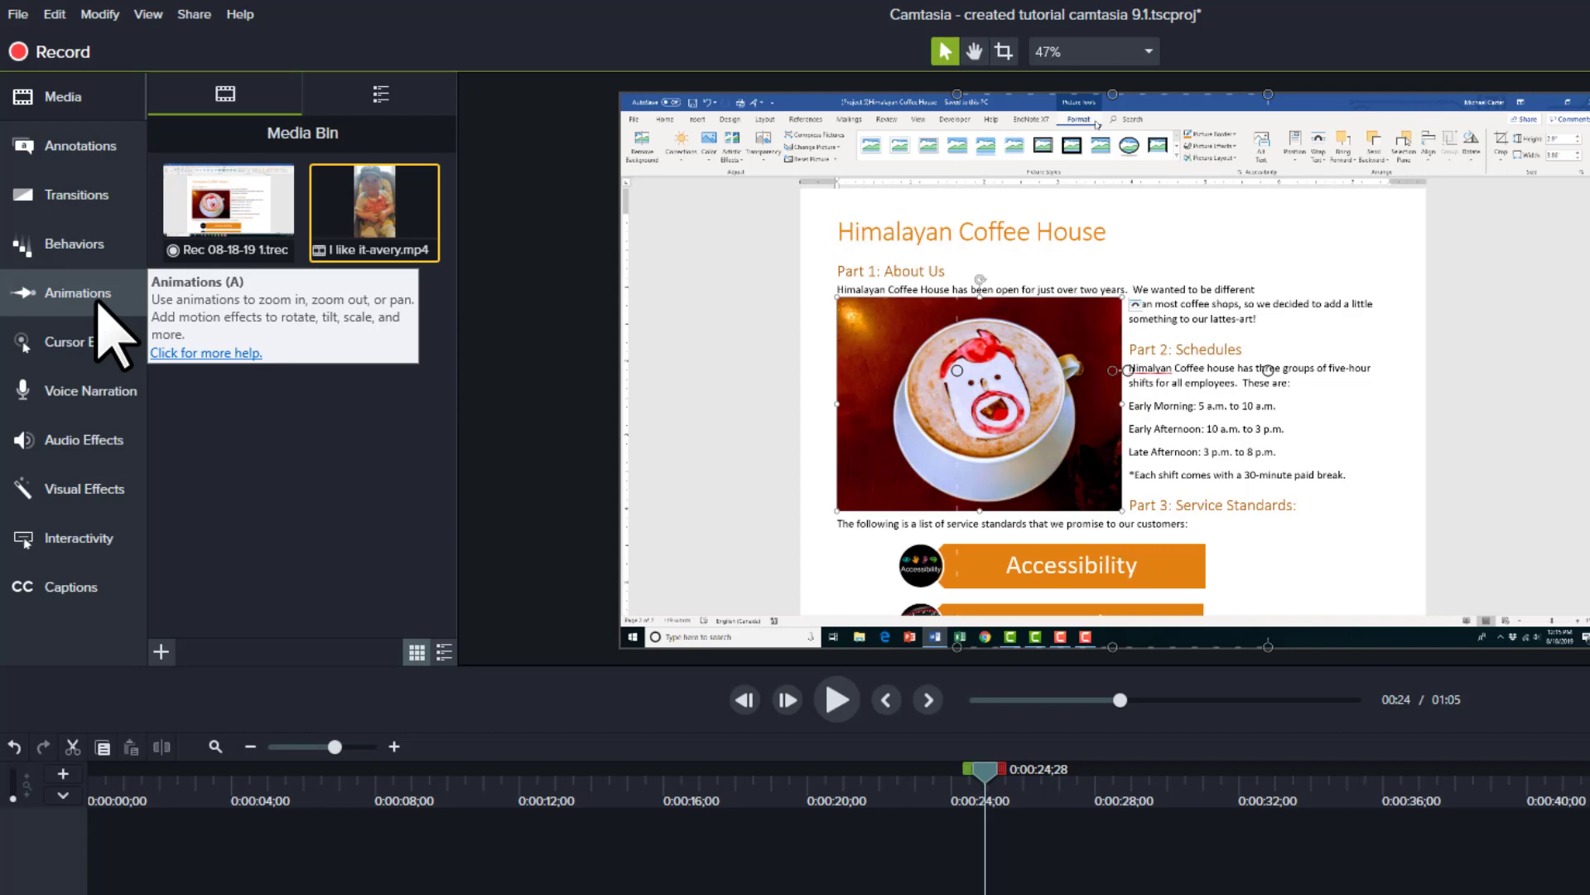
- Add a Zoom-n-Pan at about 24 s magnifying the Word document's title and ribbon to 185%
{"action": "left_click", "coordinate": [76, 292]}
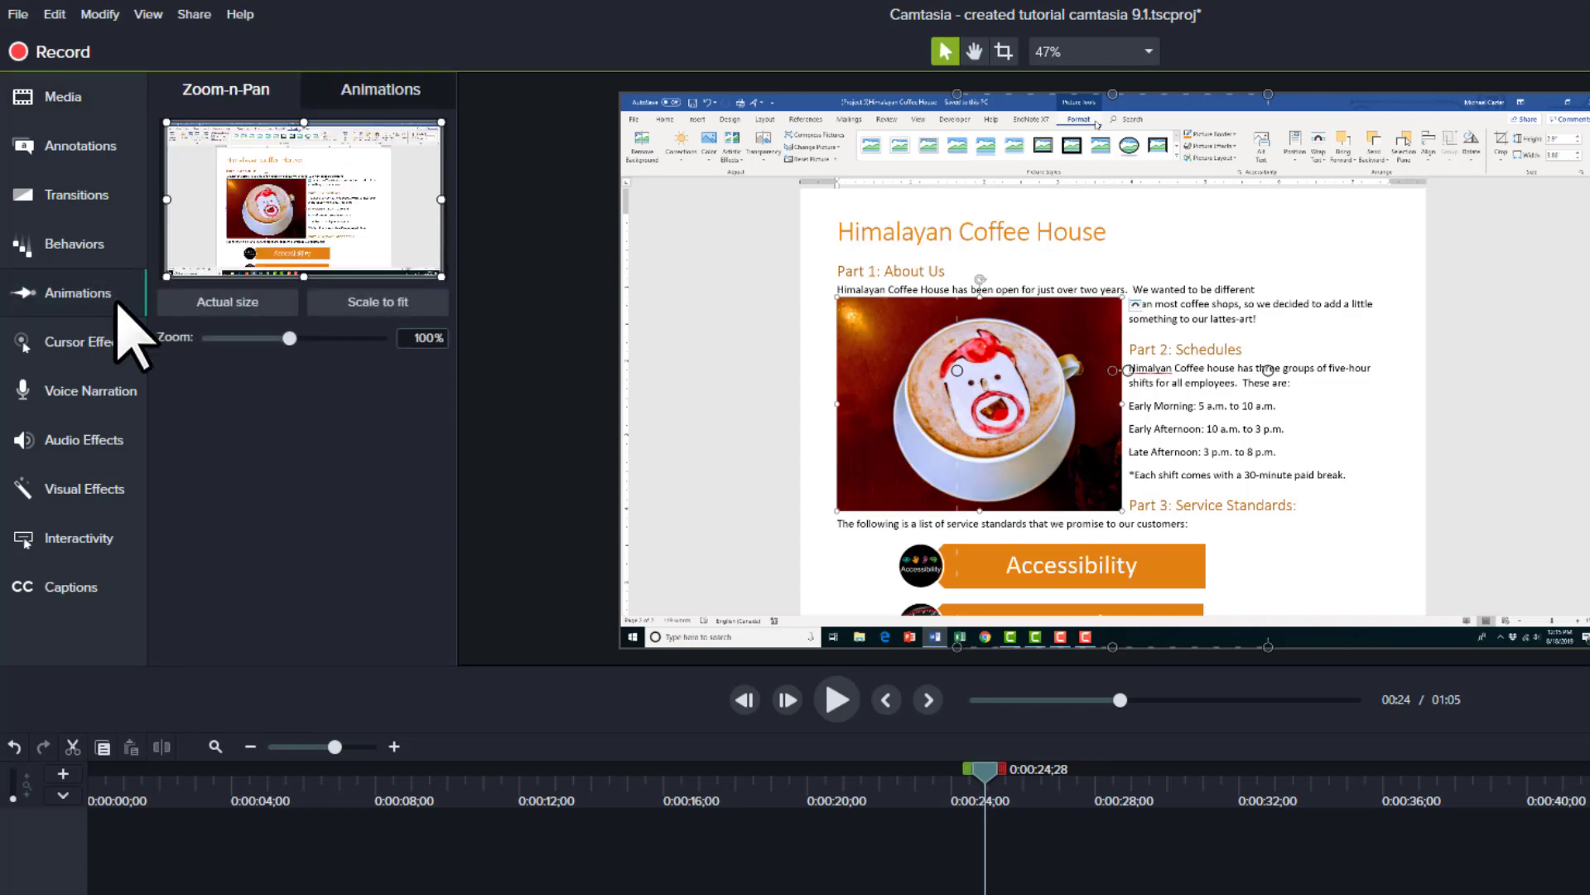
{"action": "mouse_move", "coordinate": [281, 133]}
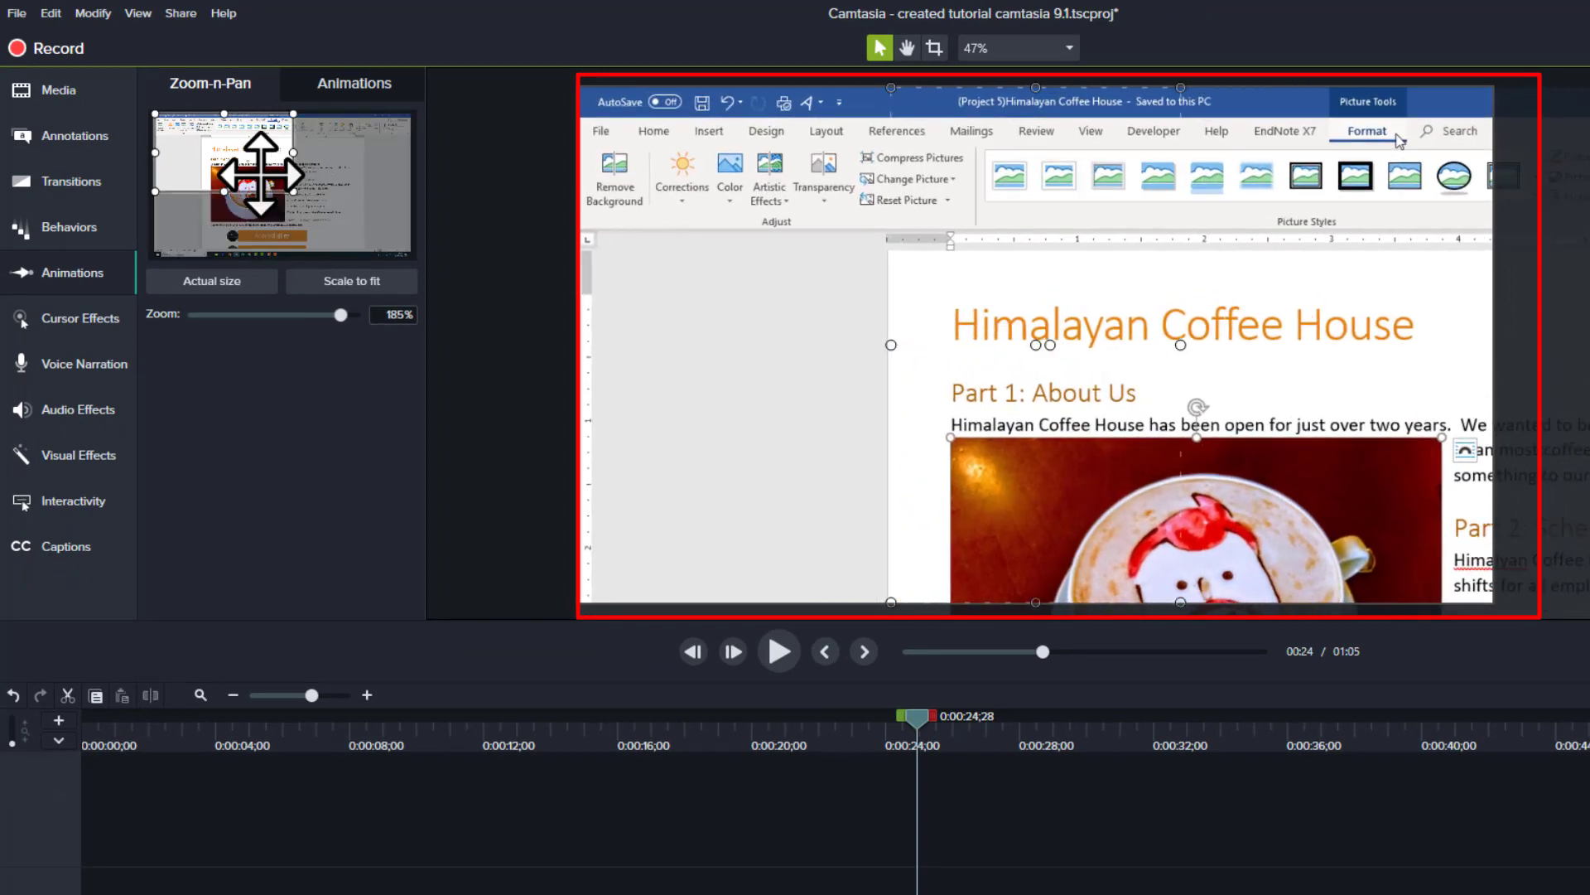
{"action": "left_click_drag", "start_coordinate": [282, 172], "coordinate": [187, 153]}
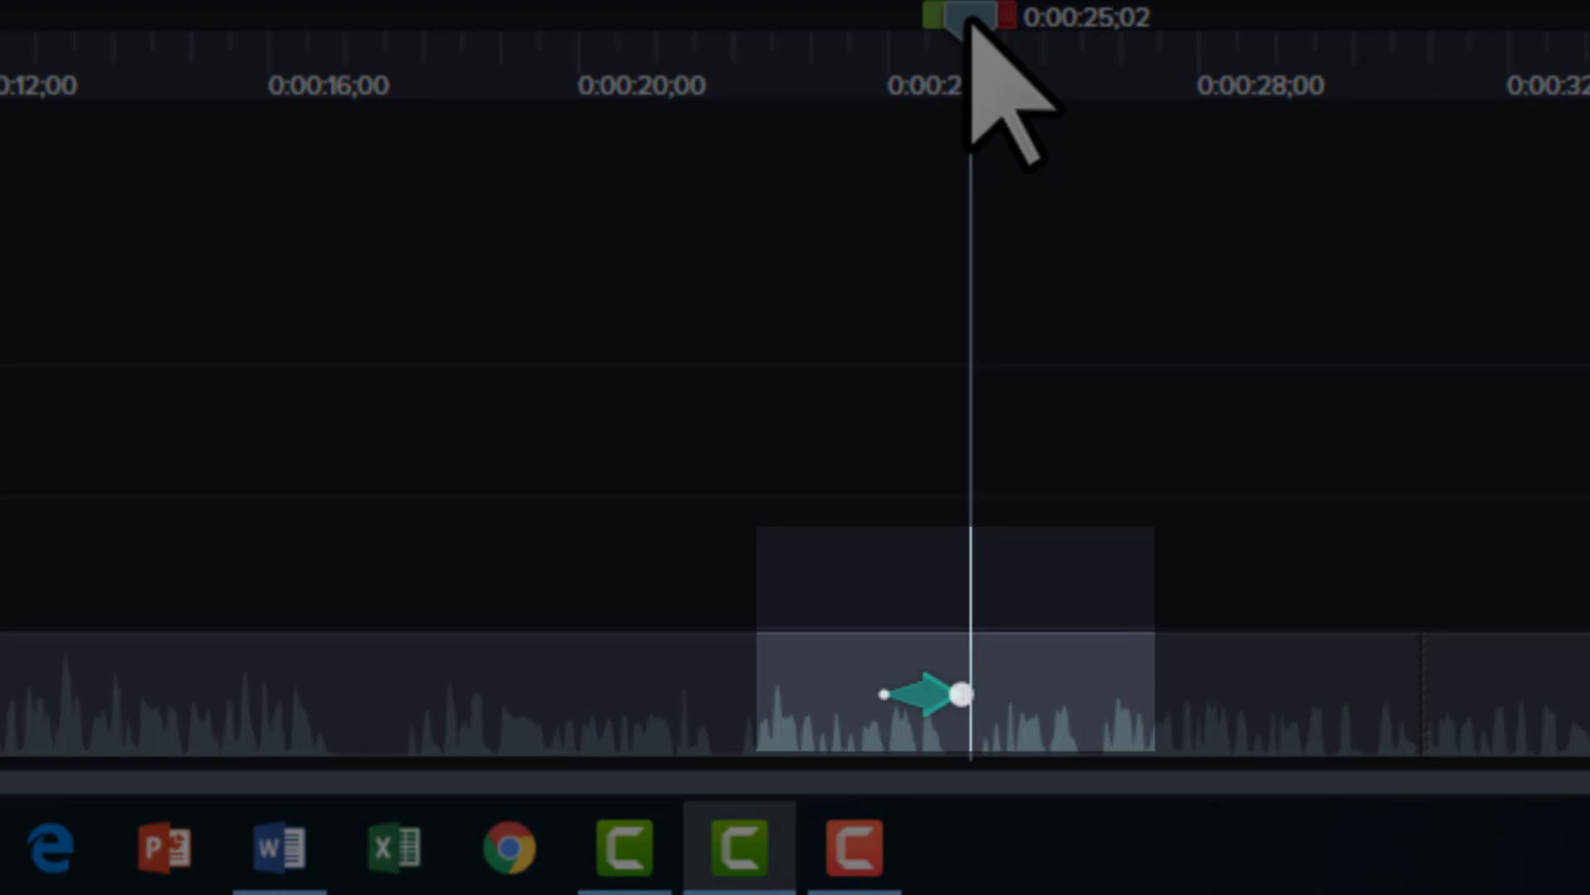
- Retime the zoom animation to start just before 24 s and last under two seconds, reviewing playback
{"action": "left_click_drag", "start_coordinate": [974, 19], "coordinate": [856, 20]}
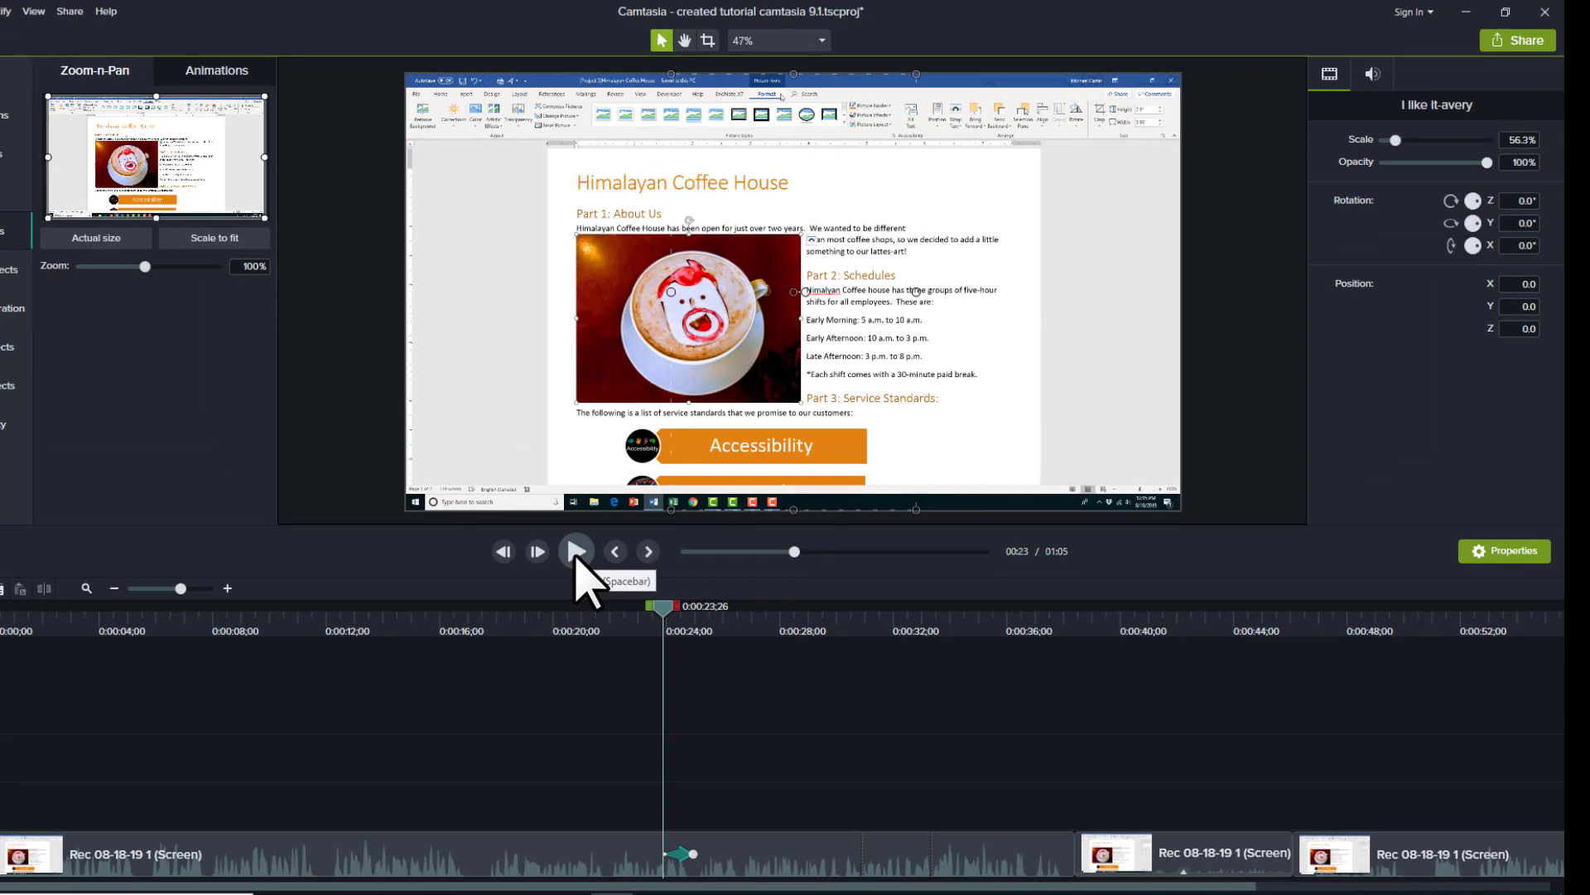
{"action": "left_click", "coordinate": [577, 551]}
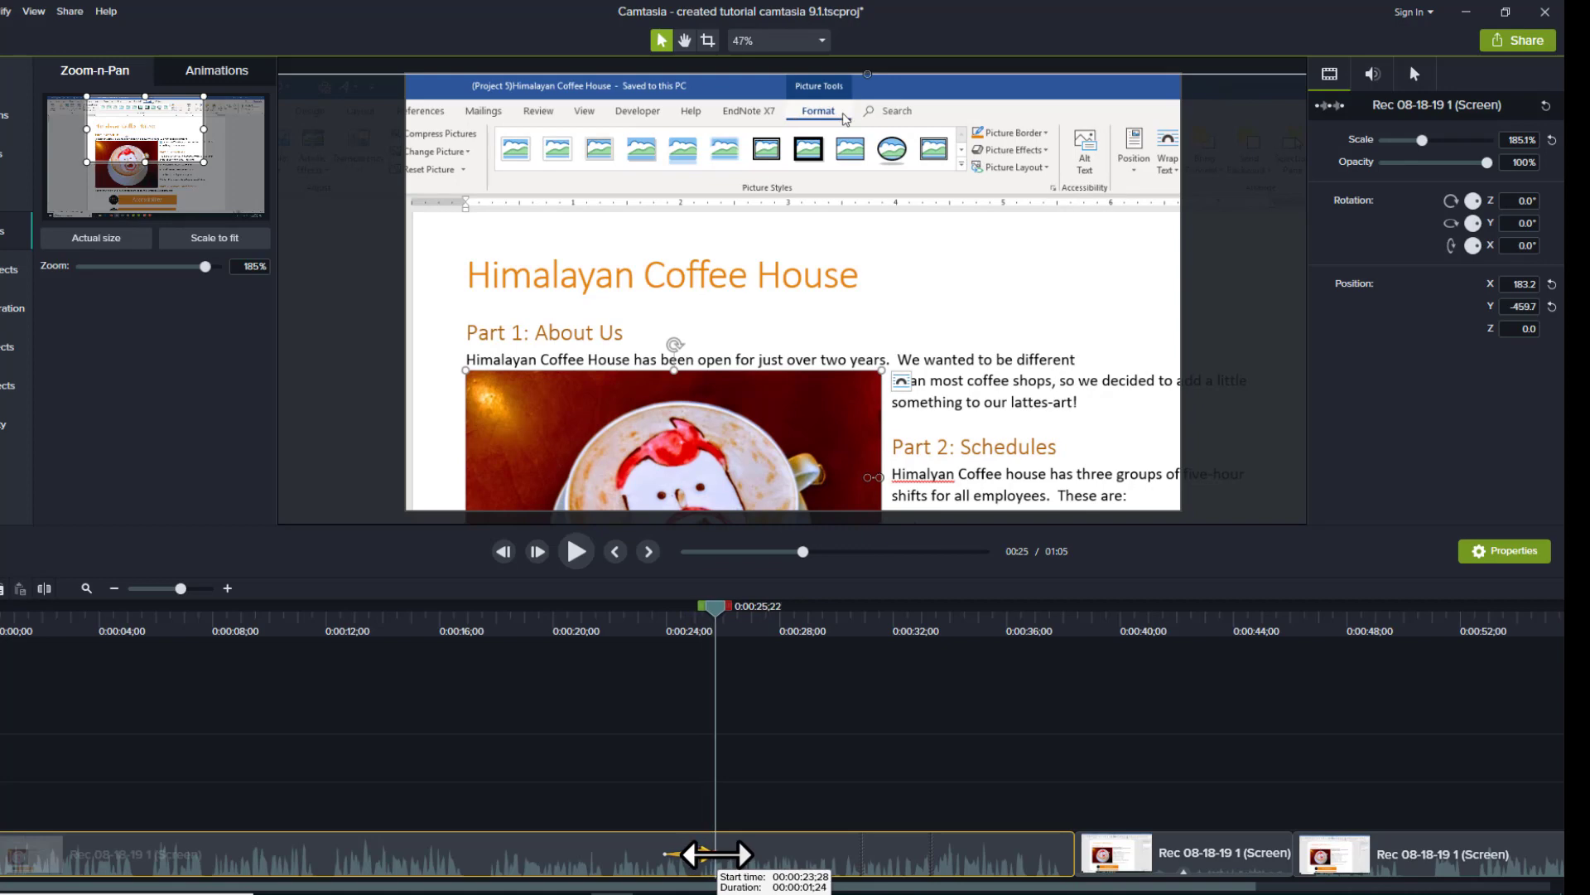
{"action": "left_click_drag", "start_coordinate": [716, 855], "coordinate": [698, 855]}
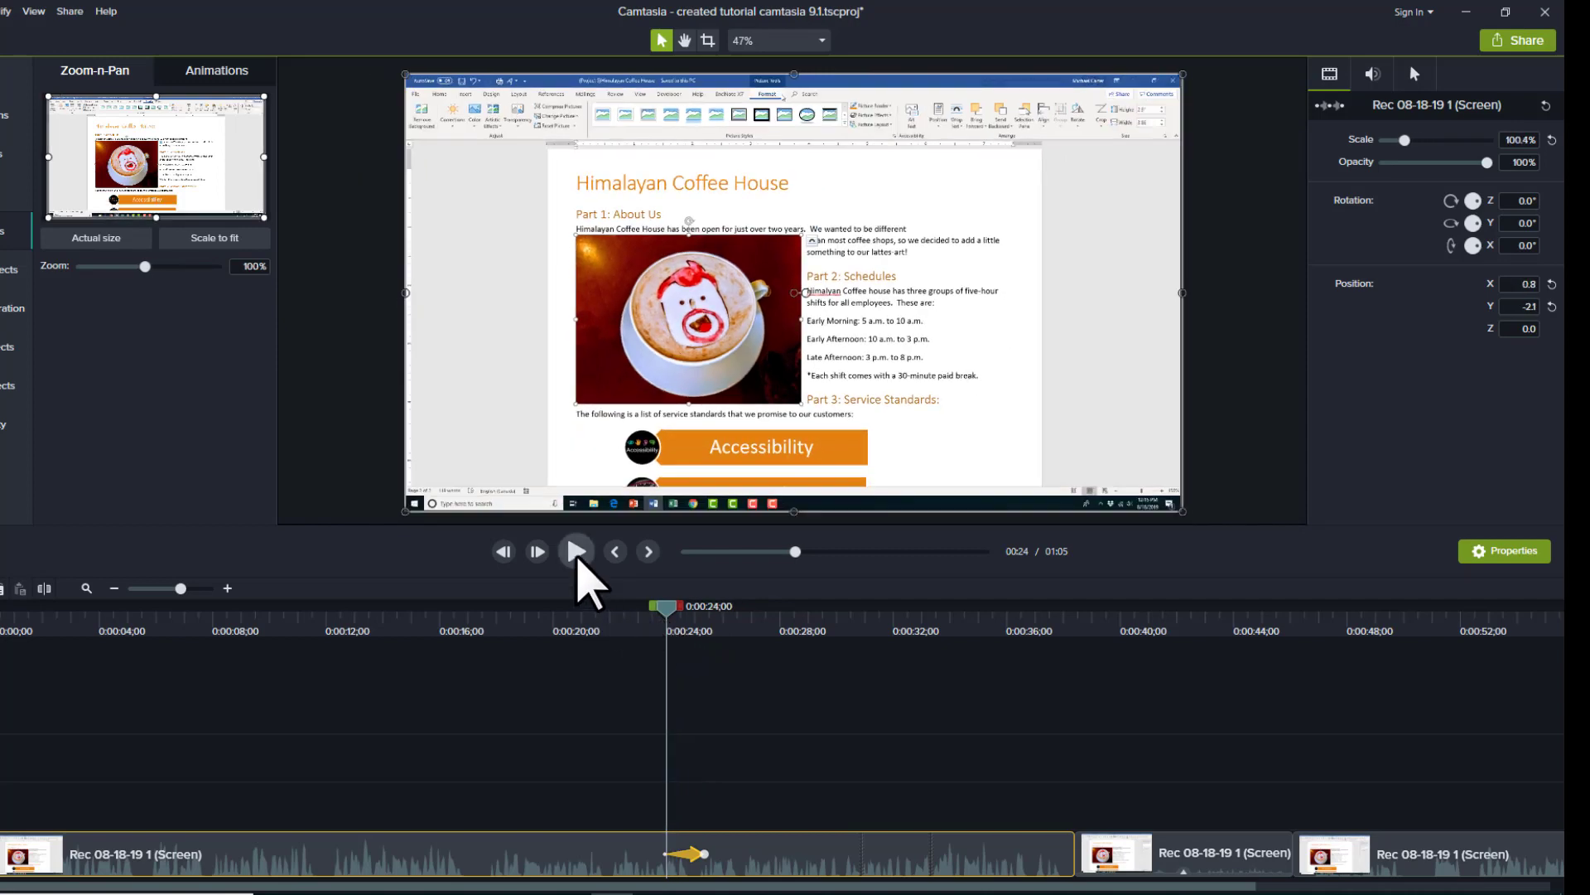
{"action": "left_click", "coordinate": [576, 552]}
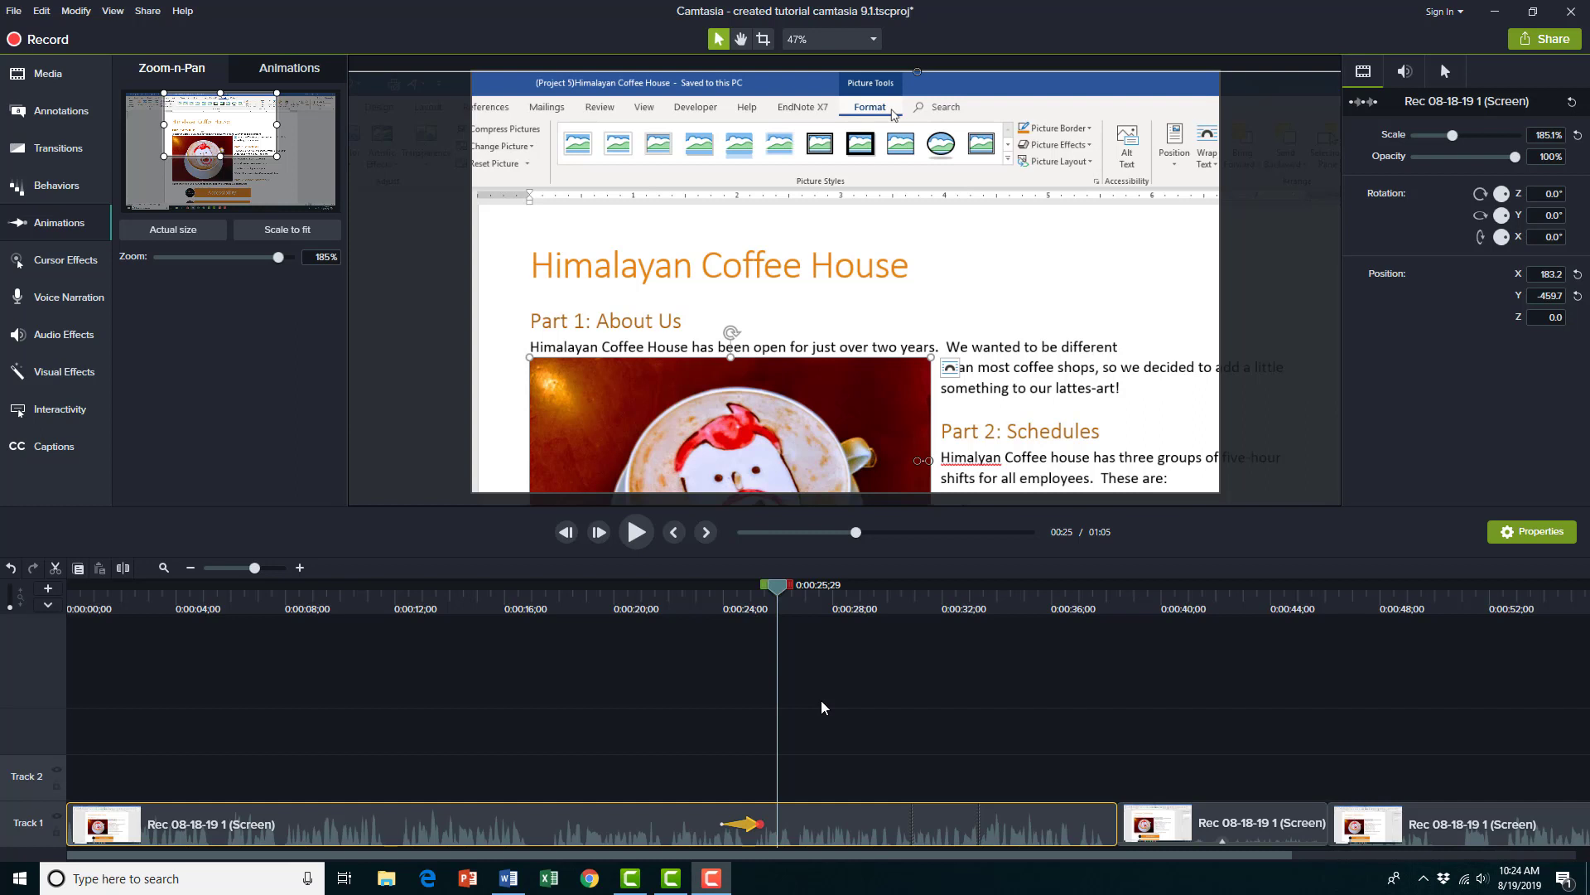
{"action": "mouse_move", "coordinate": [759, 636]}
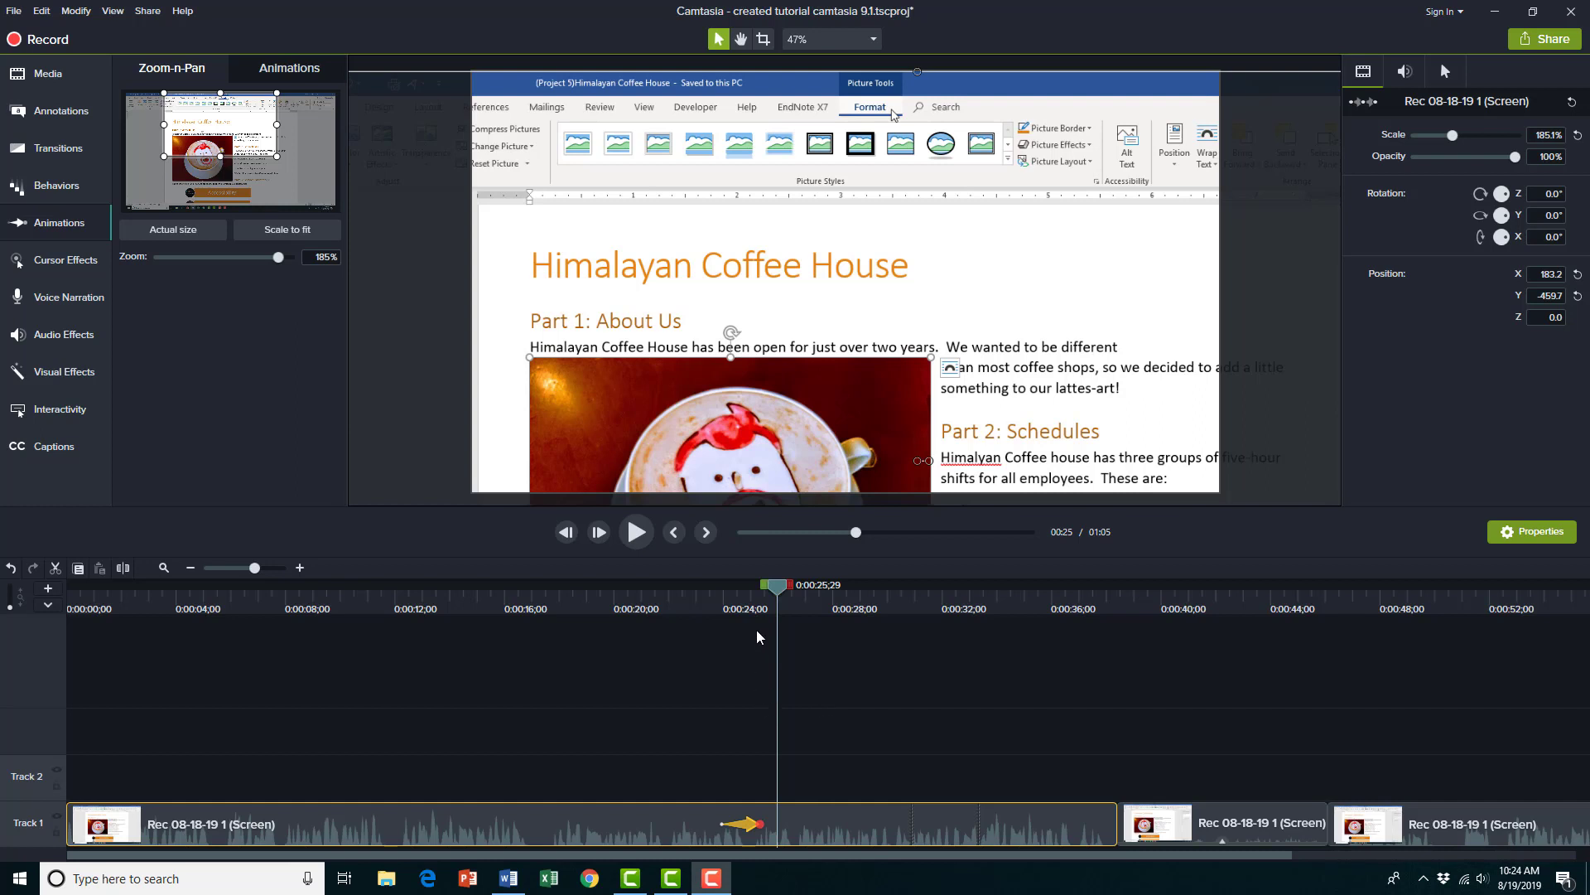
{"action": "mouse_move", "coordinate": [782, 591]}
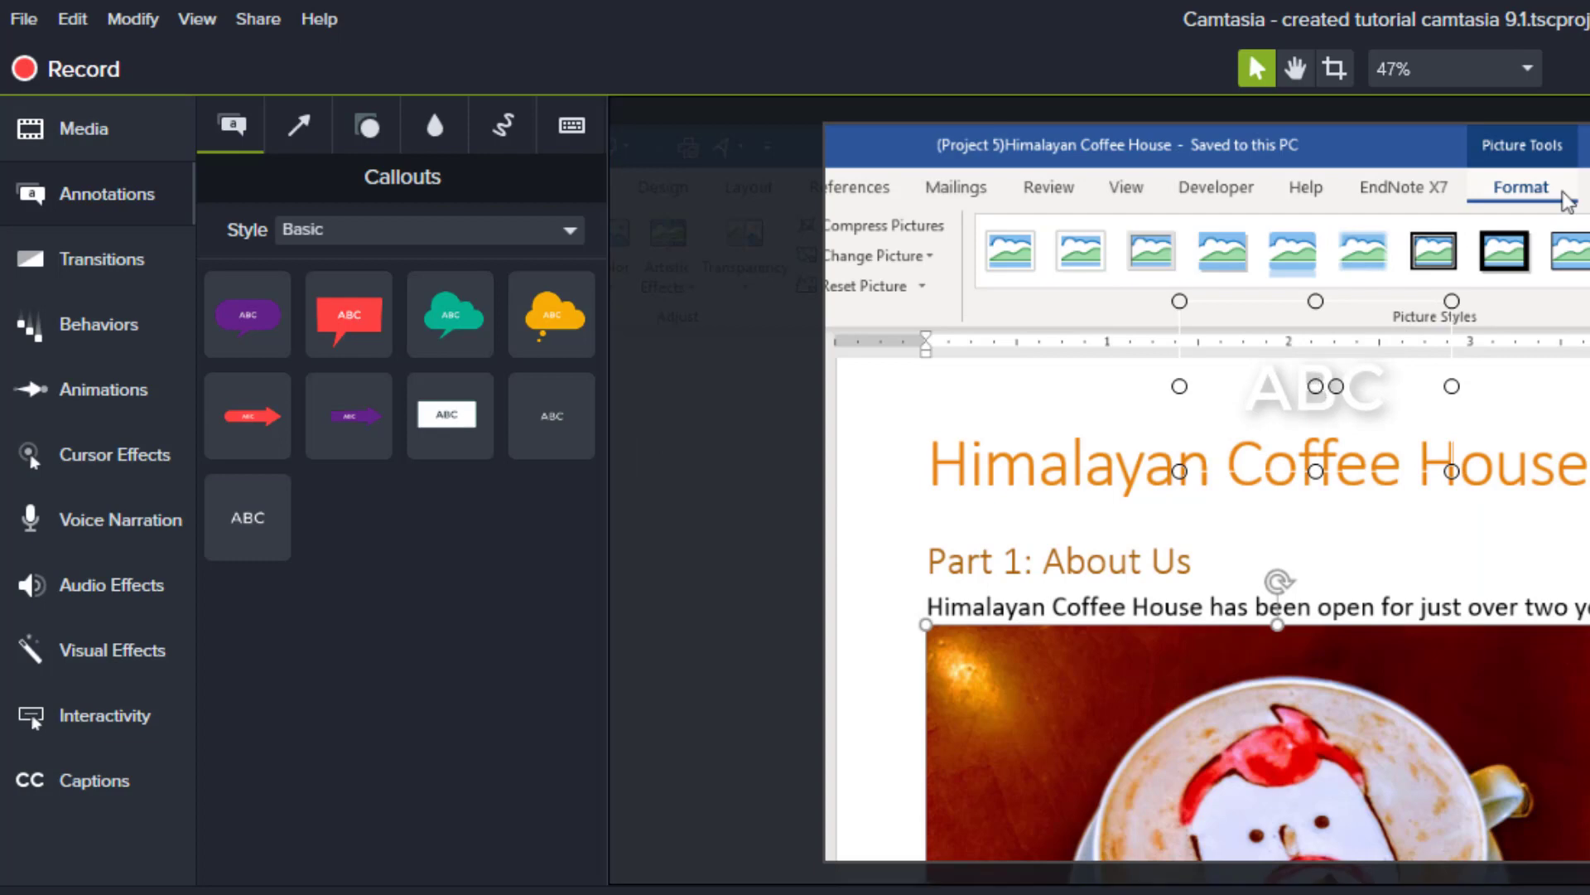
{"action": "mouse_move", "coordinate": [1365, 467]}
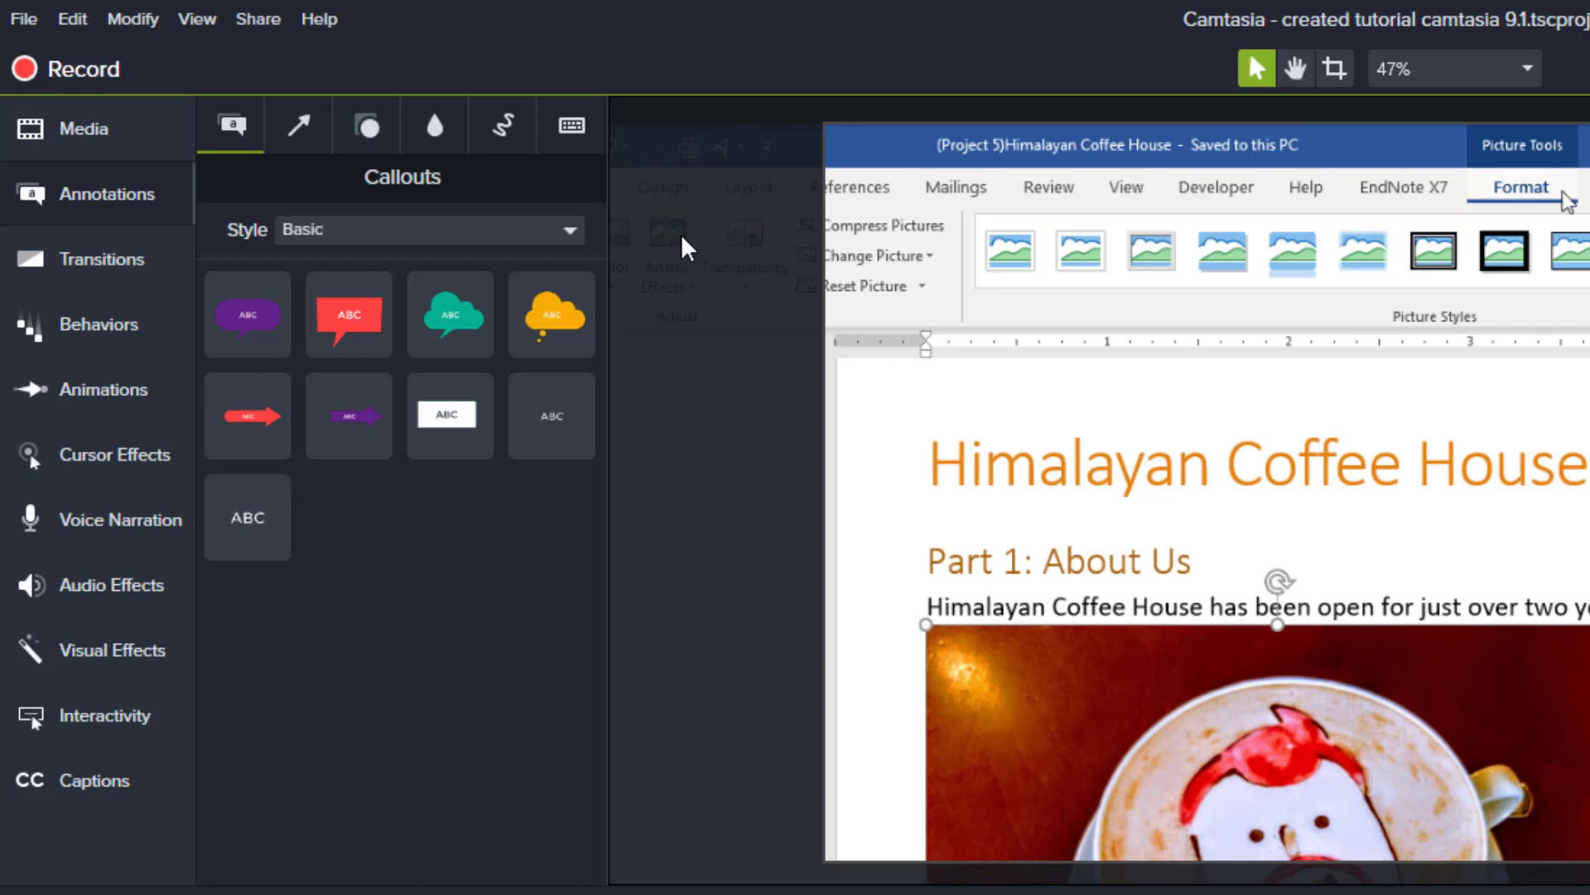
{"action": "mouse_move", "coordinate": [502, 124]}
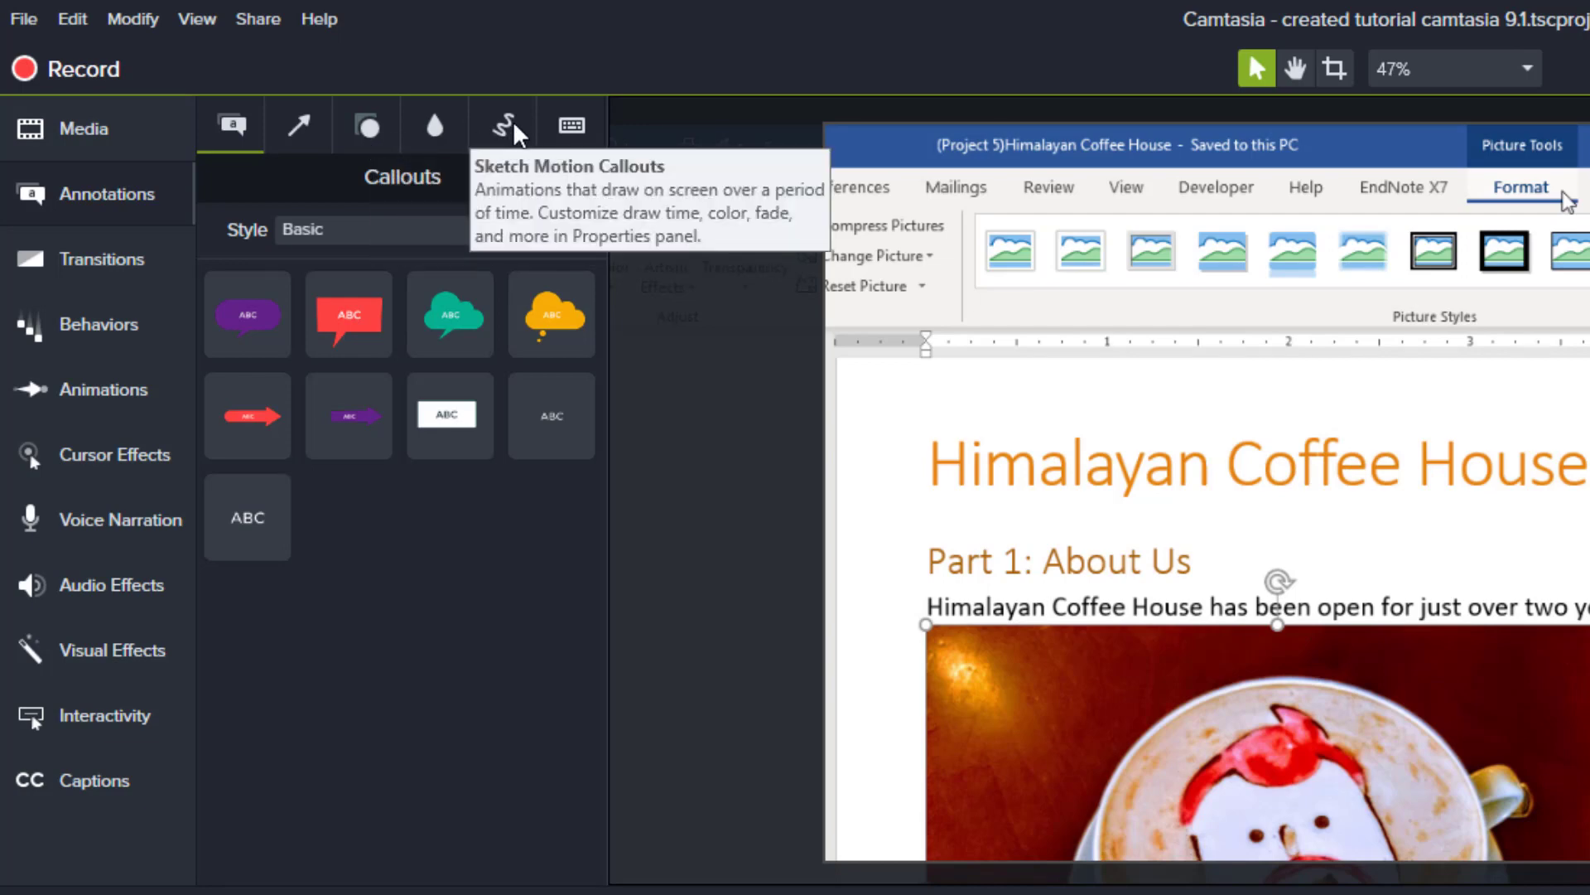
- Show the Sketch Motion Callouts list in the Annotations panel
{"action": "left_click", "coordinate": [502, 126]}
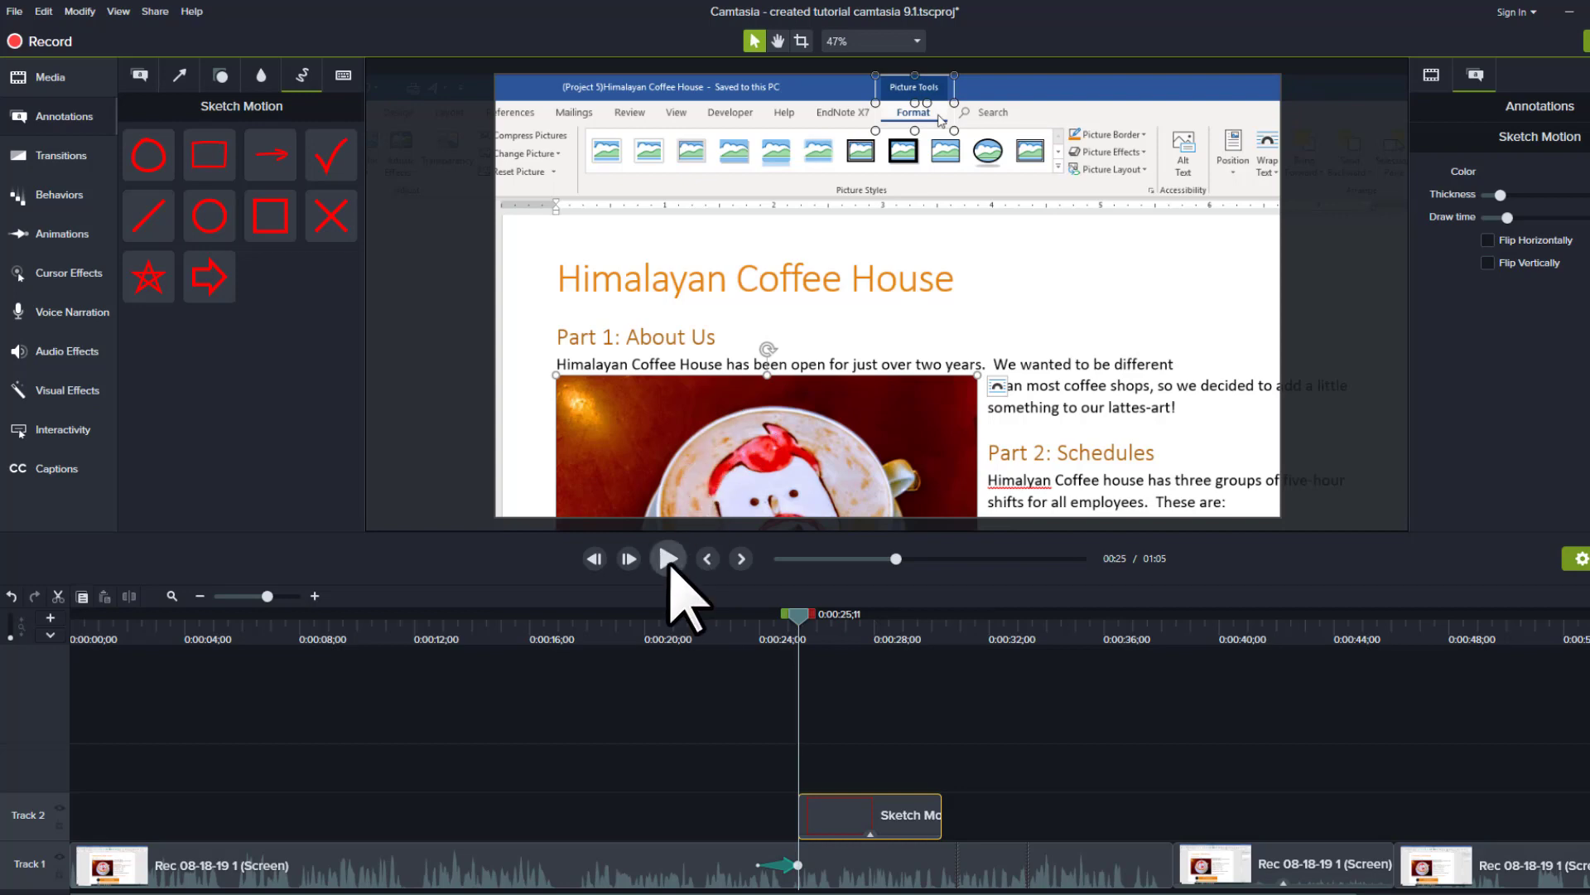
{"action": "mouse_move", "coordinate": [669, 559]}
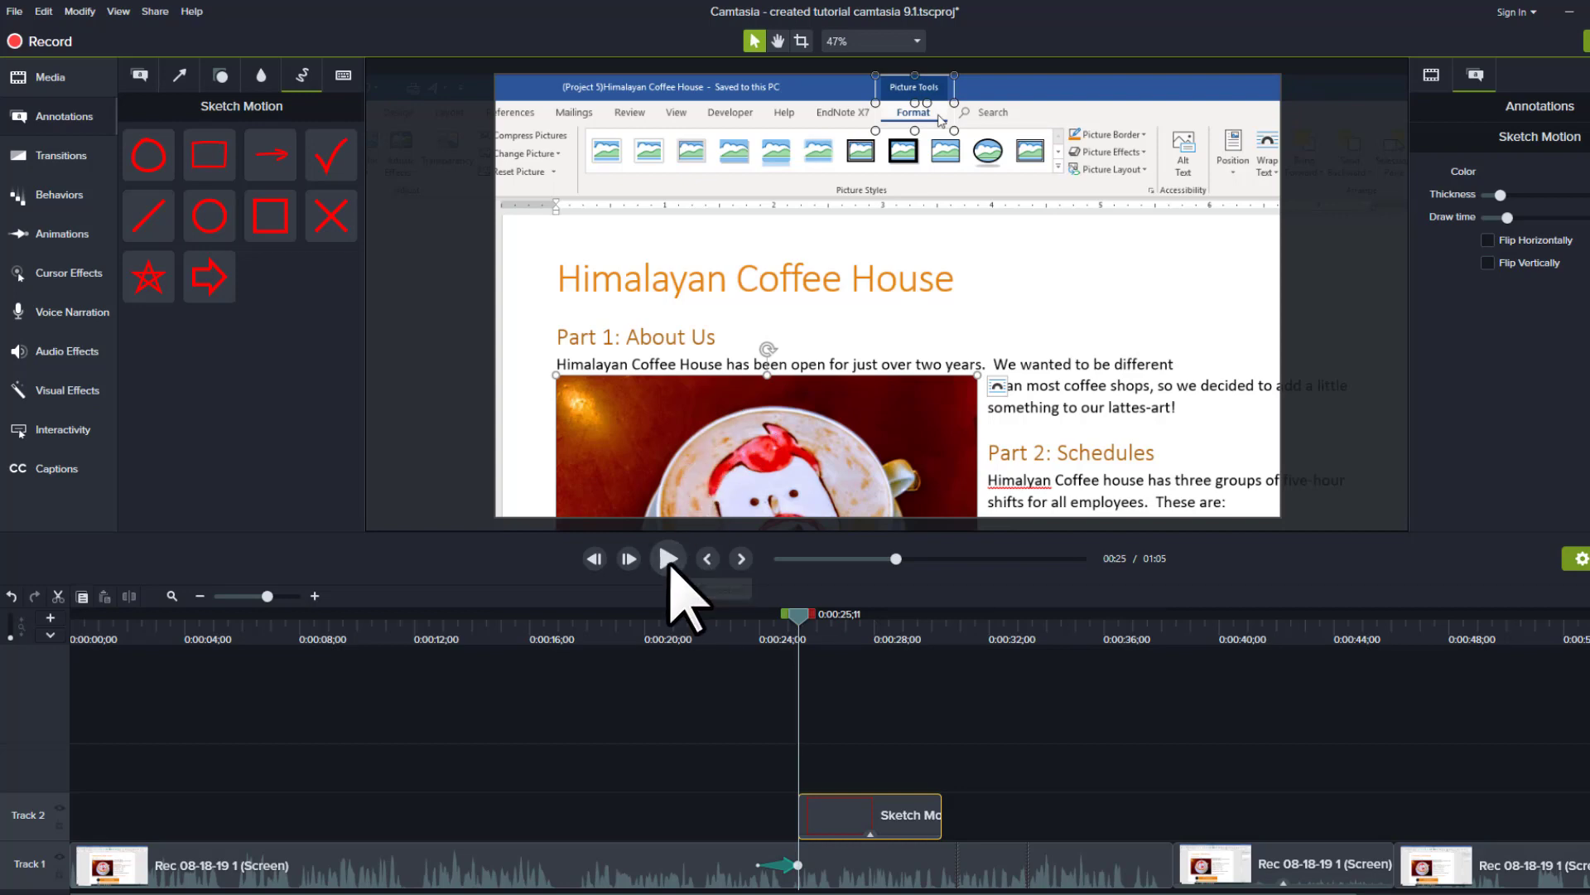
- Preview the Sketch Motion rectangle on the Format tab and shorten its Track 2 clip to about 3 seconds
{"action": "left_click", "coordinate": [669, 559]}
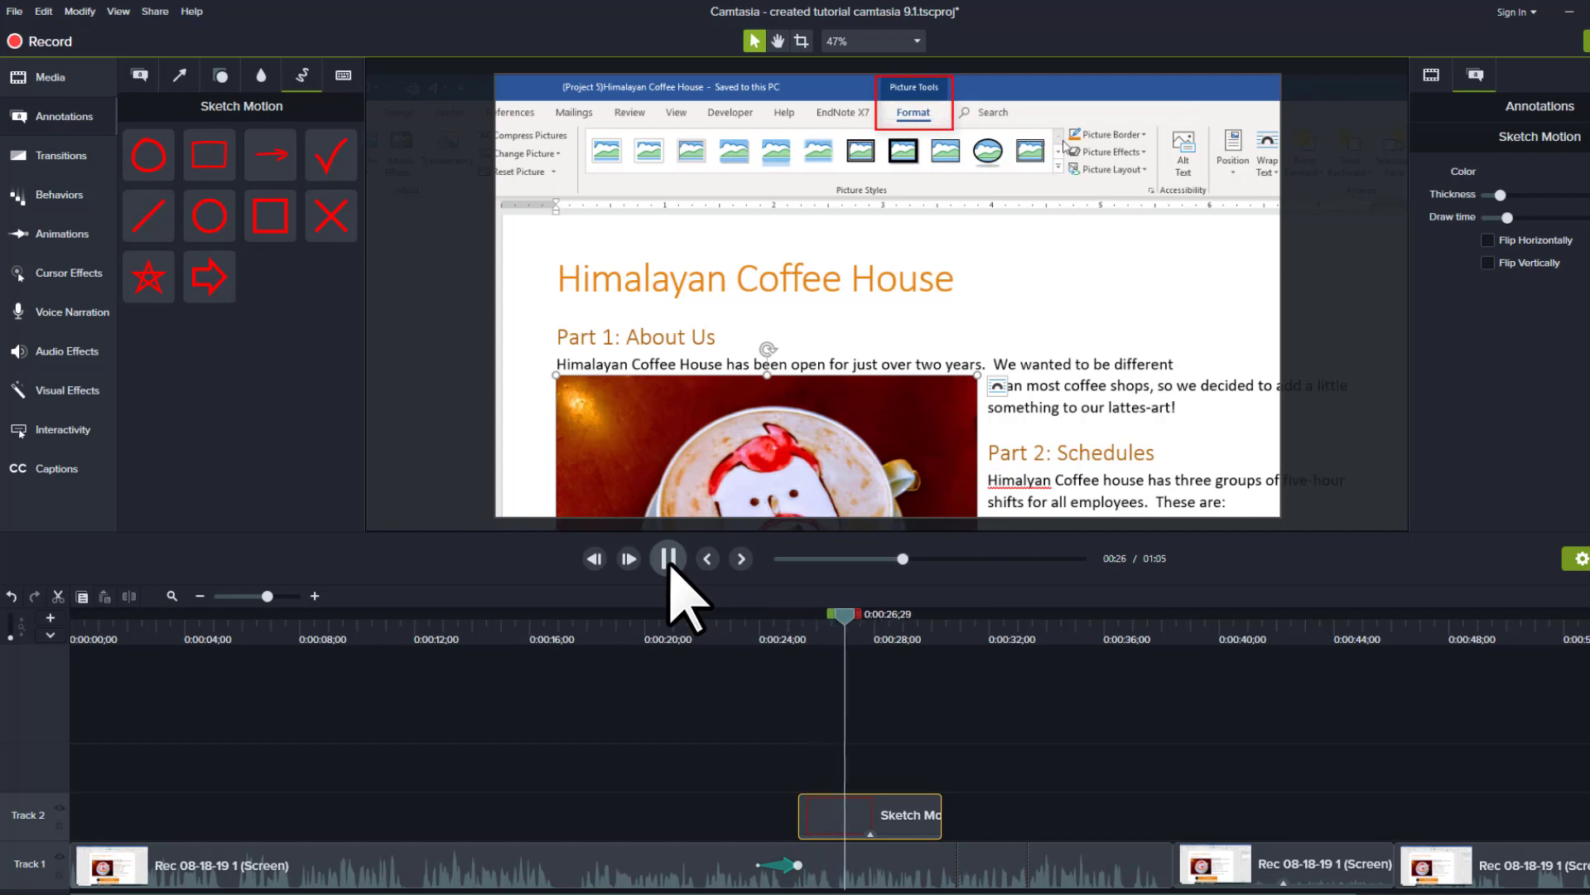
{"action": "left_click", "coordinate": [667, 558]}
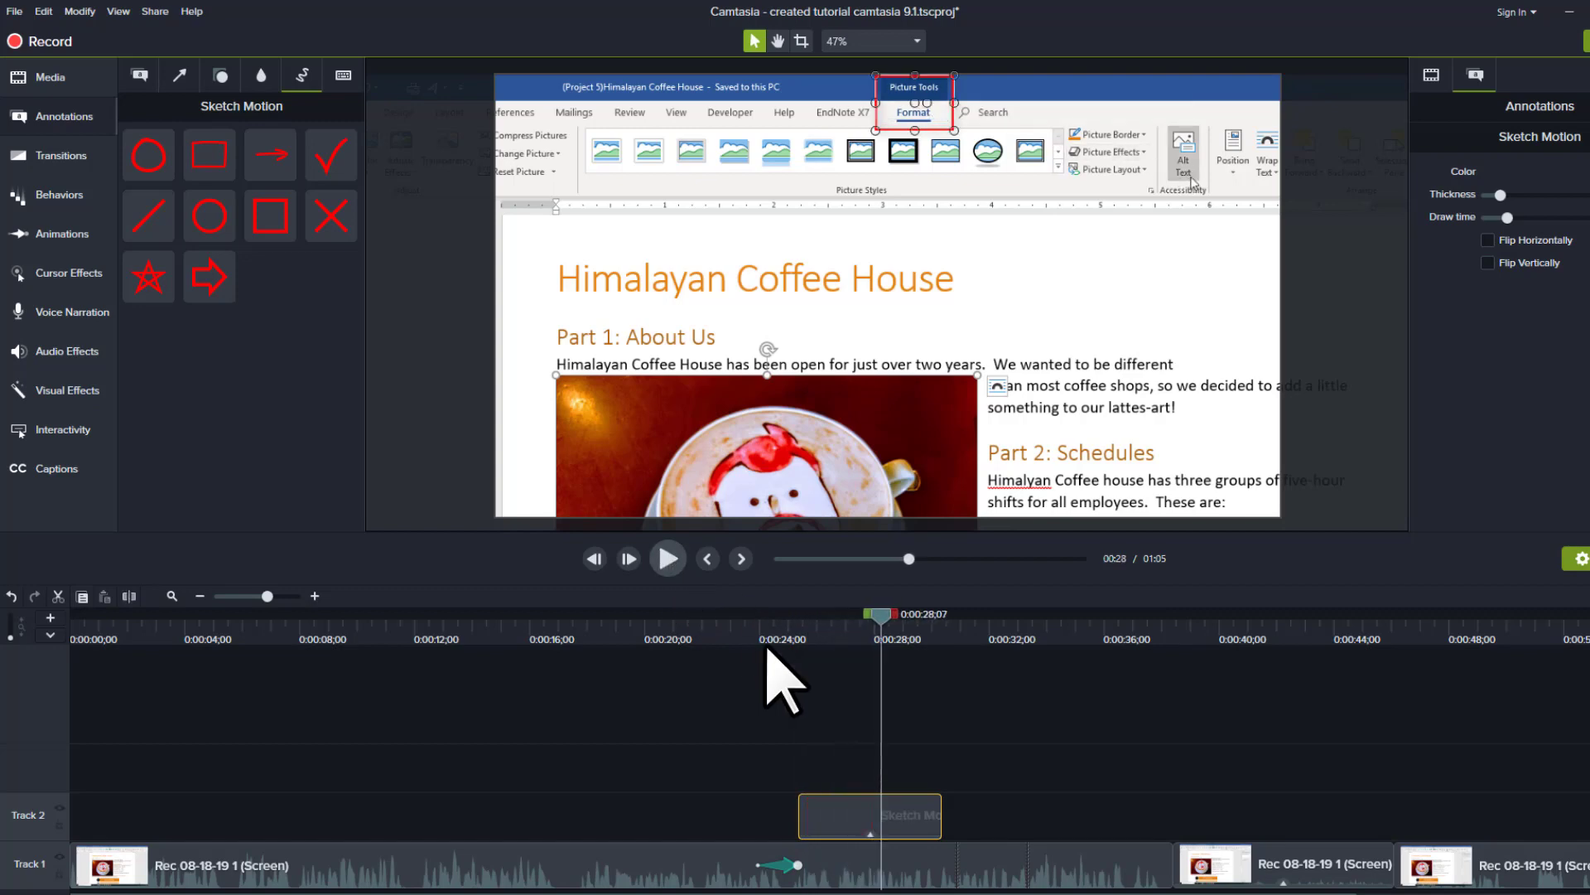
{"action": "mouse_move", "coordinate": [954, 871]}
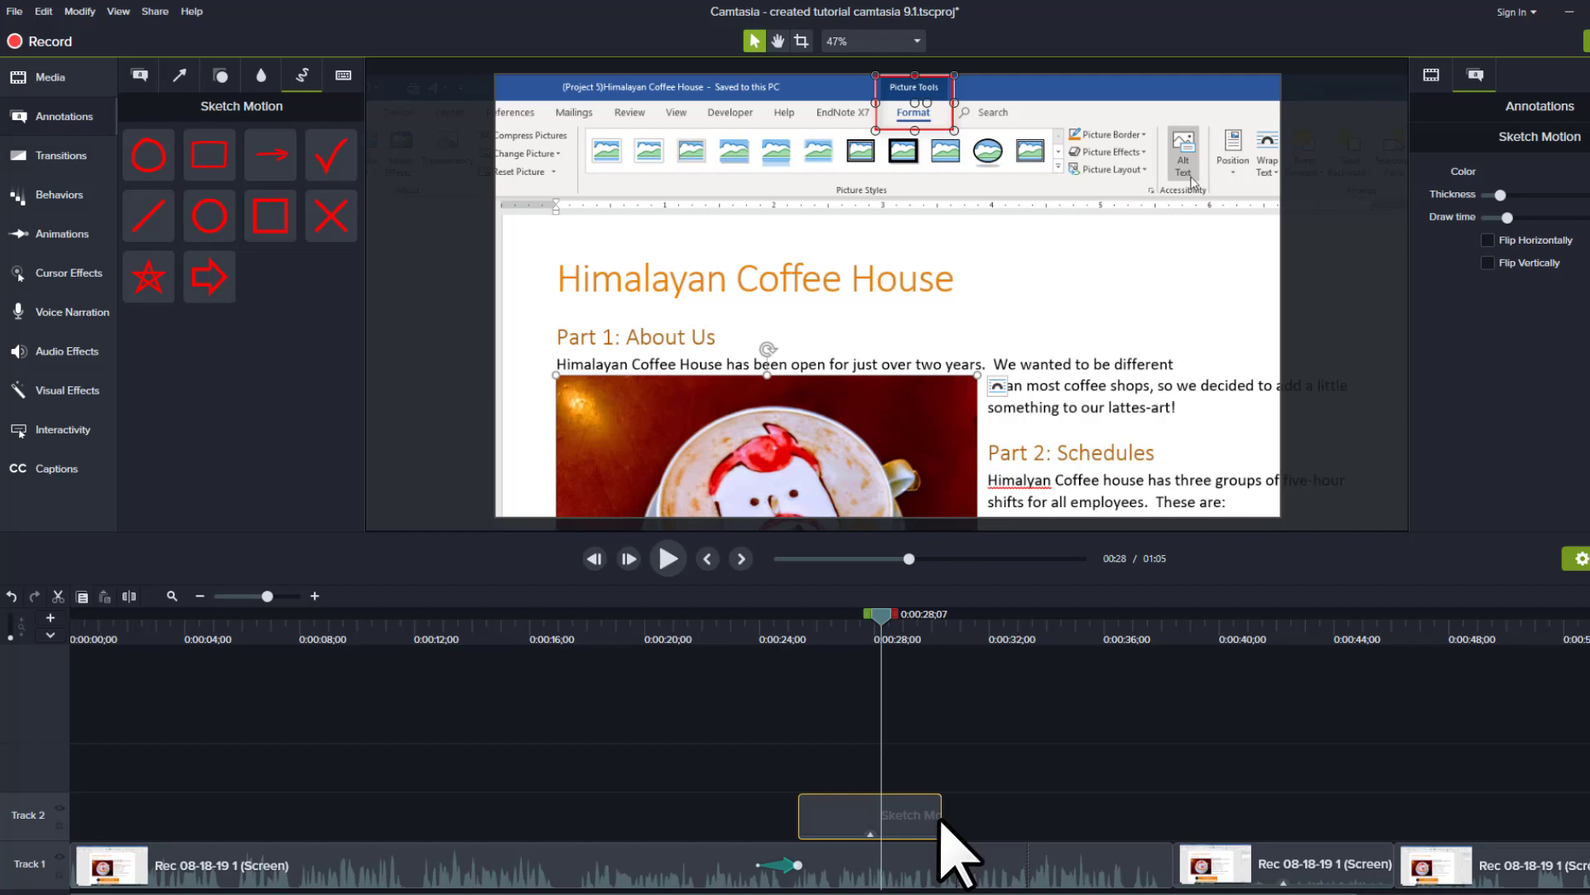
{"action": "mouse_move", "coordinate": [903, 851]}
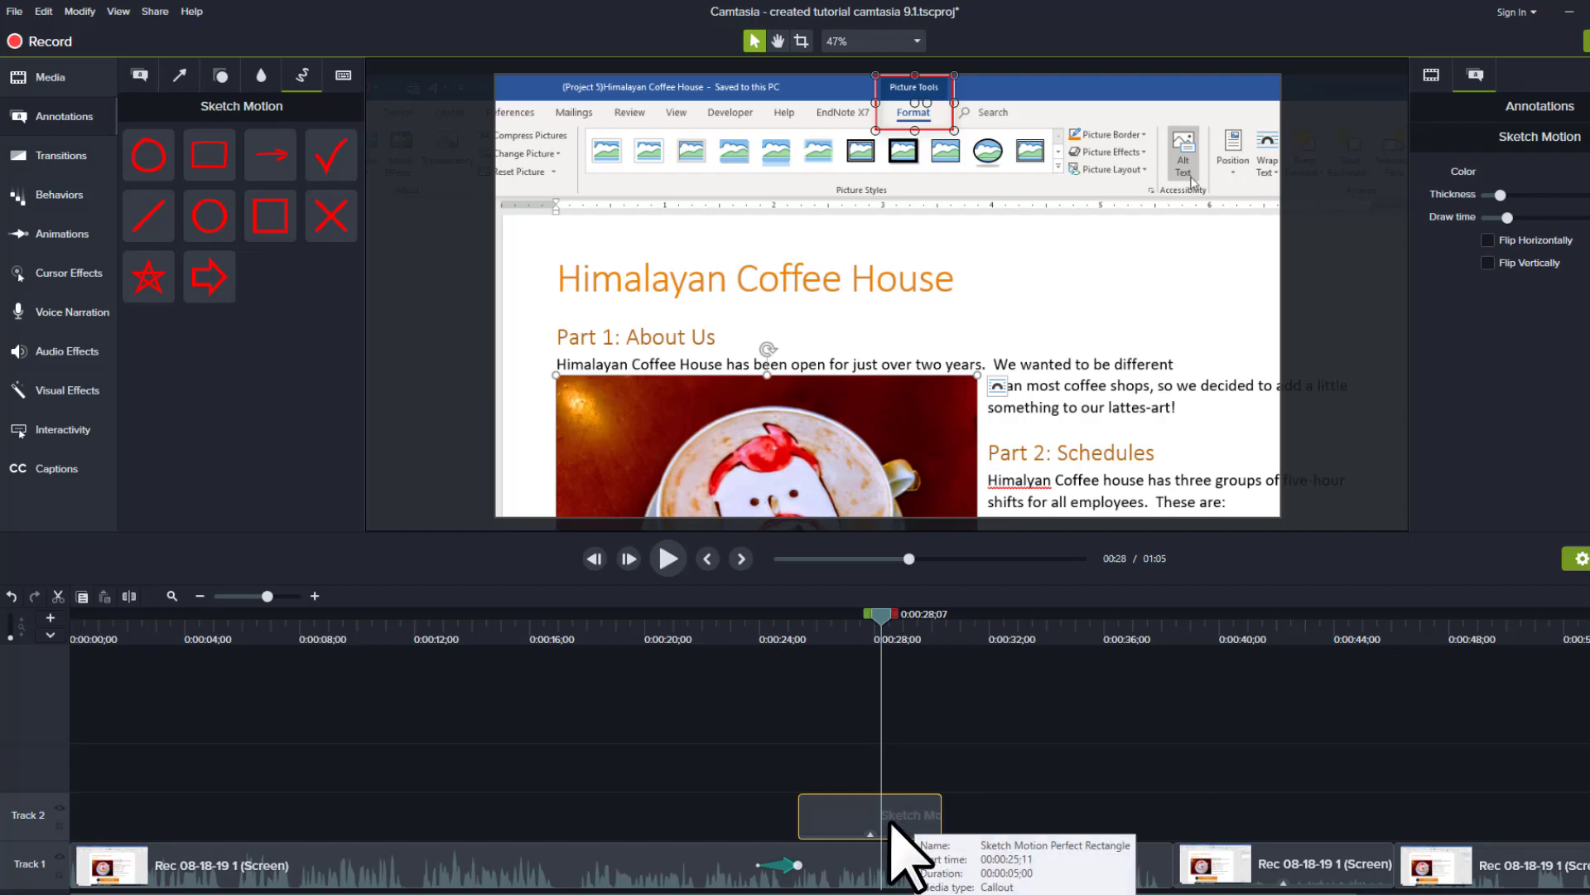
{"action": "mouse_move", "coordinate": [954, 849]}
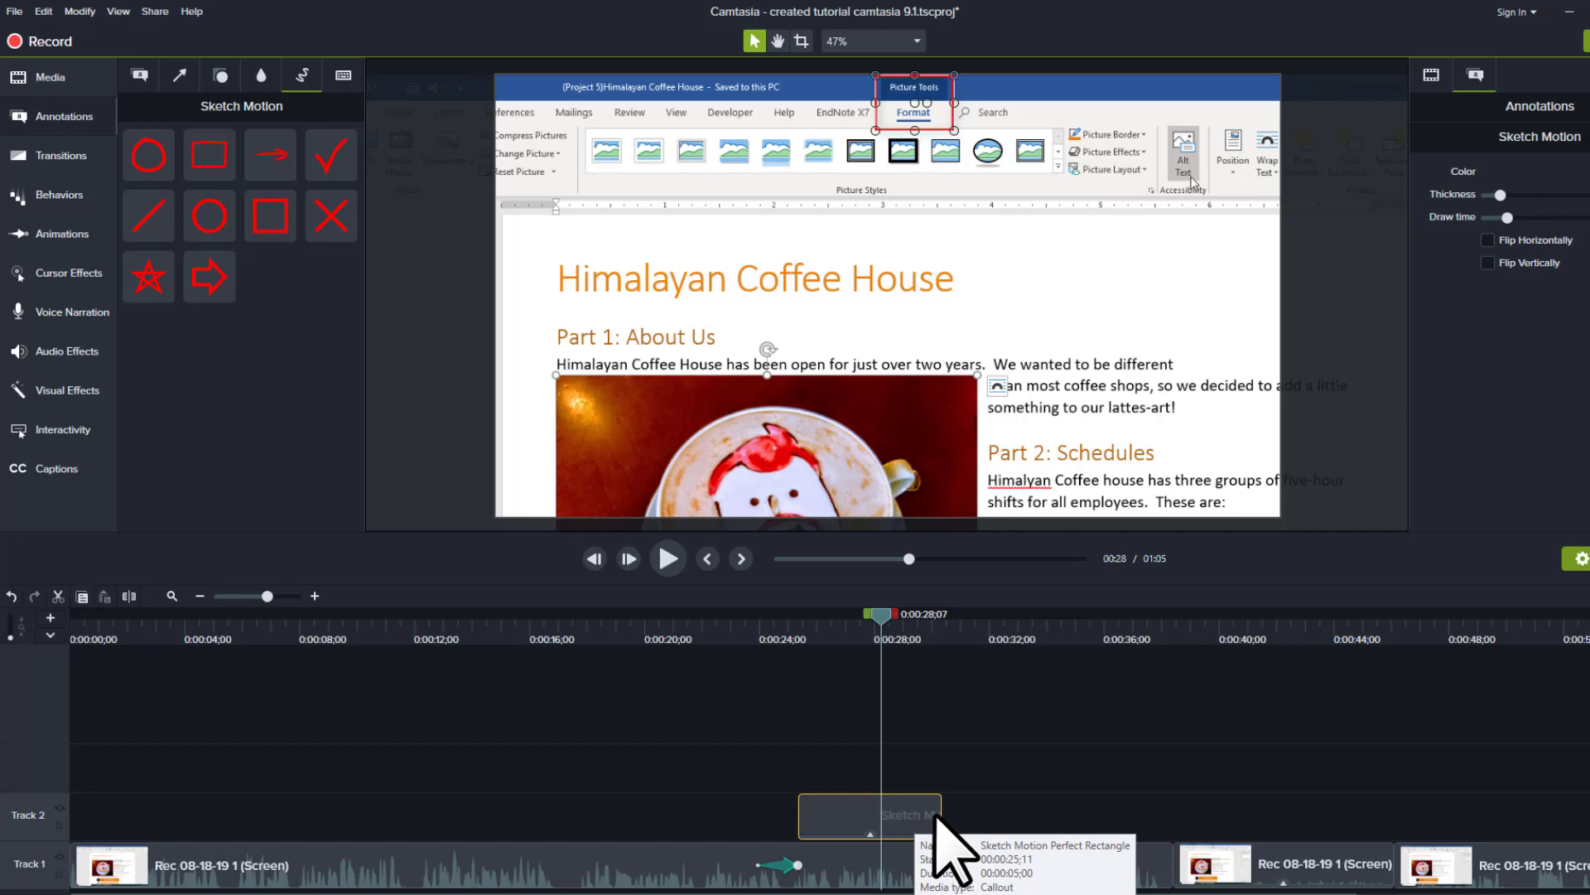
{"action": "mouse_move", "coordinate": [943, 813]}
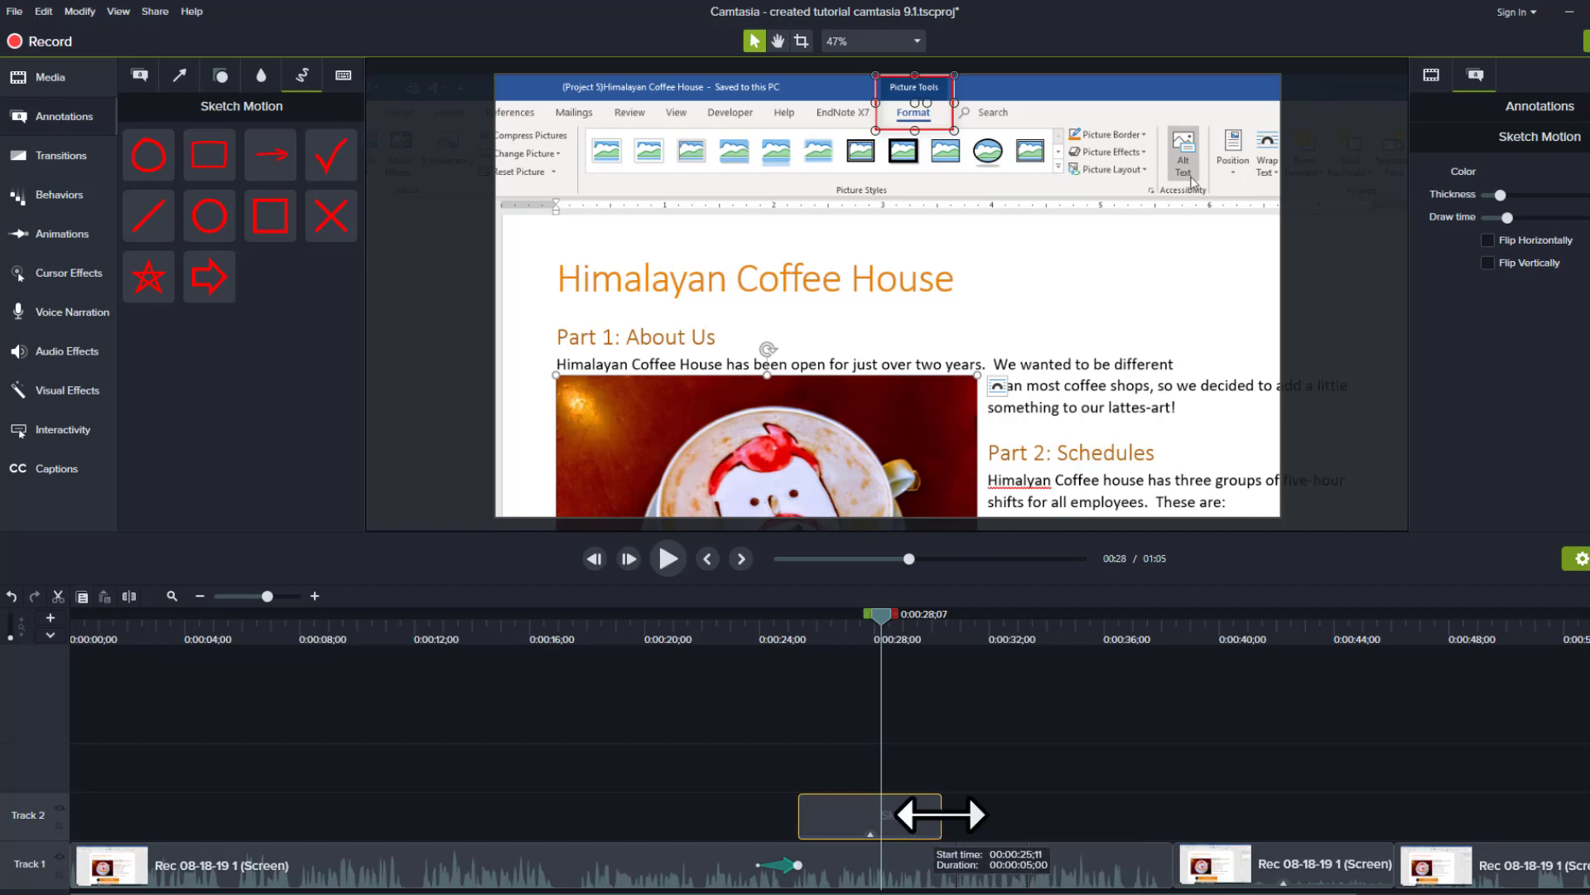
{"action": "left_click_drag", "start_coordinate": [938, 815], "coordinate": [893, 815]}
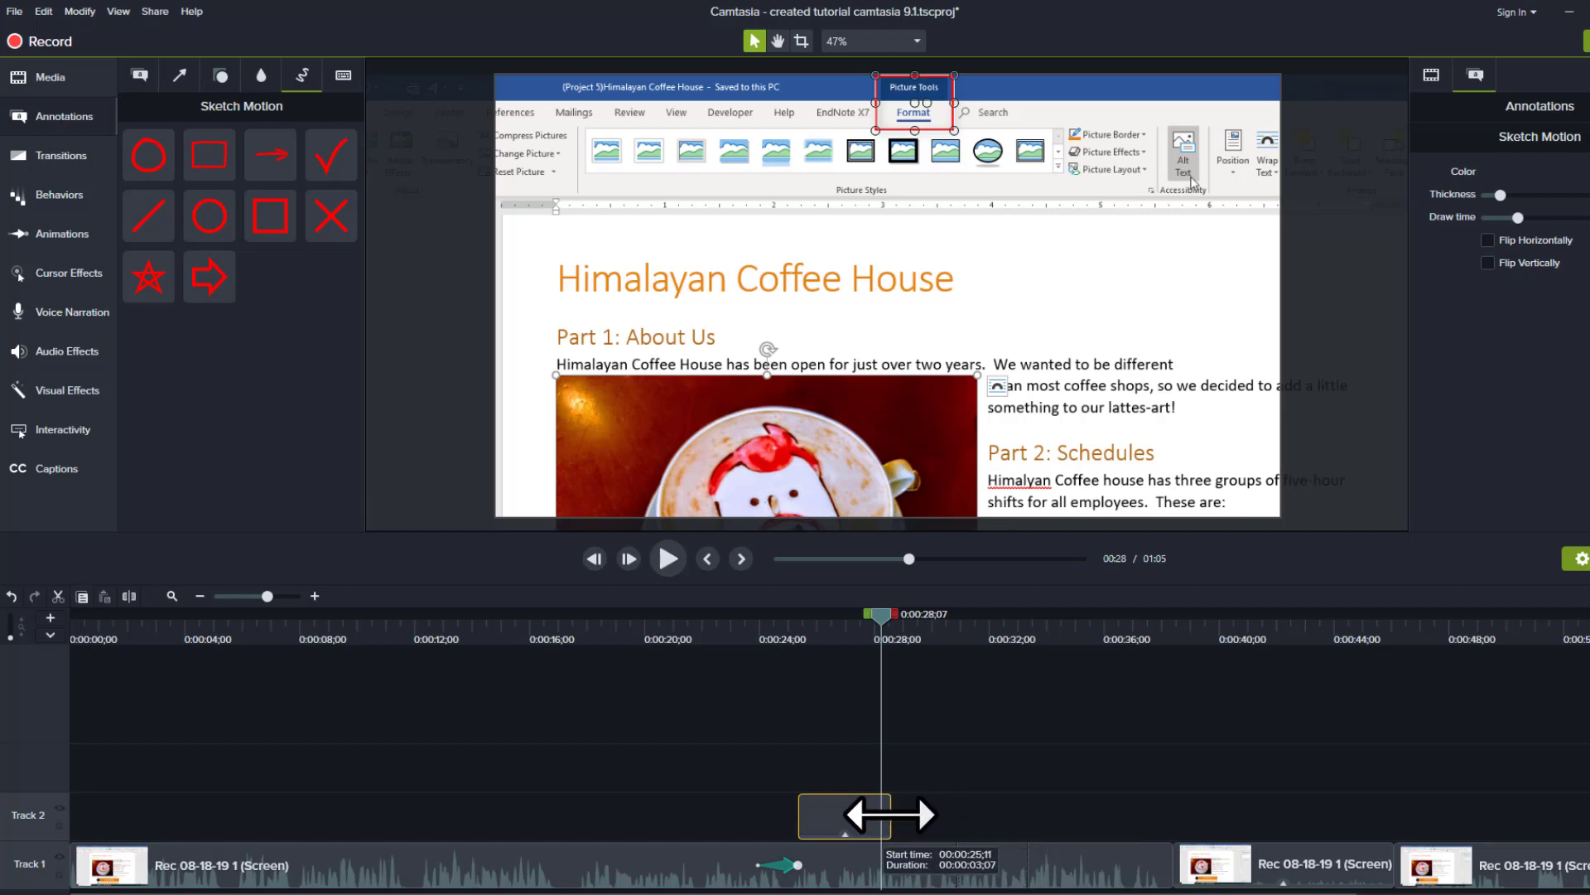
{"action": "left_click_drag", "start_coordinate": [923, 815], "coordinate": [878, 815]}
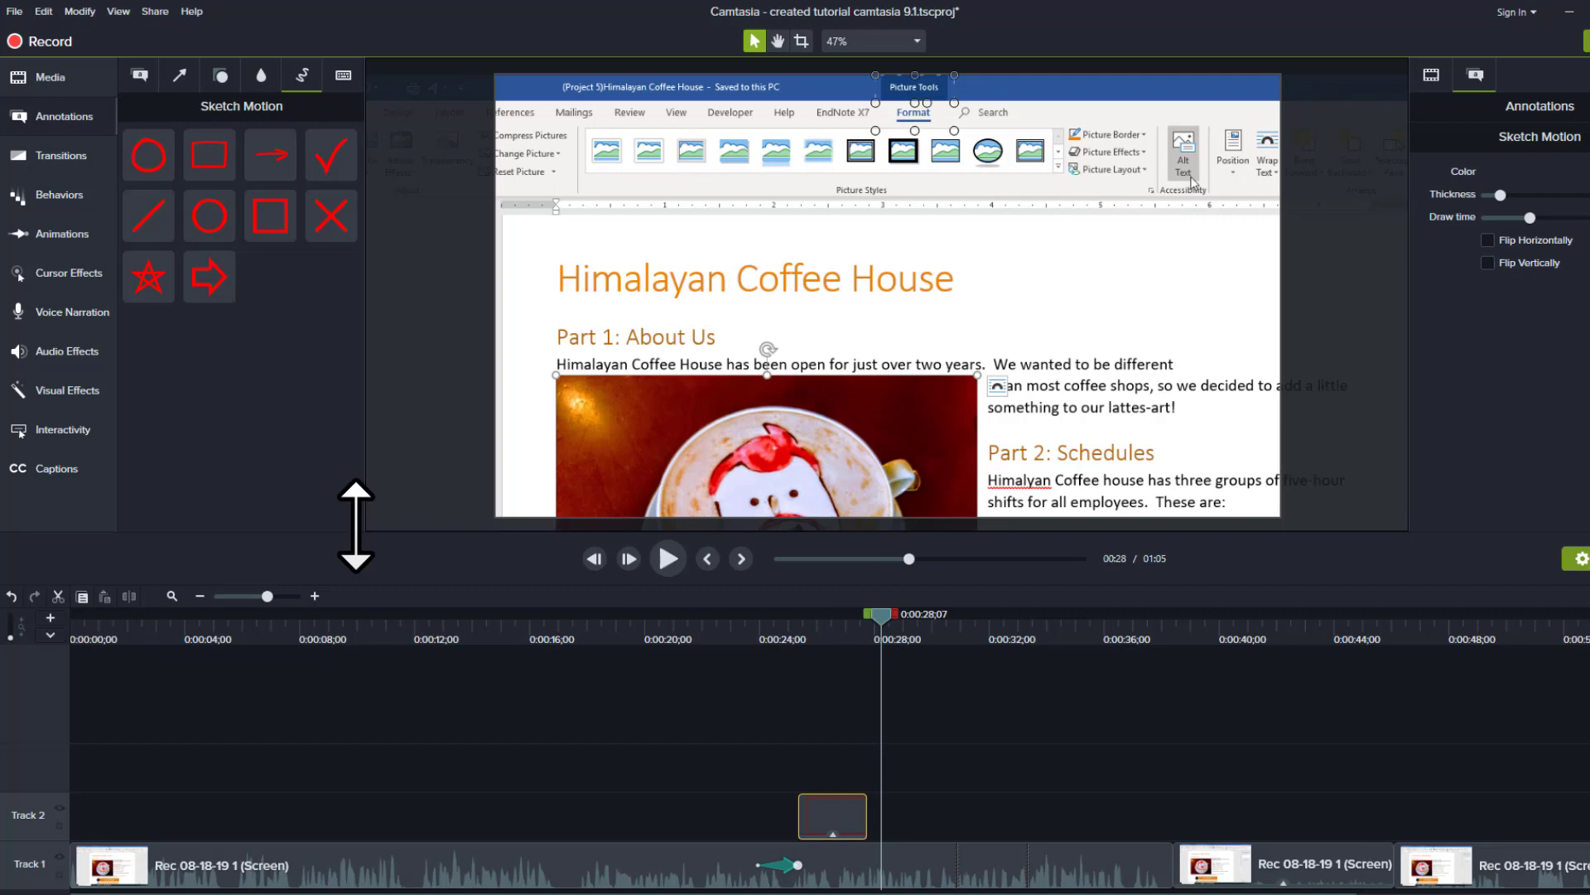
{"action": "mouse_move", "coordinate": [51, 251]}
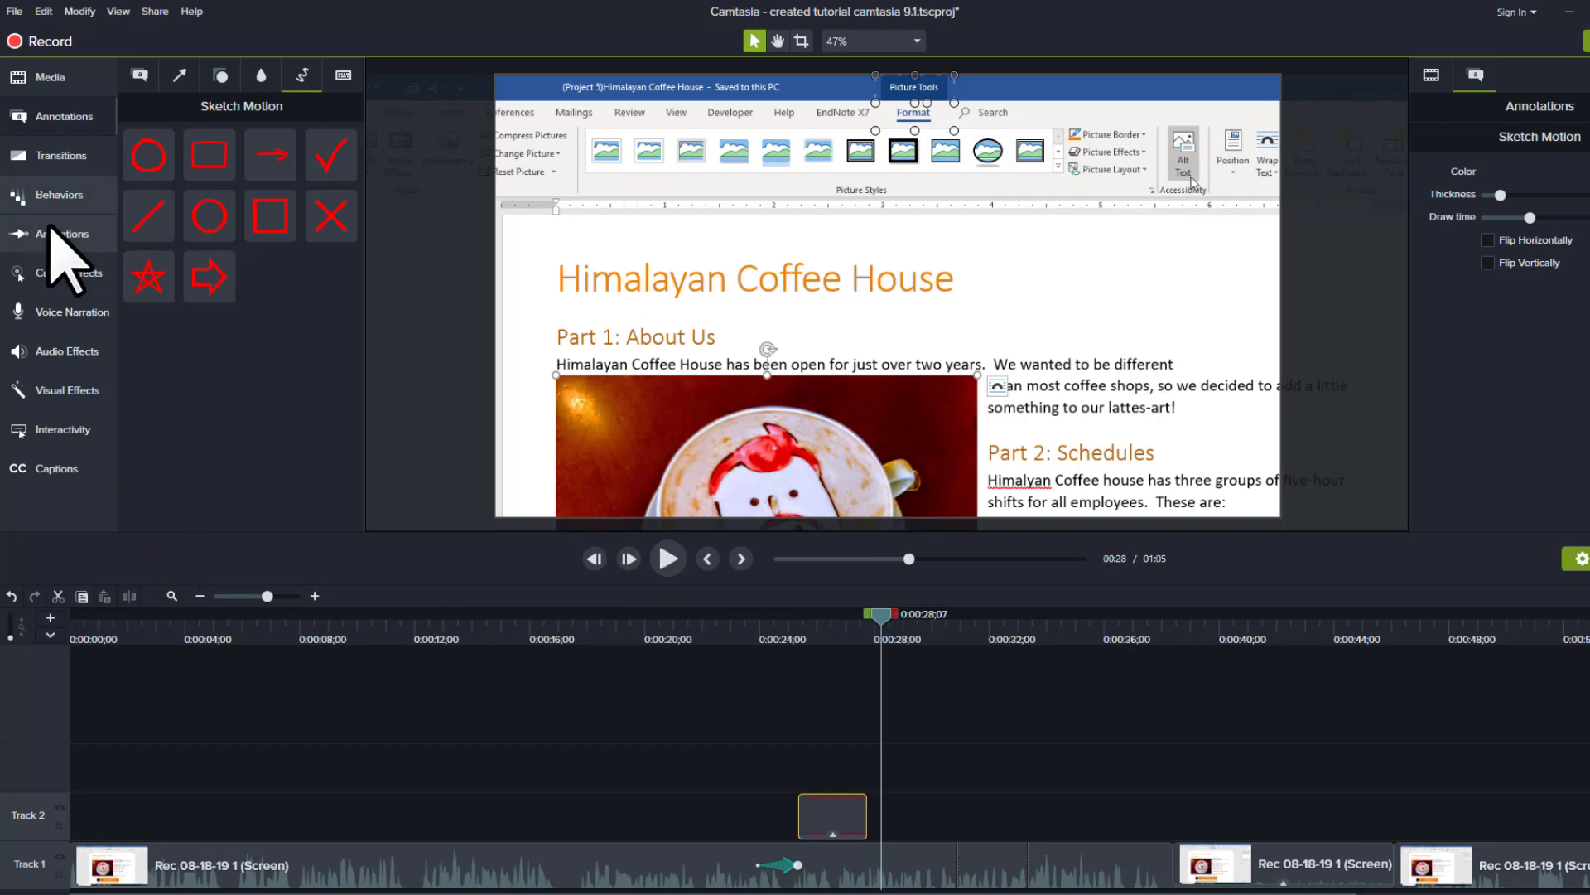
{"action": "mouse_move", "coordinate": [60, 234]}
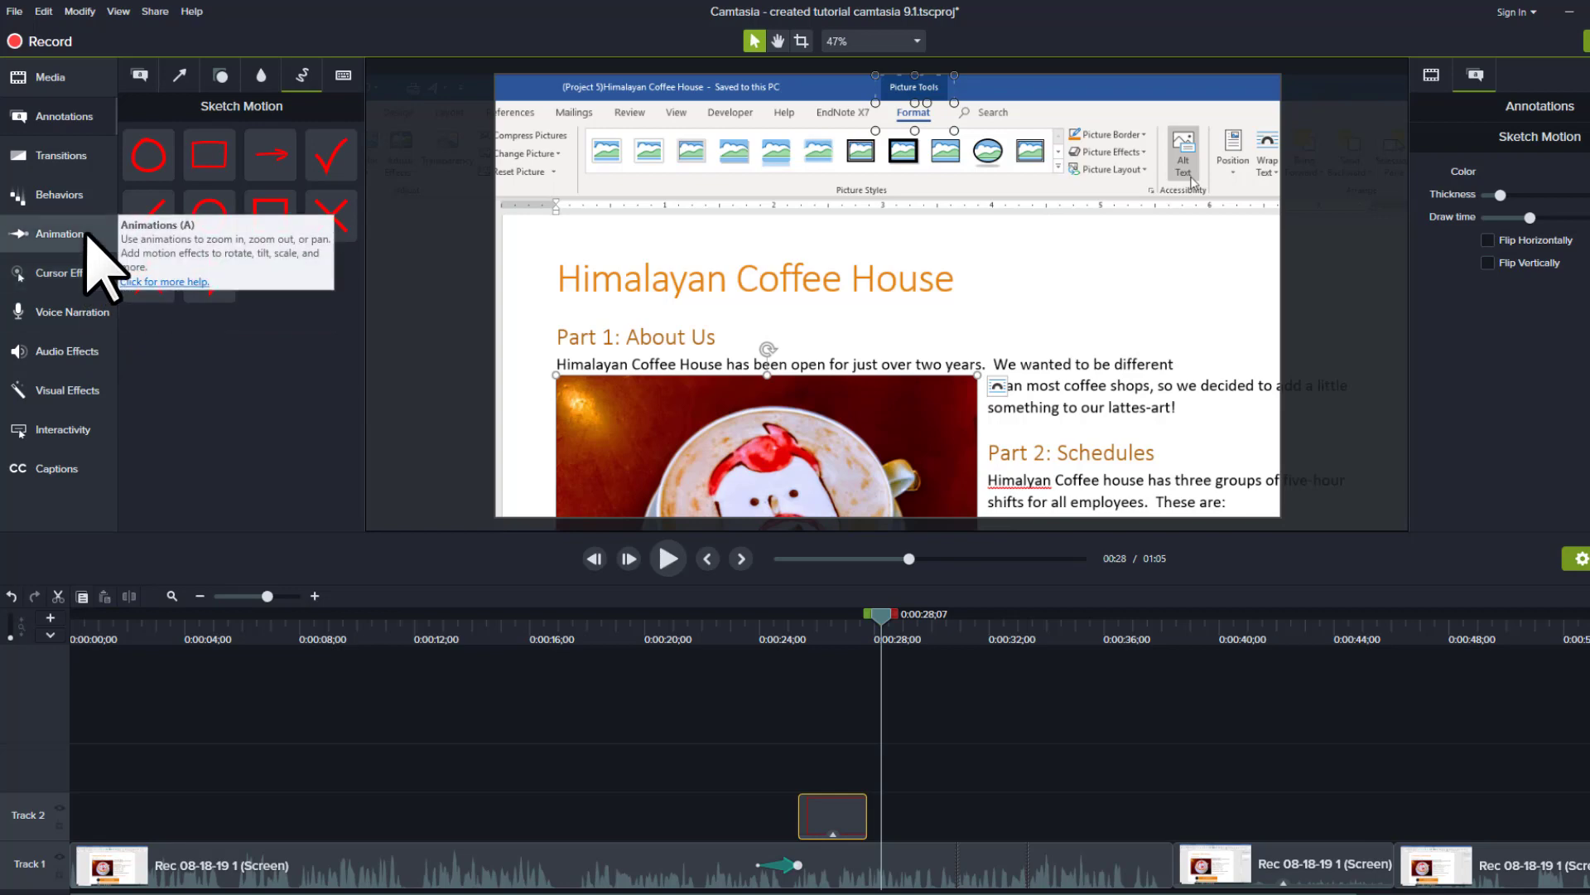
- Add a second Zoom-n-Pan near 0:28 at 185% framing the ribbon's Alt Text area
{"action": "left_click", "coordinate": [58, 232]}
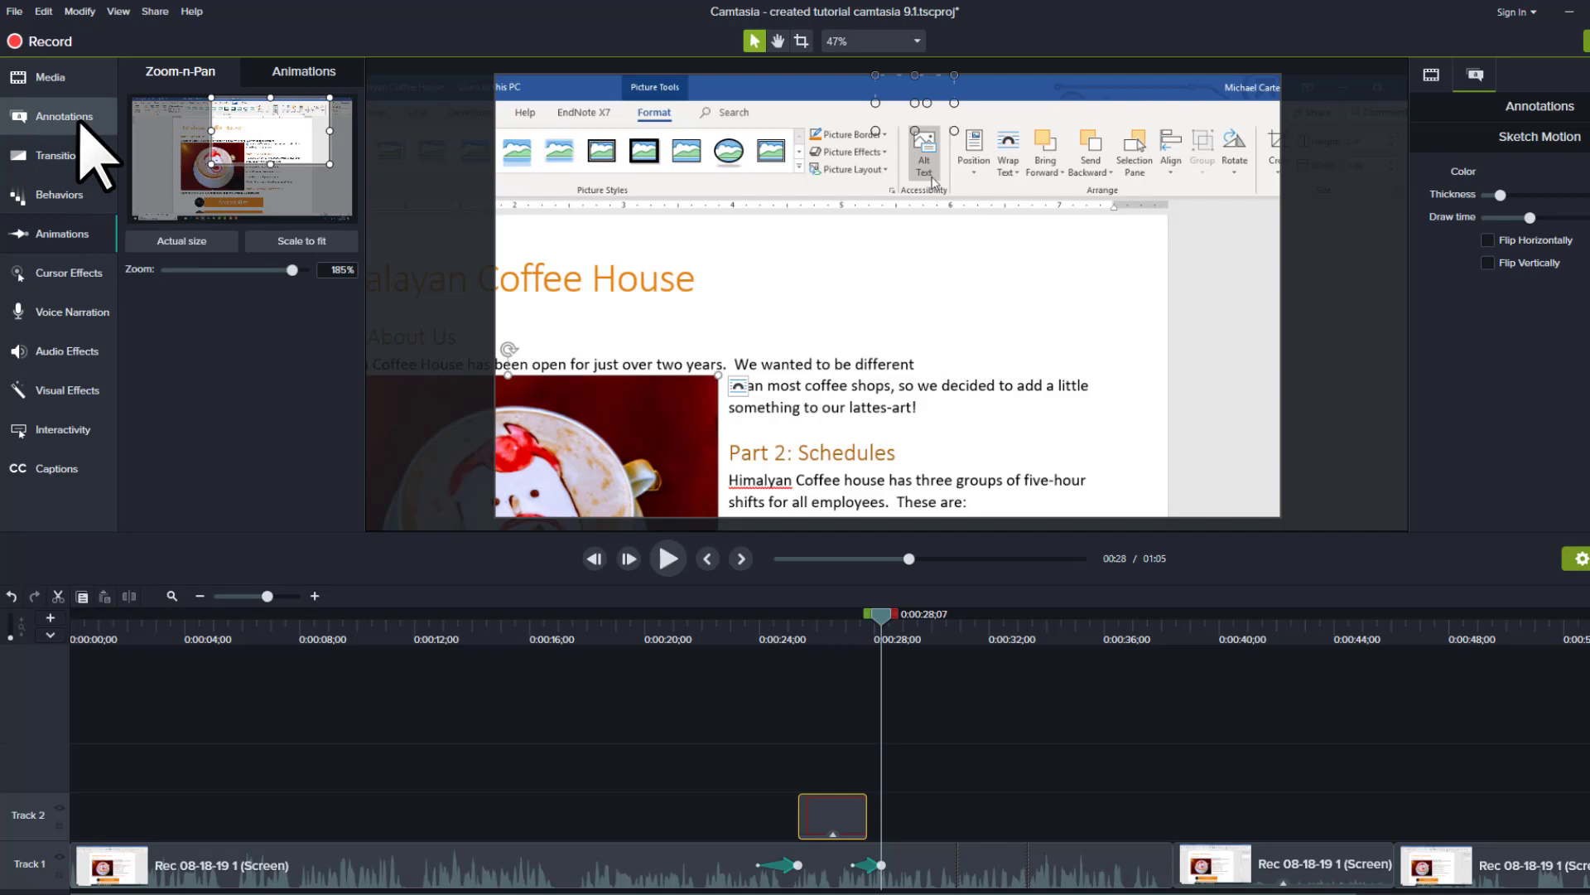
- Place a Spotlight from Blur & Highlight over the Alt Text button on Track 2 and preview it
{"action": "left_click", "coordinate": [301, 76]}
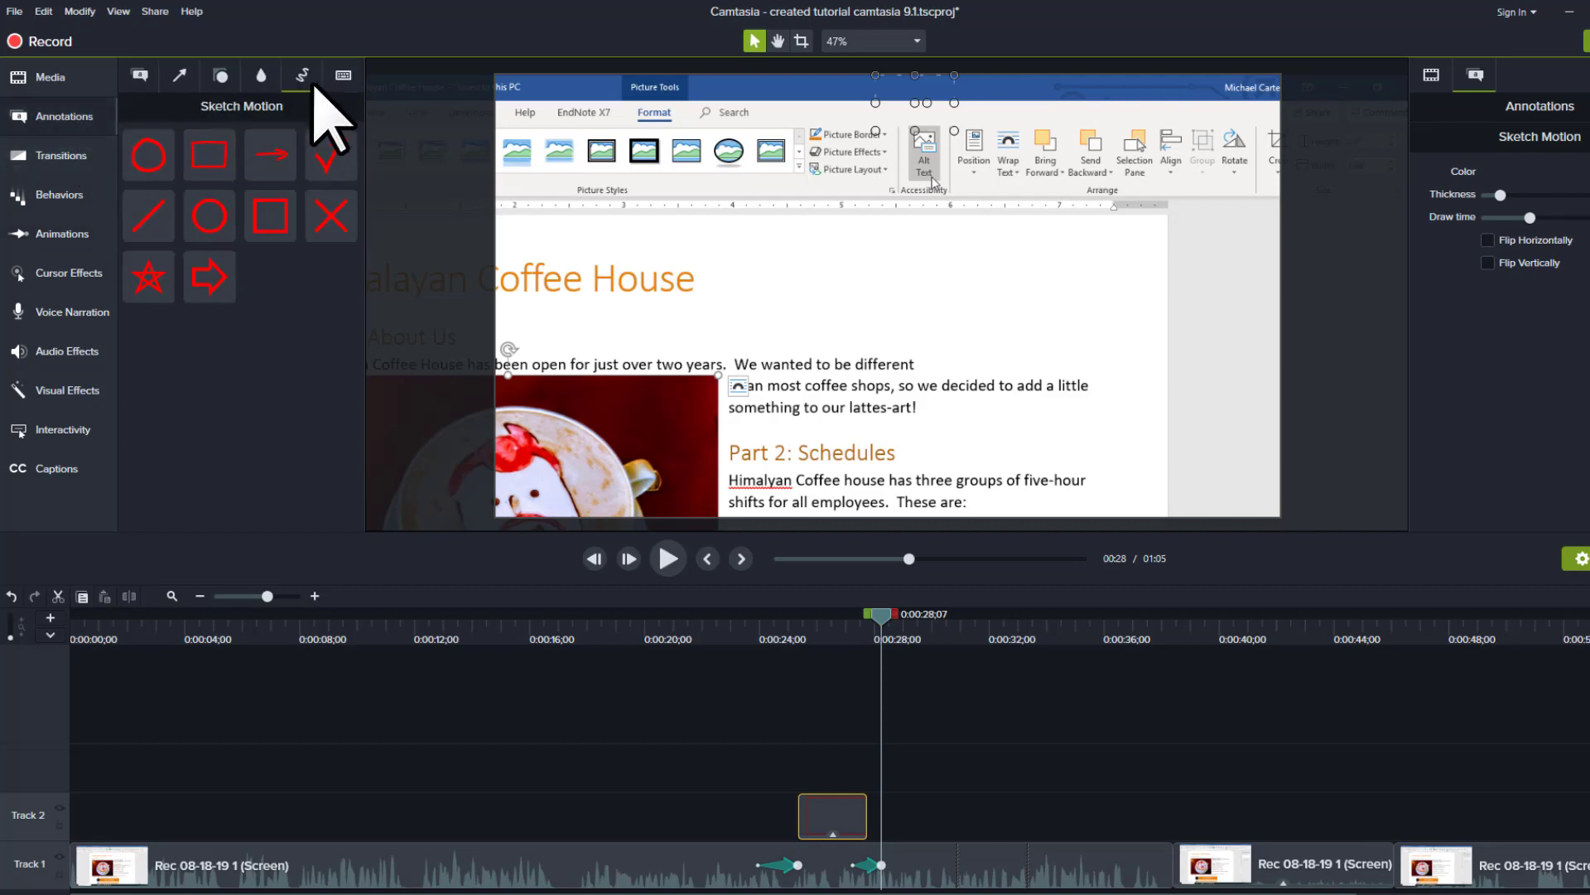
{"action": "left_click", "coordinate": [260, 77]}
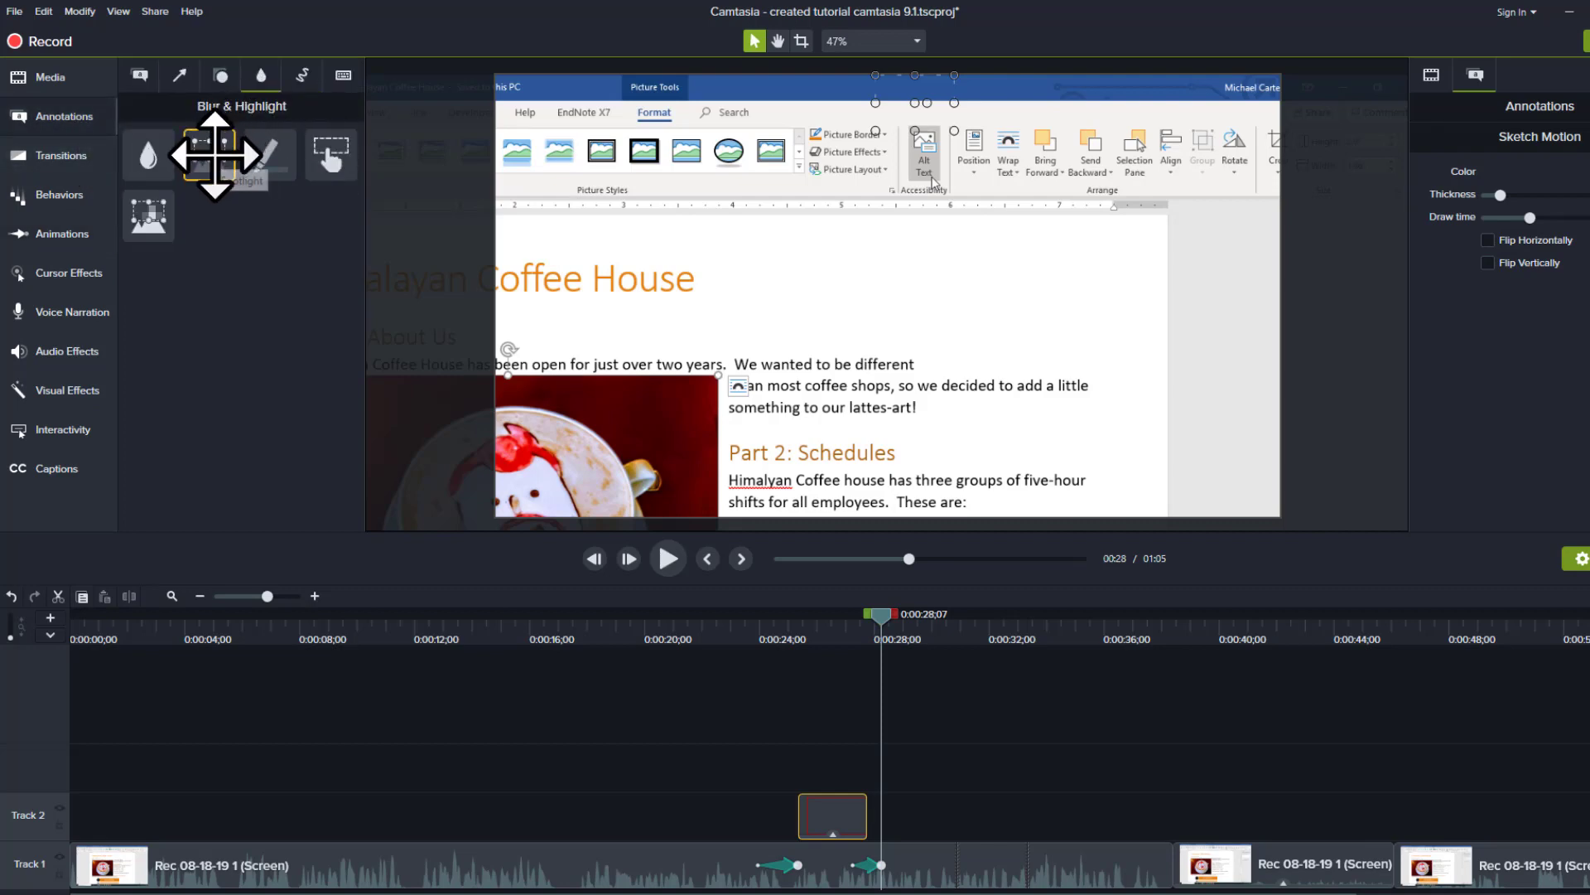
{"action": "mouse_move", "coordinate": [210, 156]}
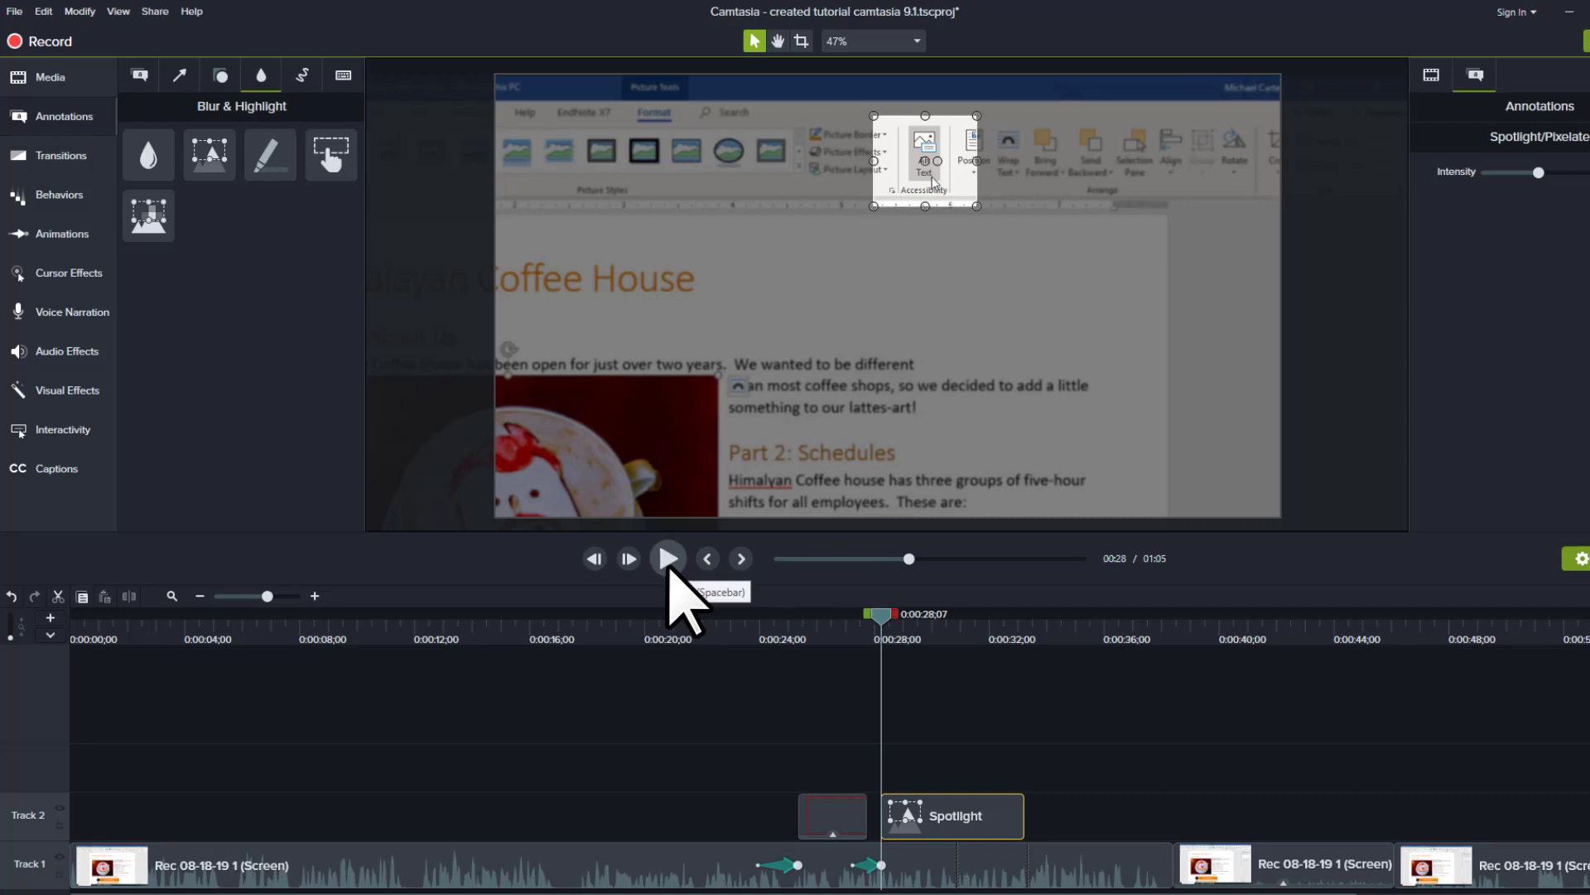
{"action": "left_click", "coordinate": [668, 558]}
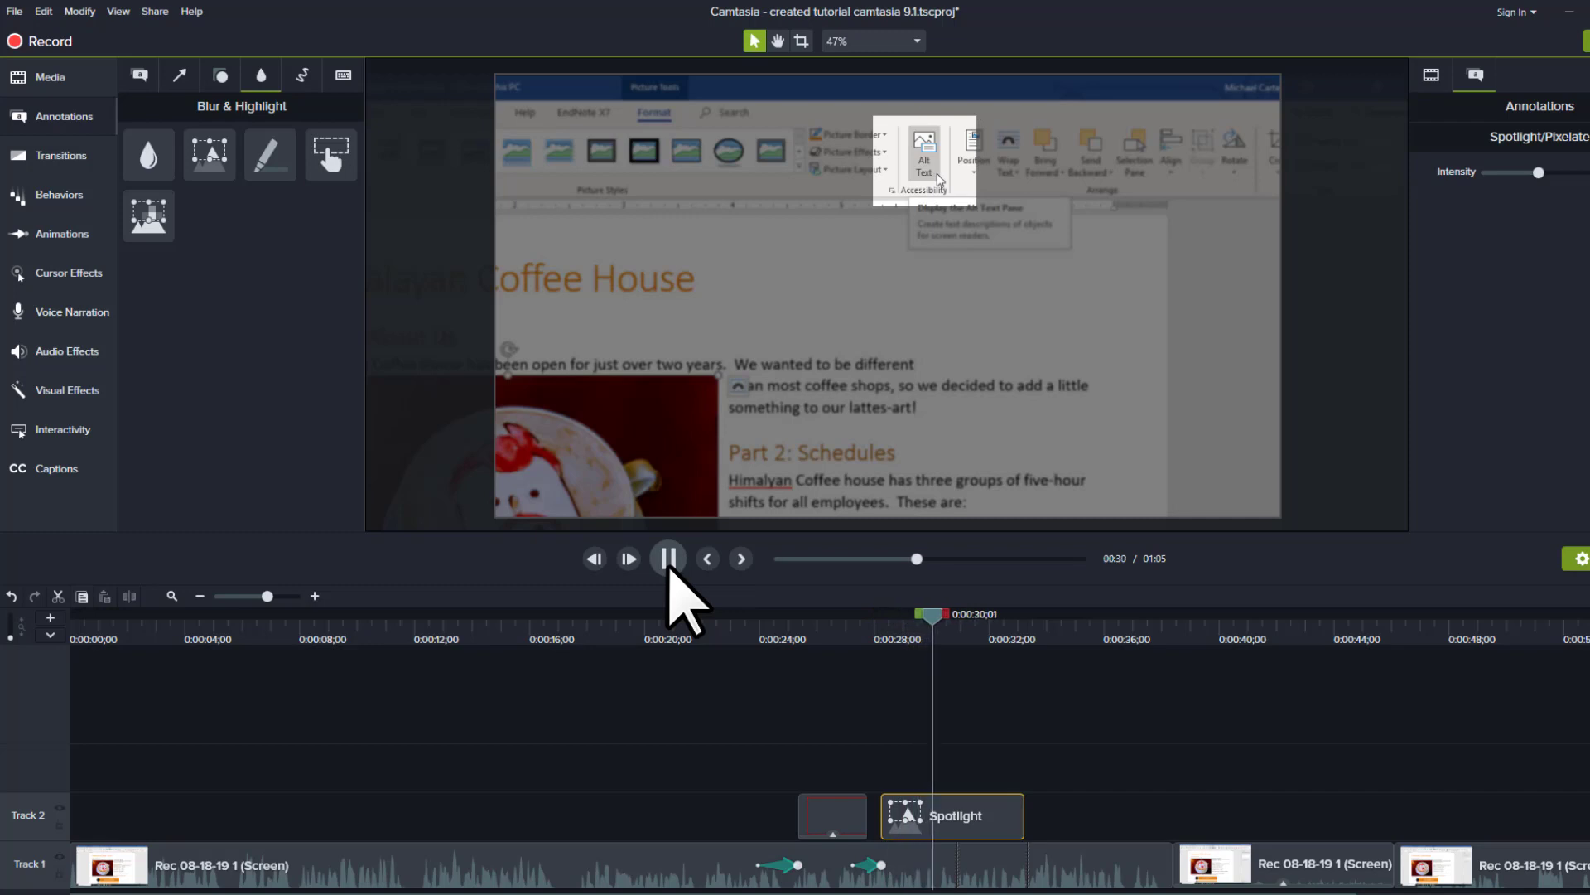
{"action": "left_click", "coordinate": [667, 558]}
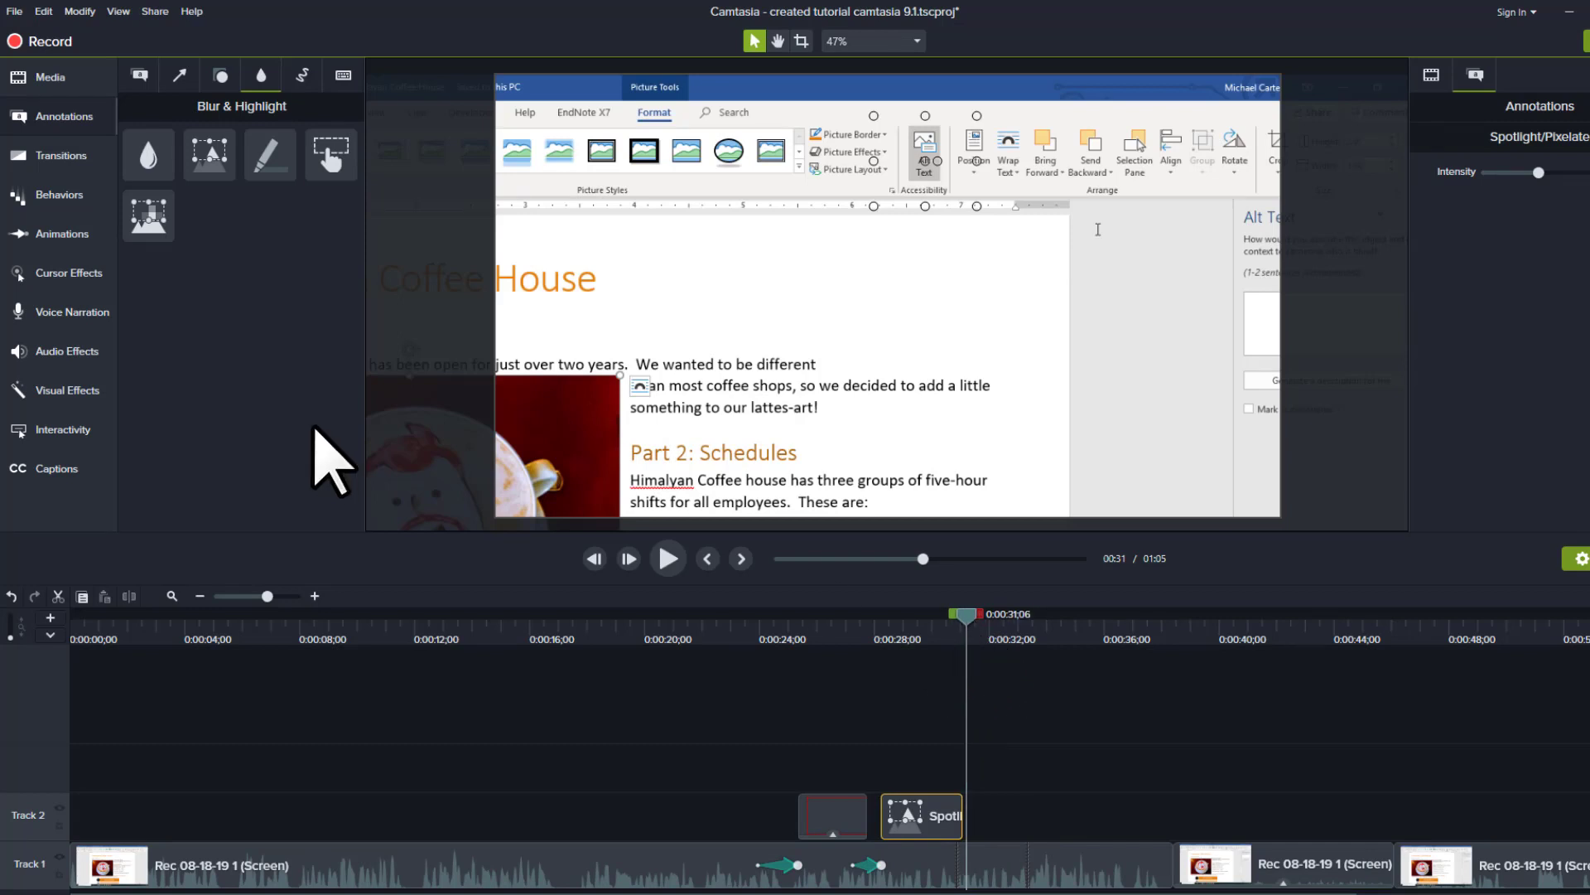
{"action": "mouse_move", "coordinate": [96, 281]}
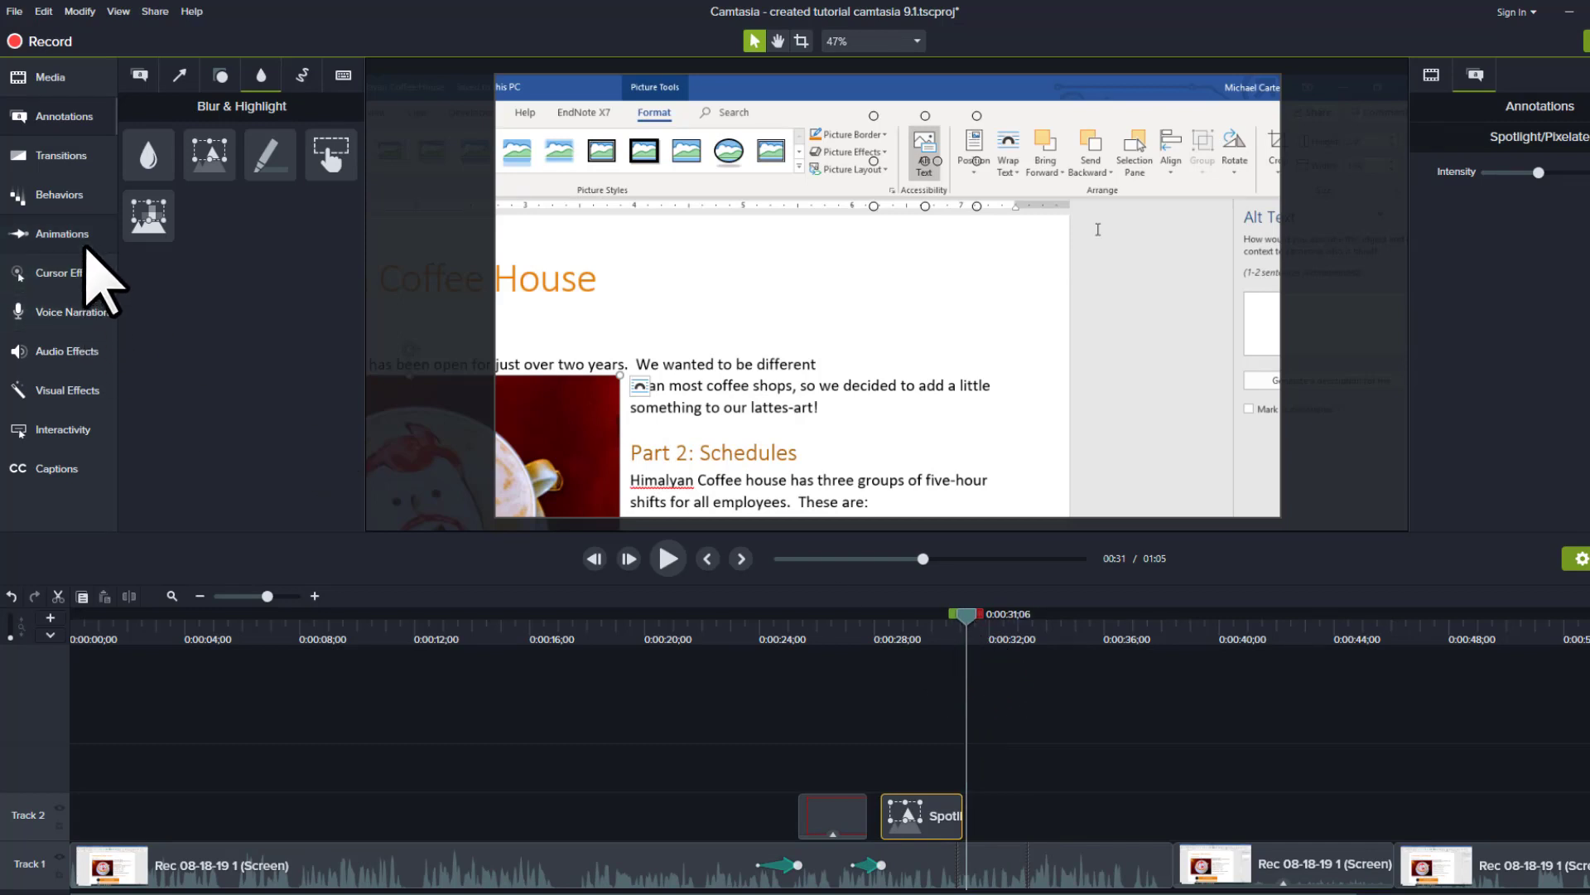
- Add a Zoom-n-Pan after the spotlight returning the video to 100% with Scale to fit
{"action": "left_click", "coordinate": [63, 232]}
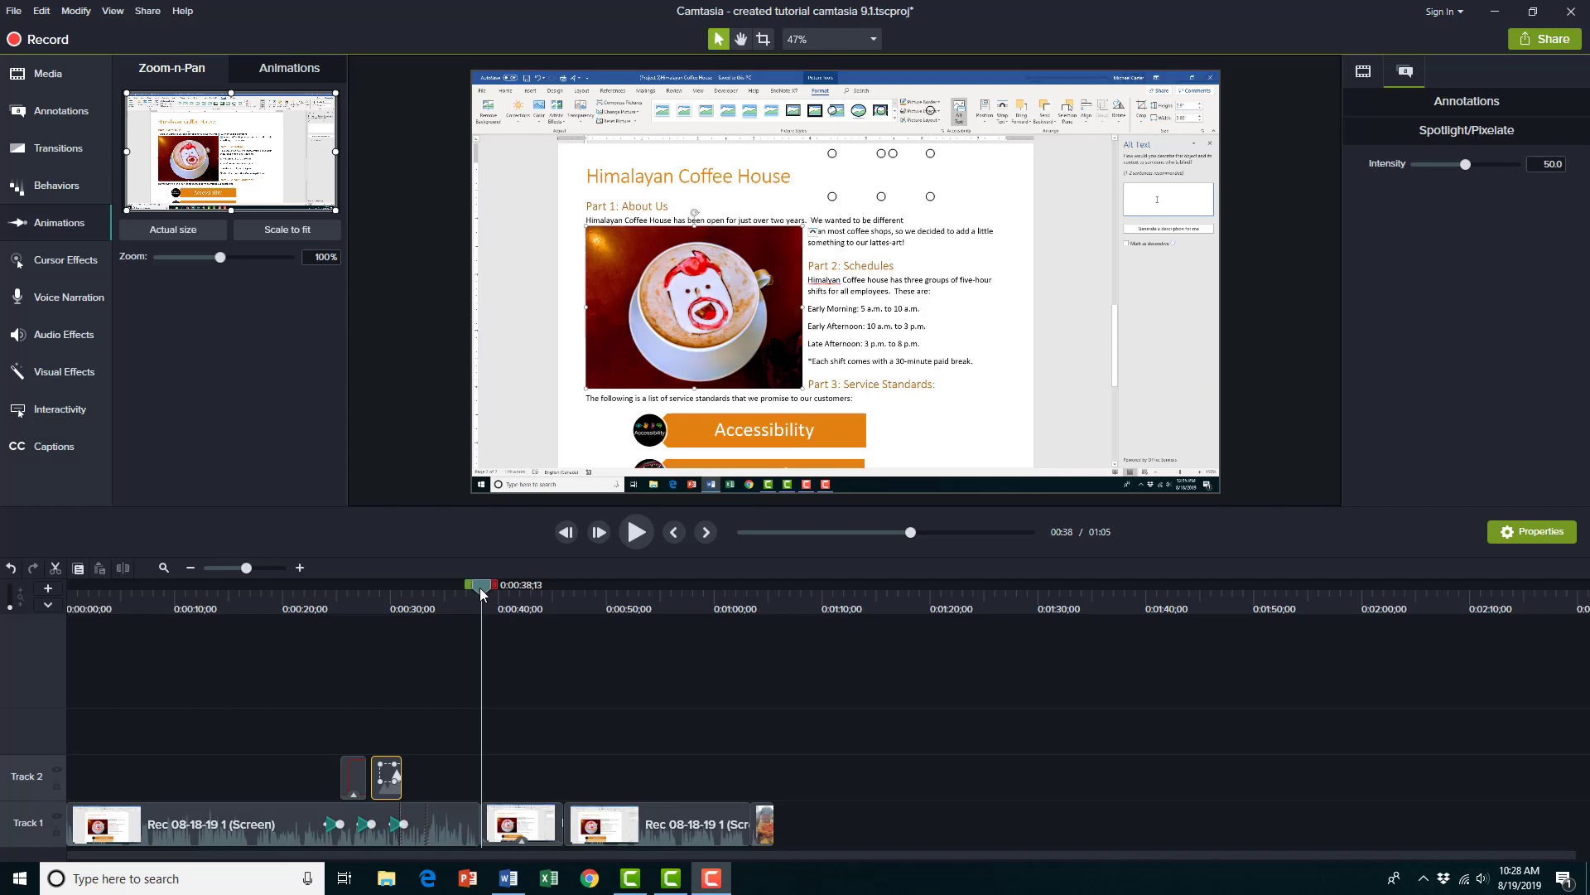
- Move the playhead to the child clip near 1:04 and show the Blur & Highlight annotations
{"action": "left_click", "coordinate": [747, 585]}
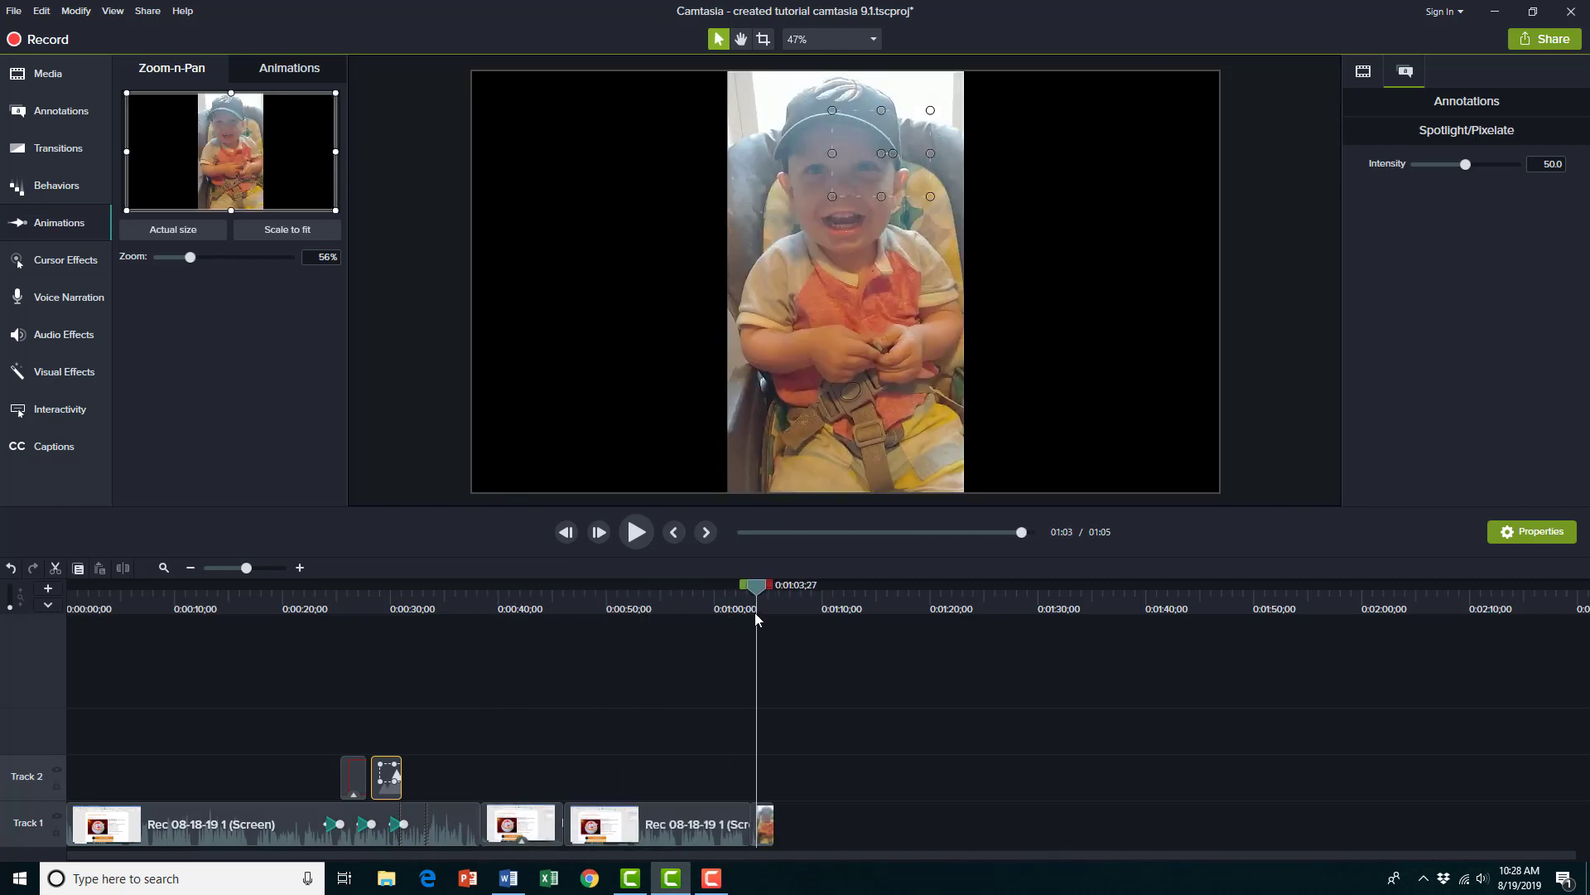
{"action": "left_click", "coordinate": [636, 531]}
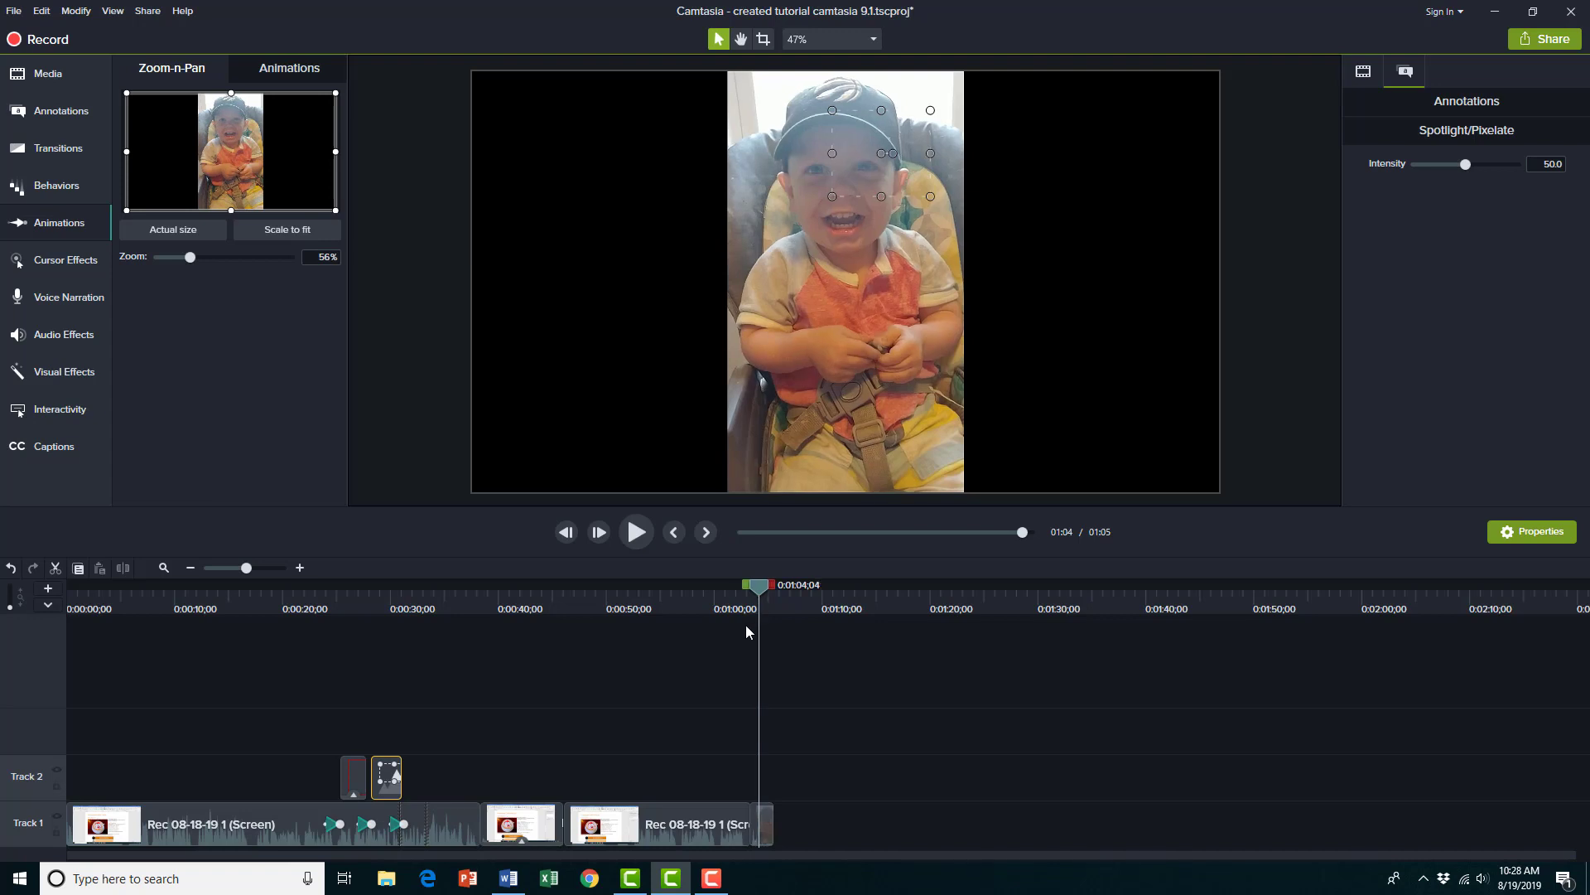
{"action": "left_click", "coordinate": [63, 111]}
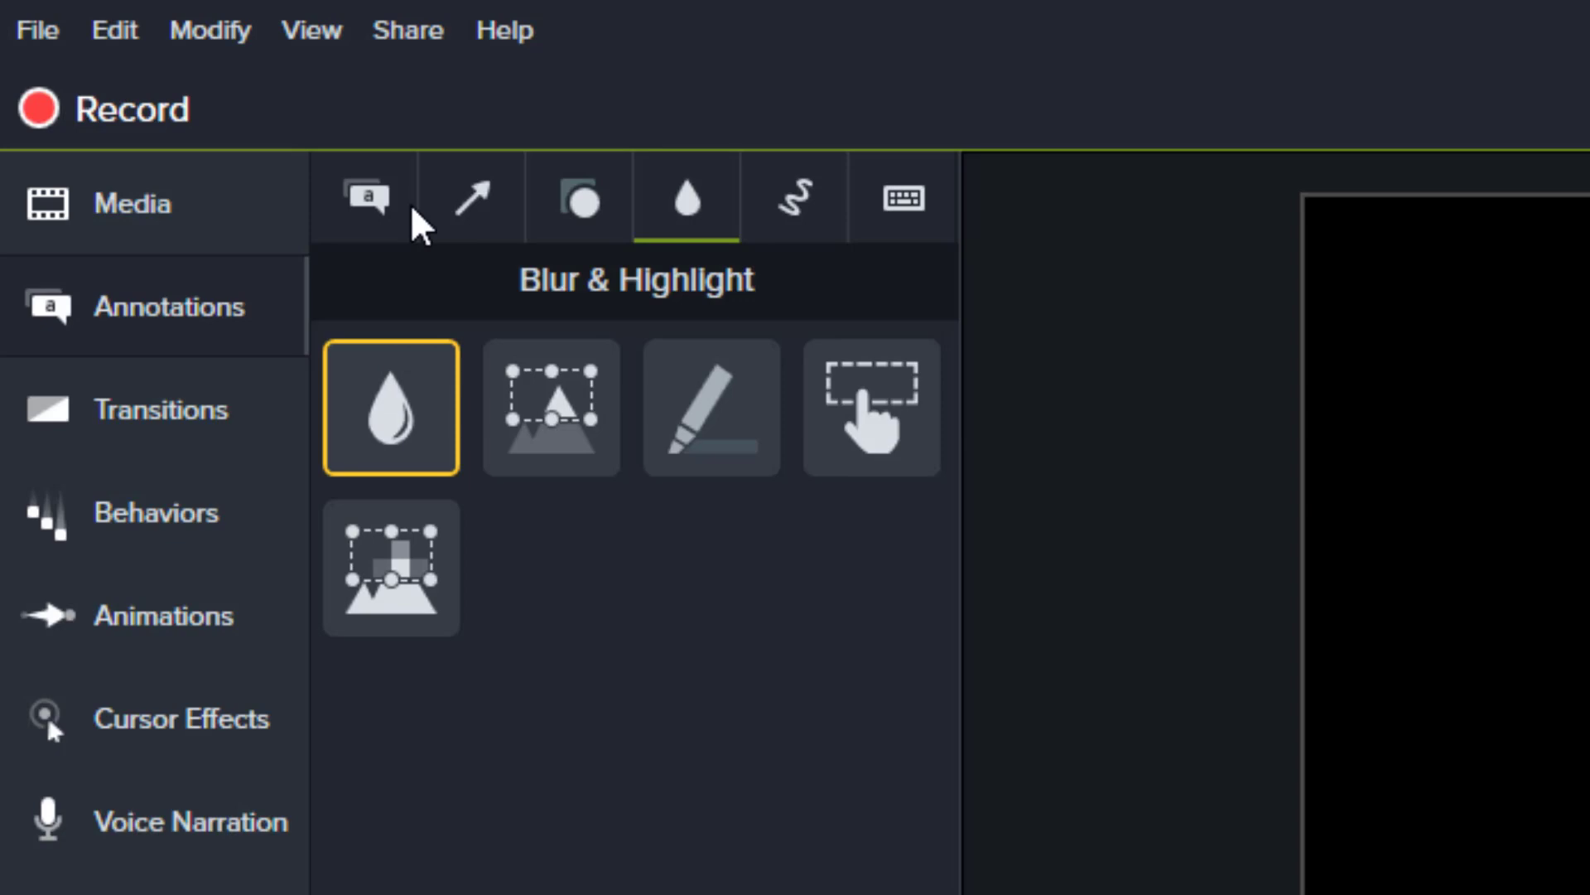
- Add a red speech-bubble callout from Annotations > Callouts beside the child's head at 1:04
{"action": "left_click", "coordinate": [364, 197]}
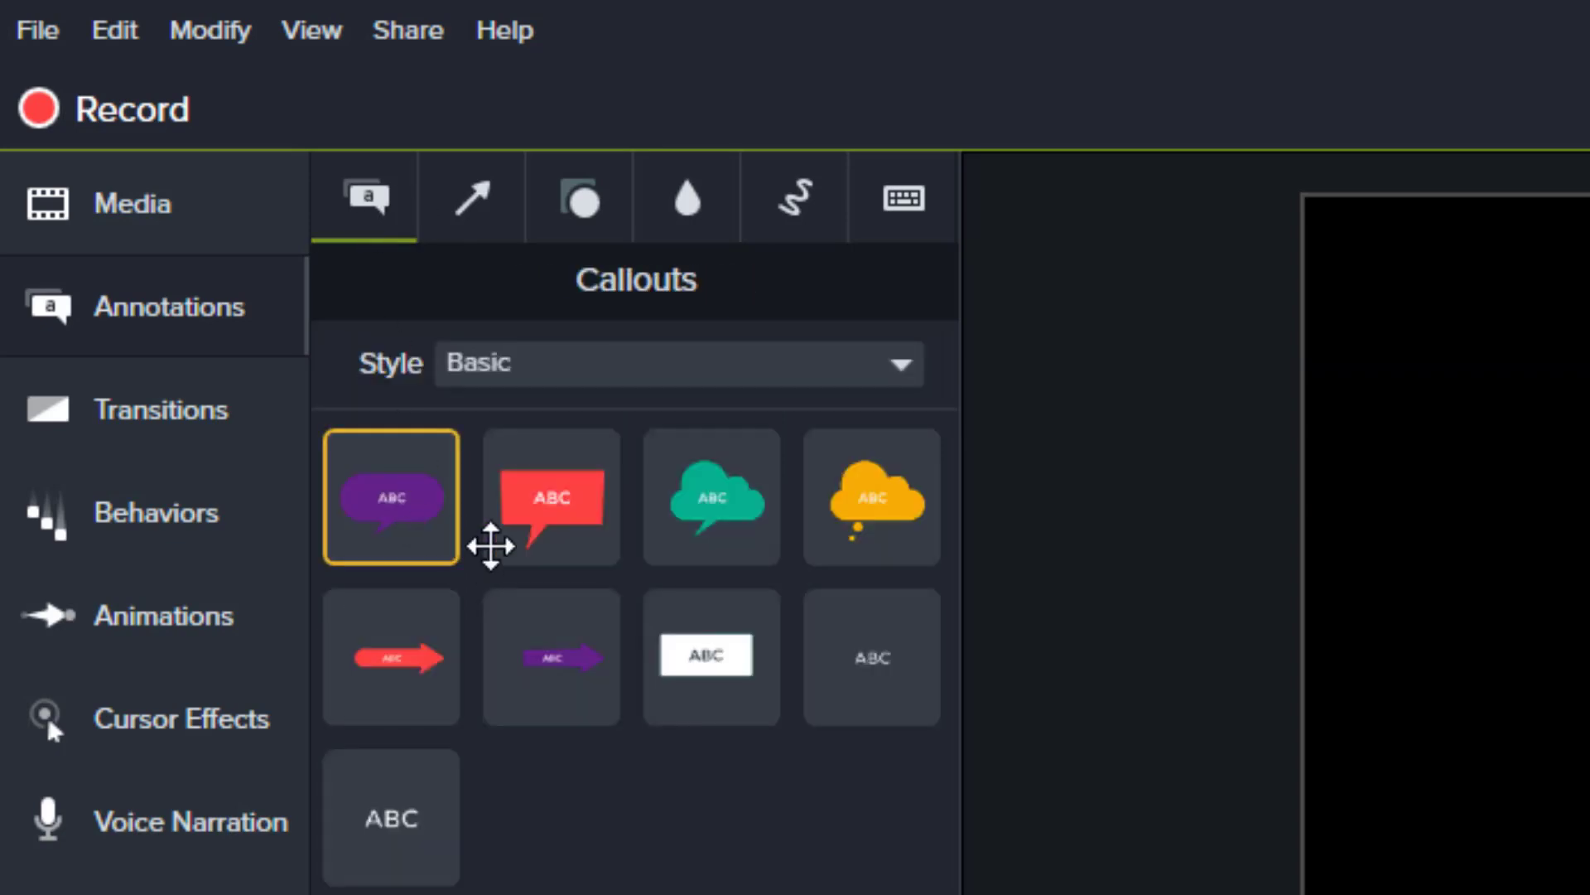
{"action": "left_click", "coordinate": [391, 833]}
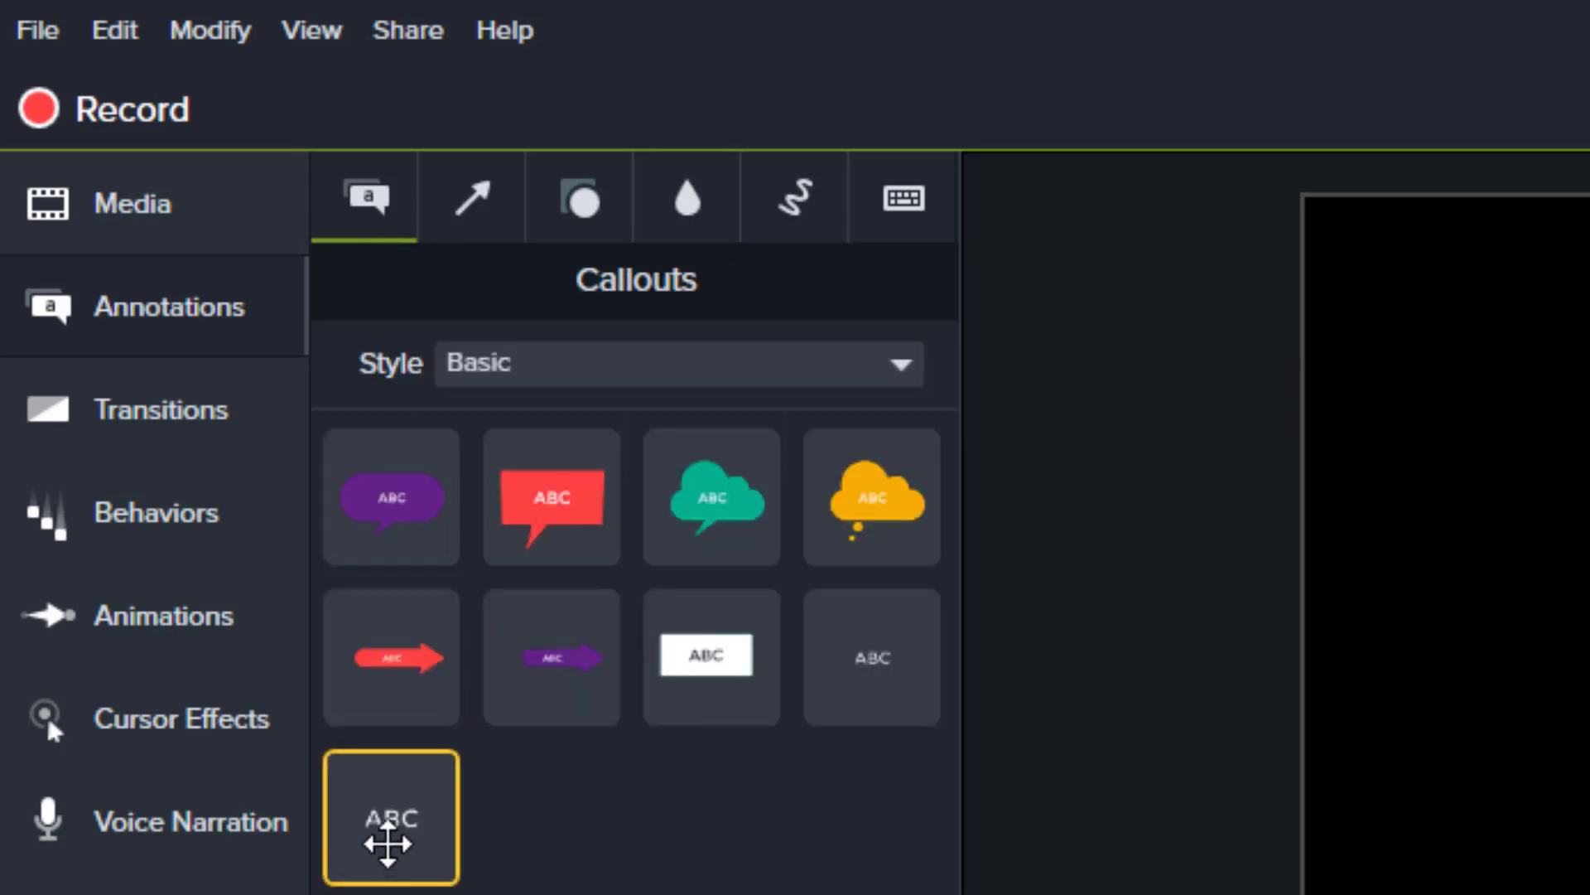
{"action": "left_click", "coordinate": [552, 657]}
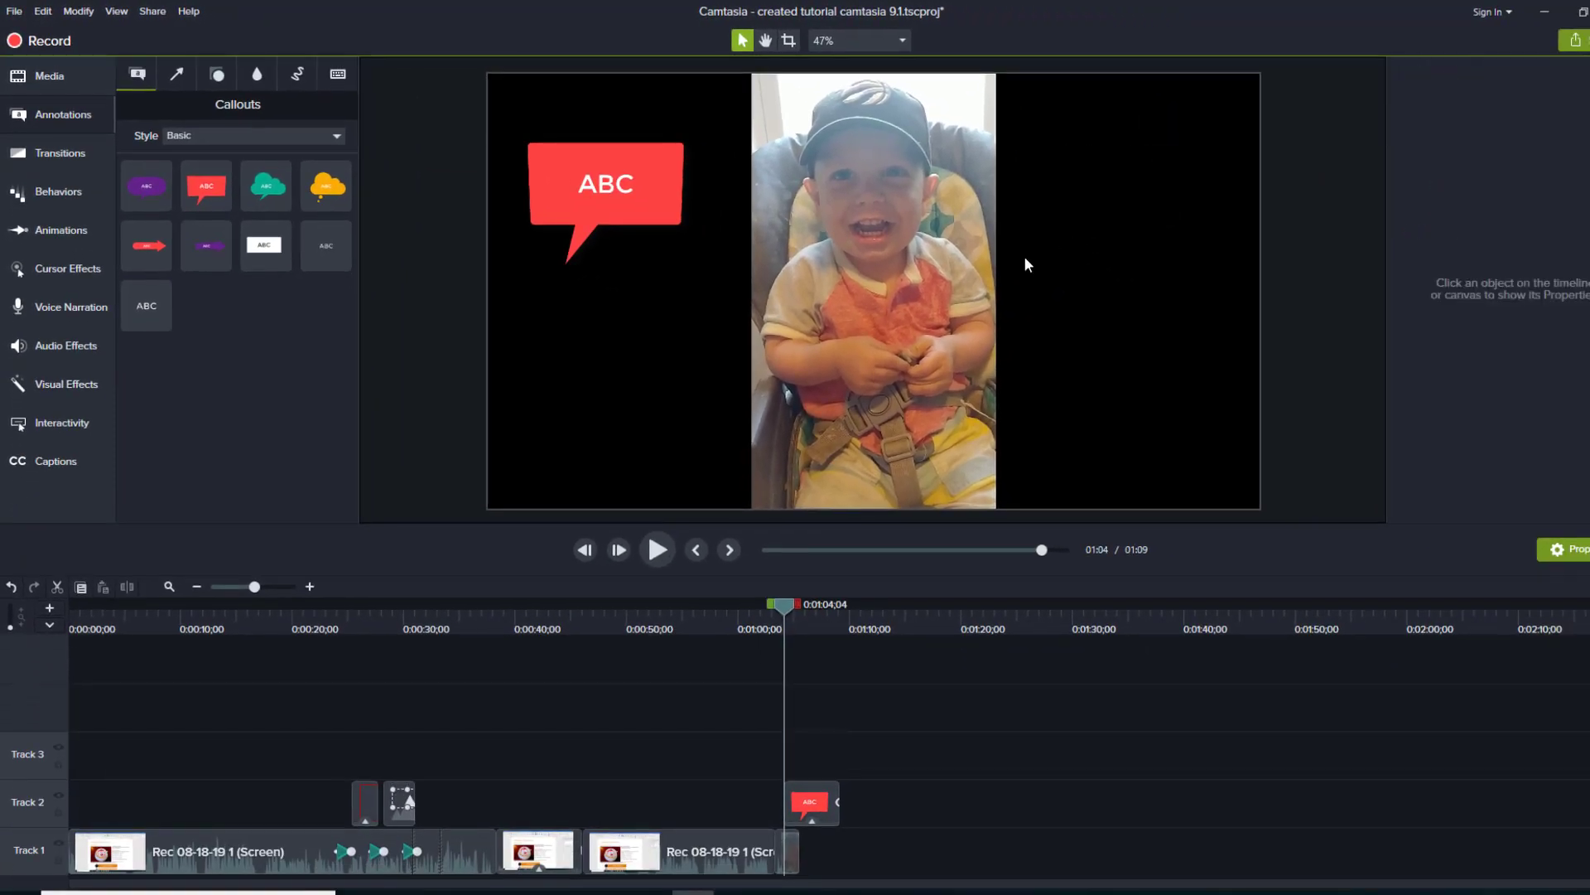
{"action": "left_click", "coordinate": [606, 182]}
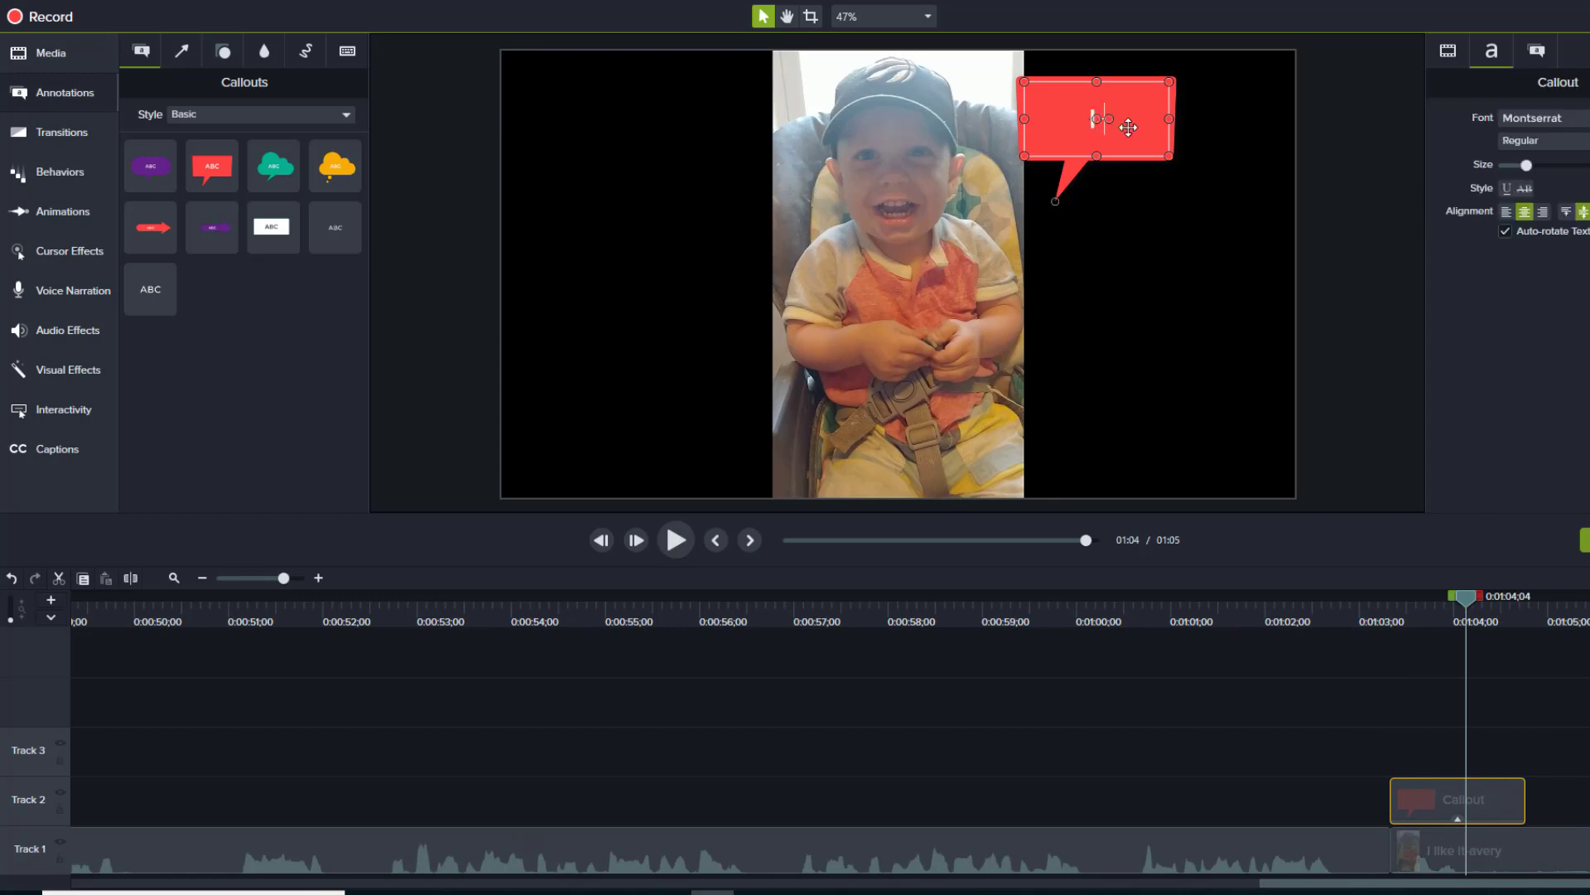
- Make the callout read 'I like it!' and adjust how long it stays on Track 2
{"action": "type", "text": "I like it!"}
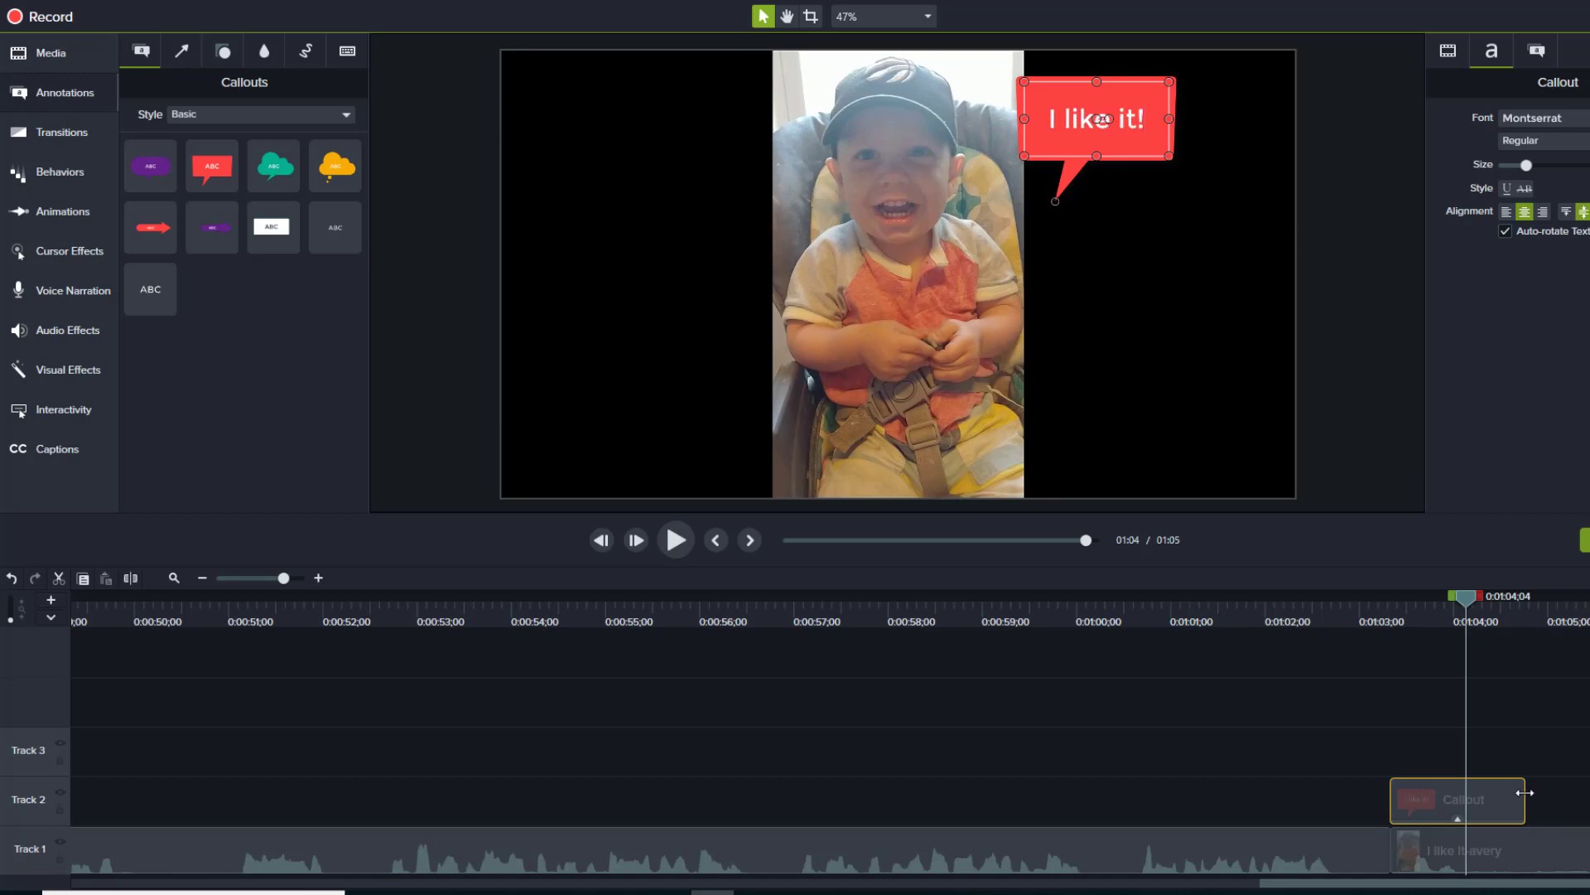
{"action": "left_click", "coordinate": [676, 540]}
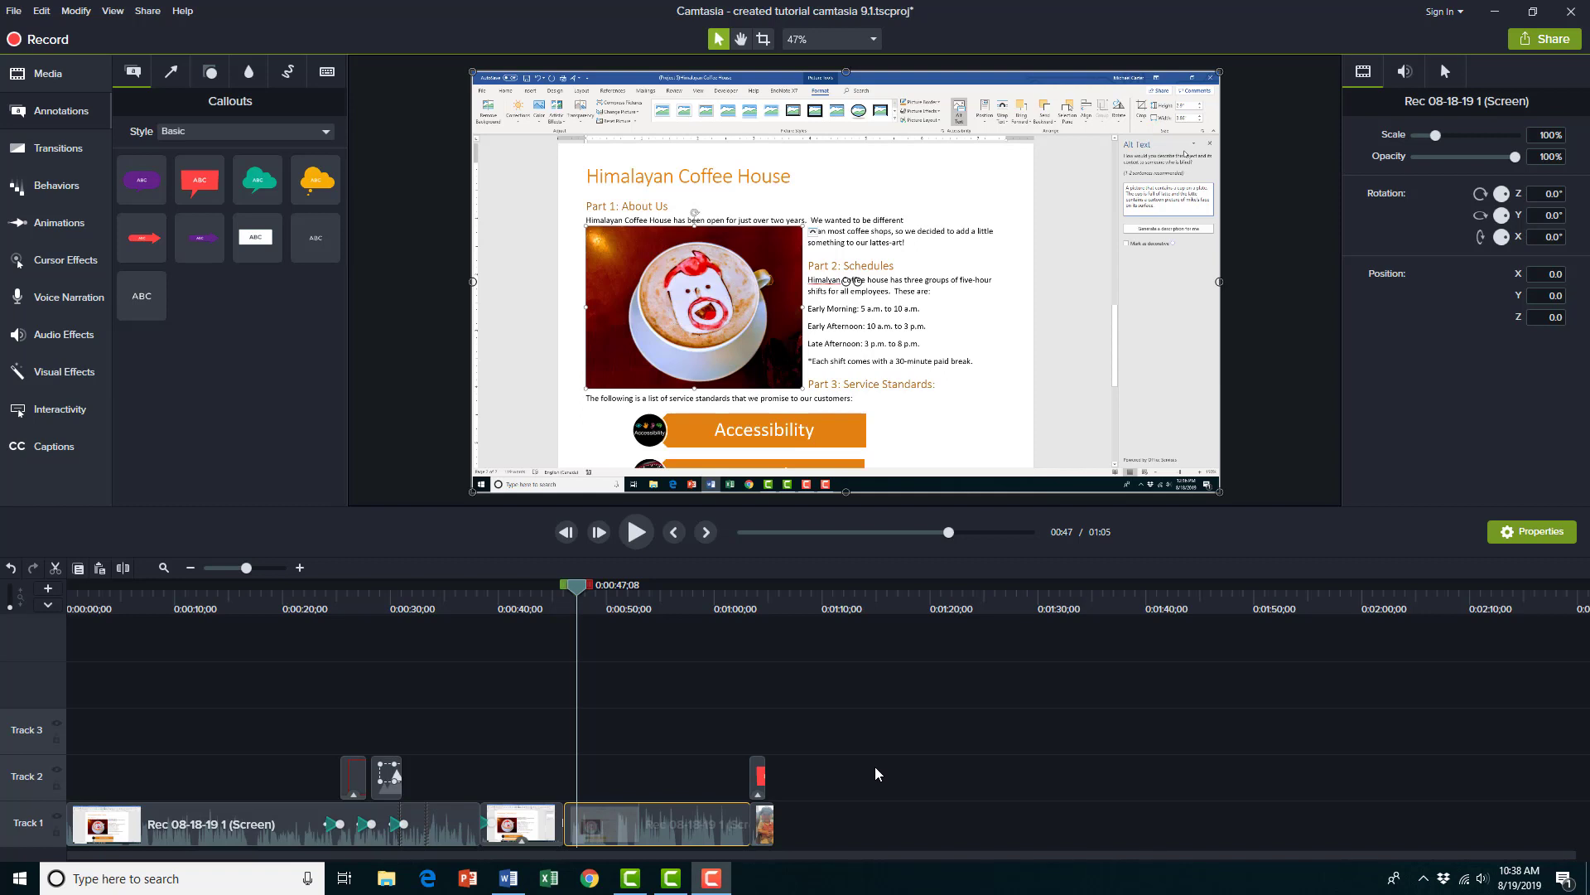
{"action": "mouse_move", "coordinate": [671, 572]}
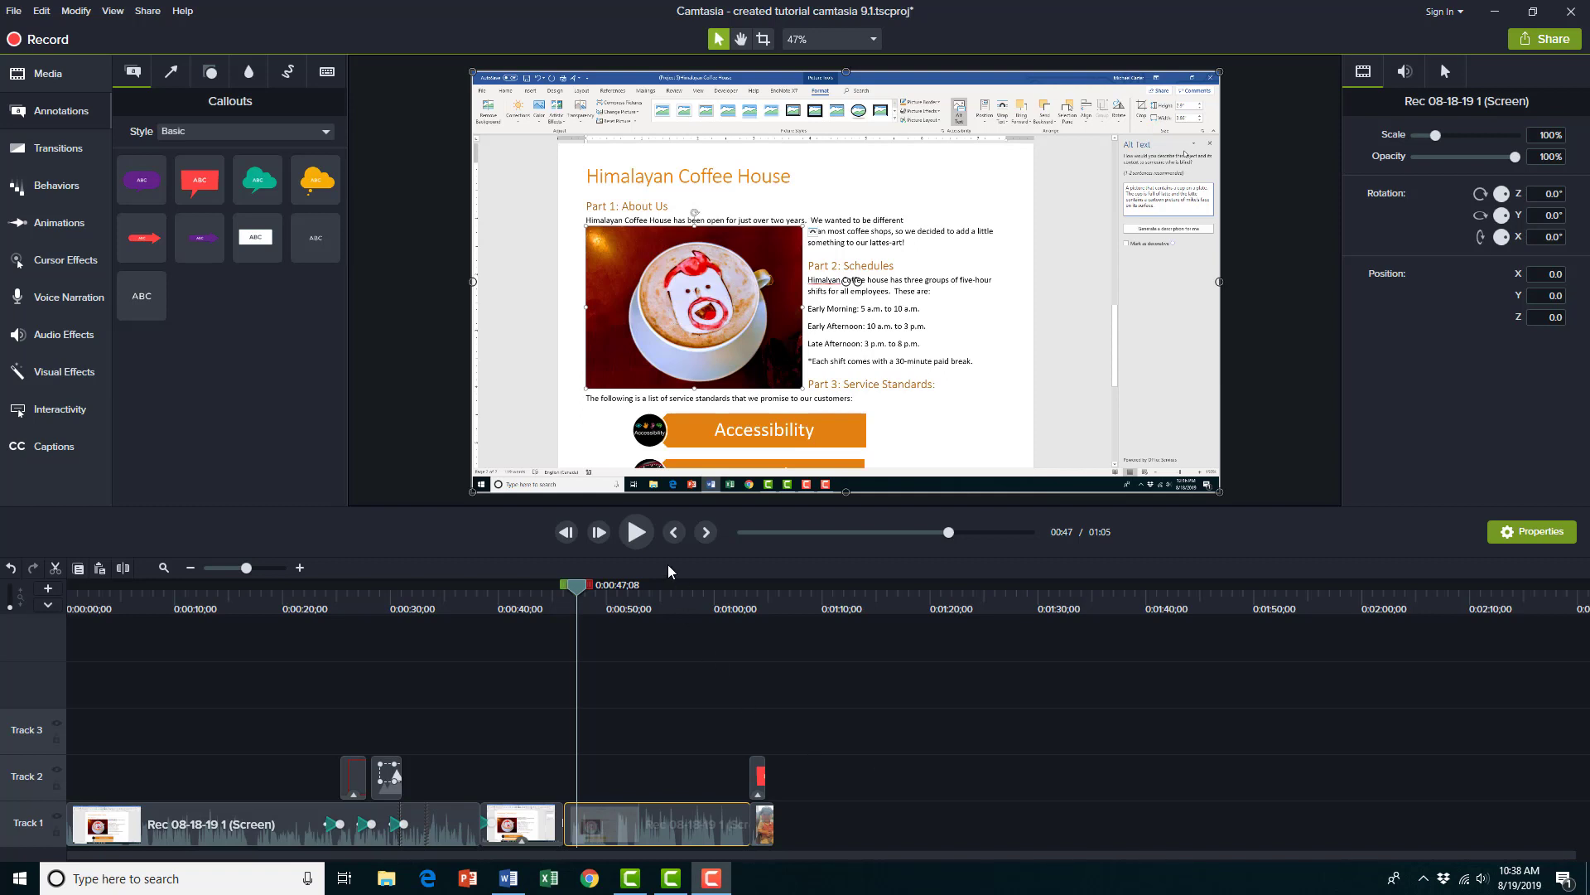
{"action": "mouse_move", "coordinate": [636, 531]}
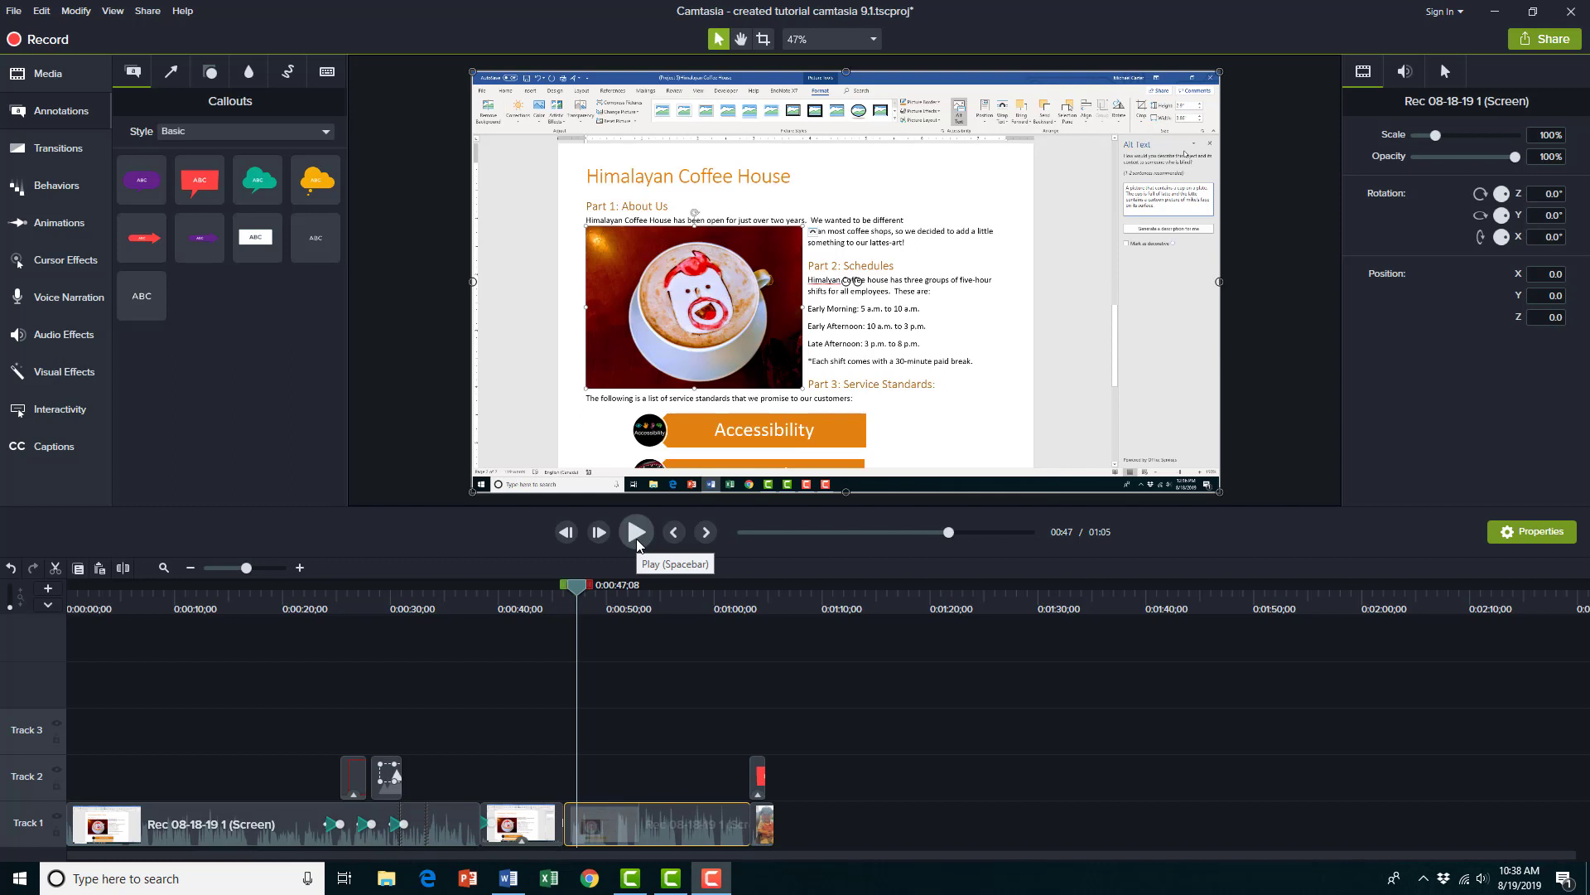
- Preview the coffee-house clip from about 47 seconds, then pause playback
{"action": "left_click", "coordinate": [636, 532]}
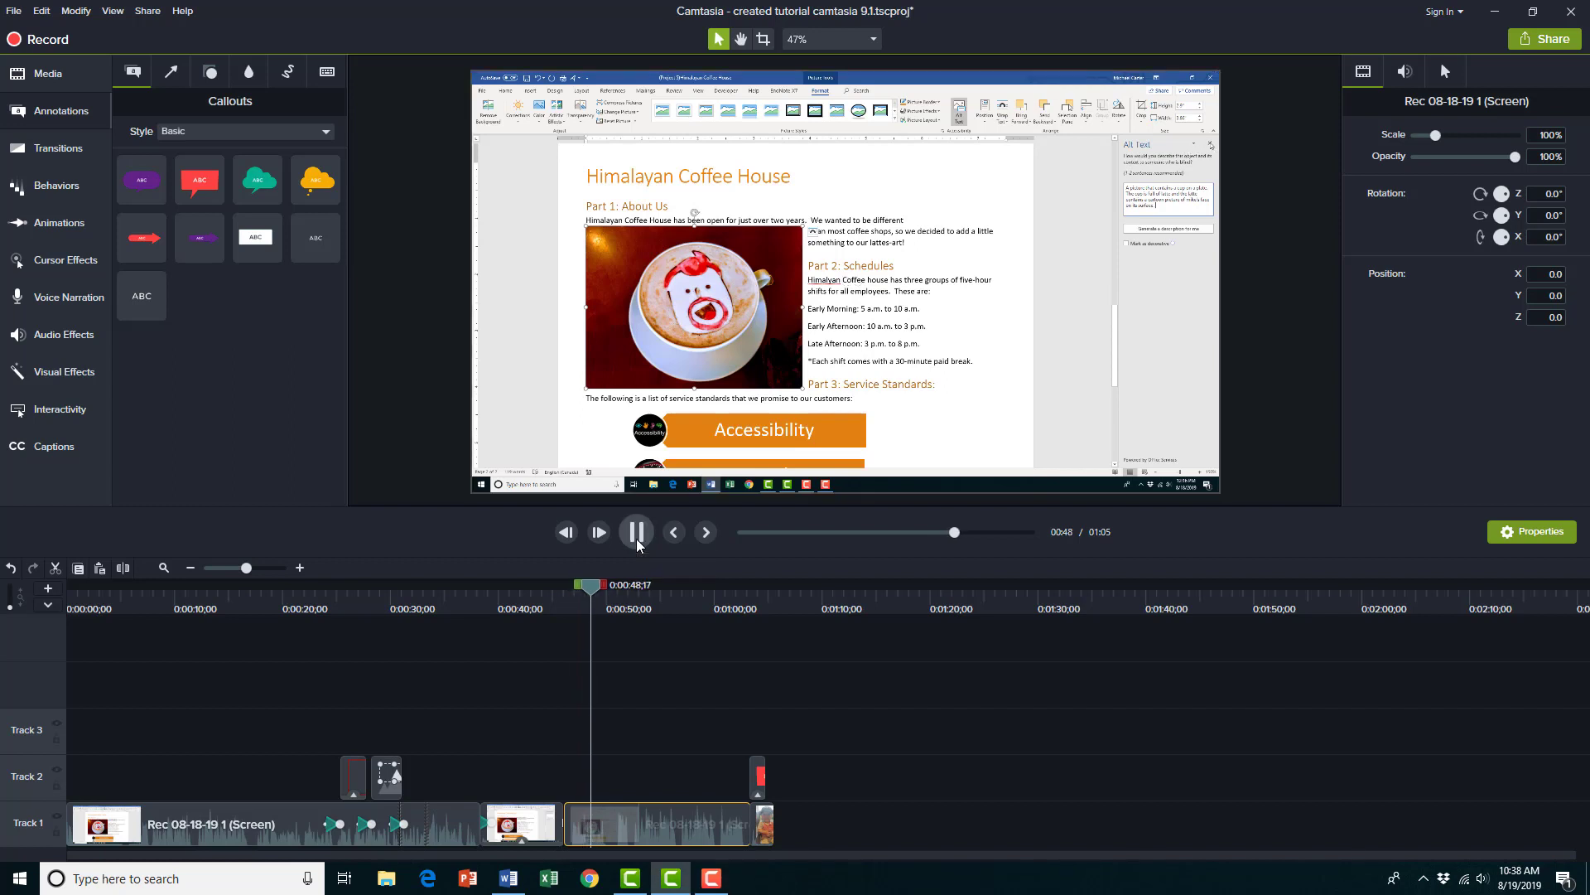
{"action": "left_click", "coordinate": [636, 531]}
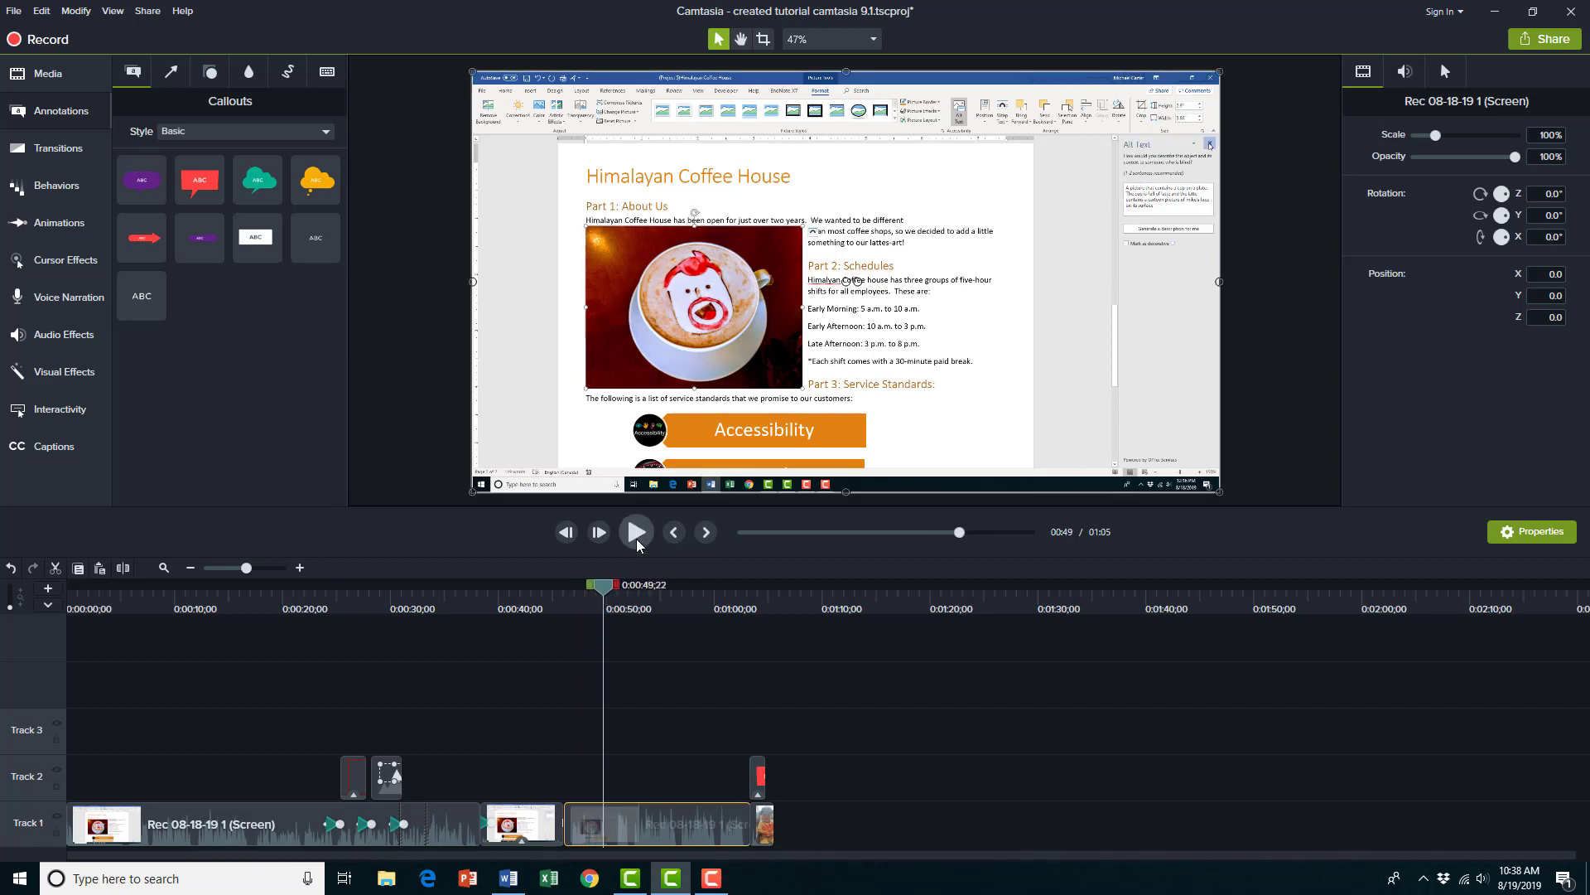
{"action": "mouse_move", "coordinate": [638, 557]}
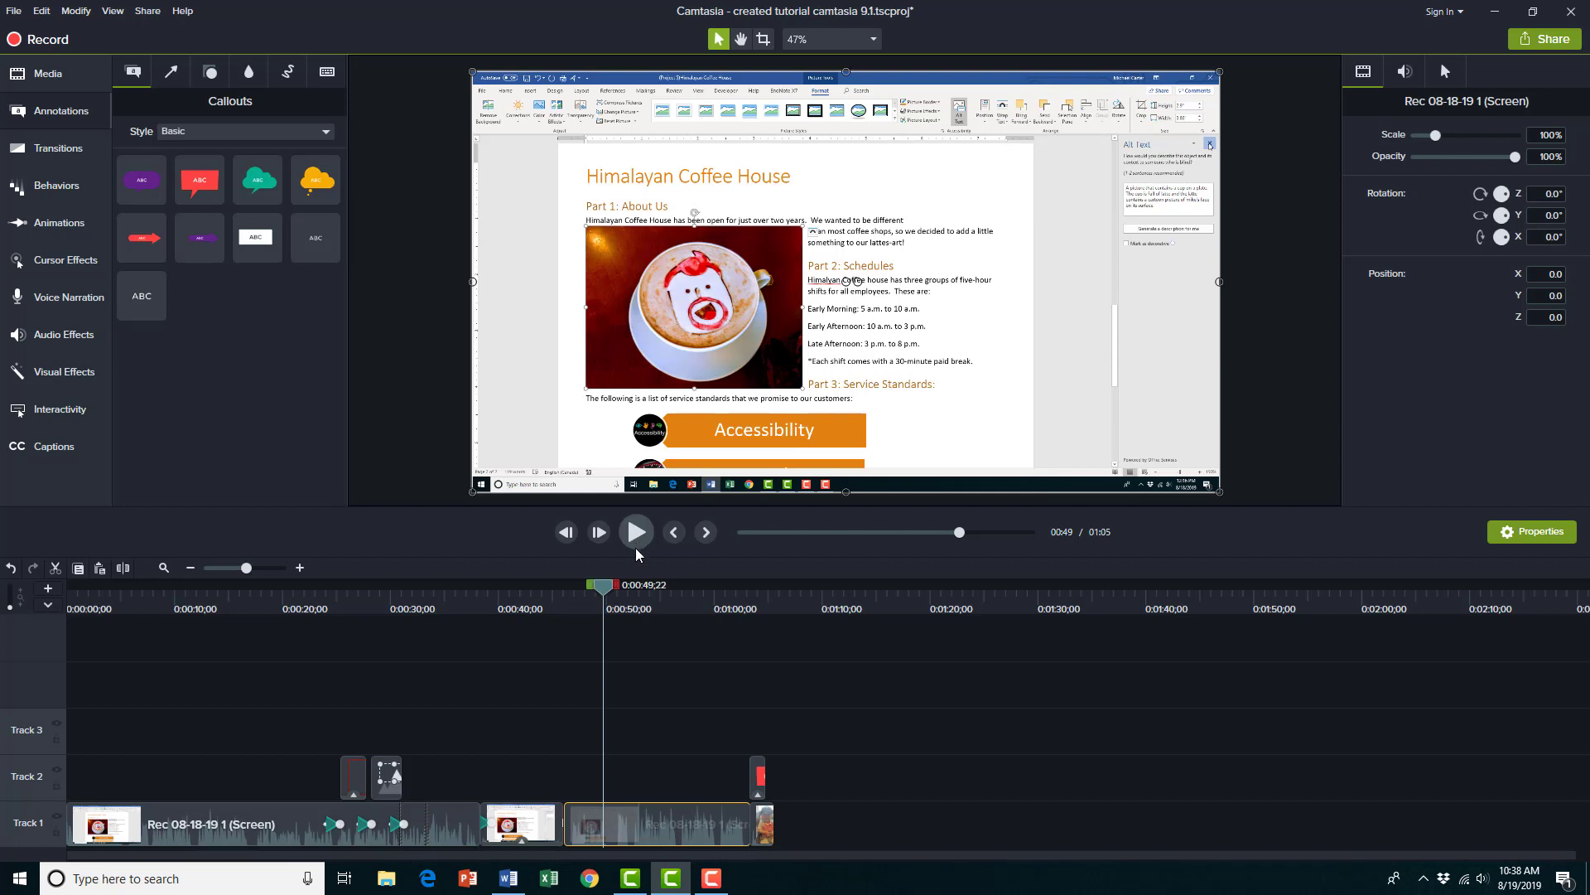
{"action": "mouse_move", "coordinate": [33, 39]}
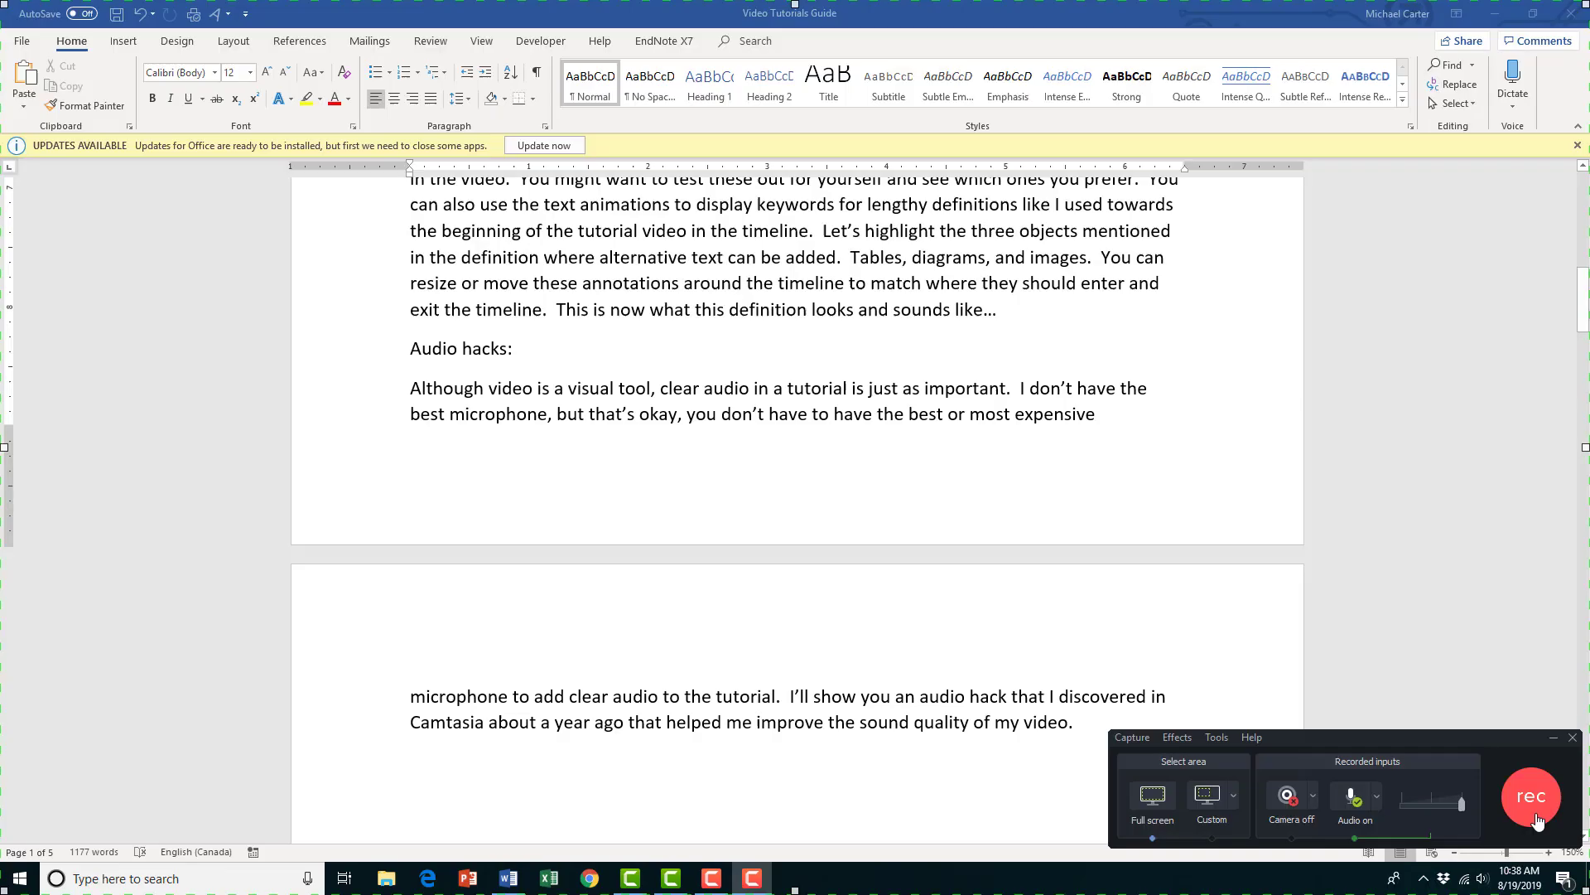
- Record the Word audio-hacks narration so Rec 08-19-19 lands at the timeline's end
{"action": "left_click", "coordinate": [1531, 796]}
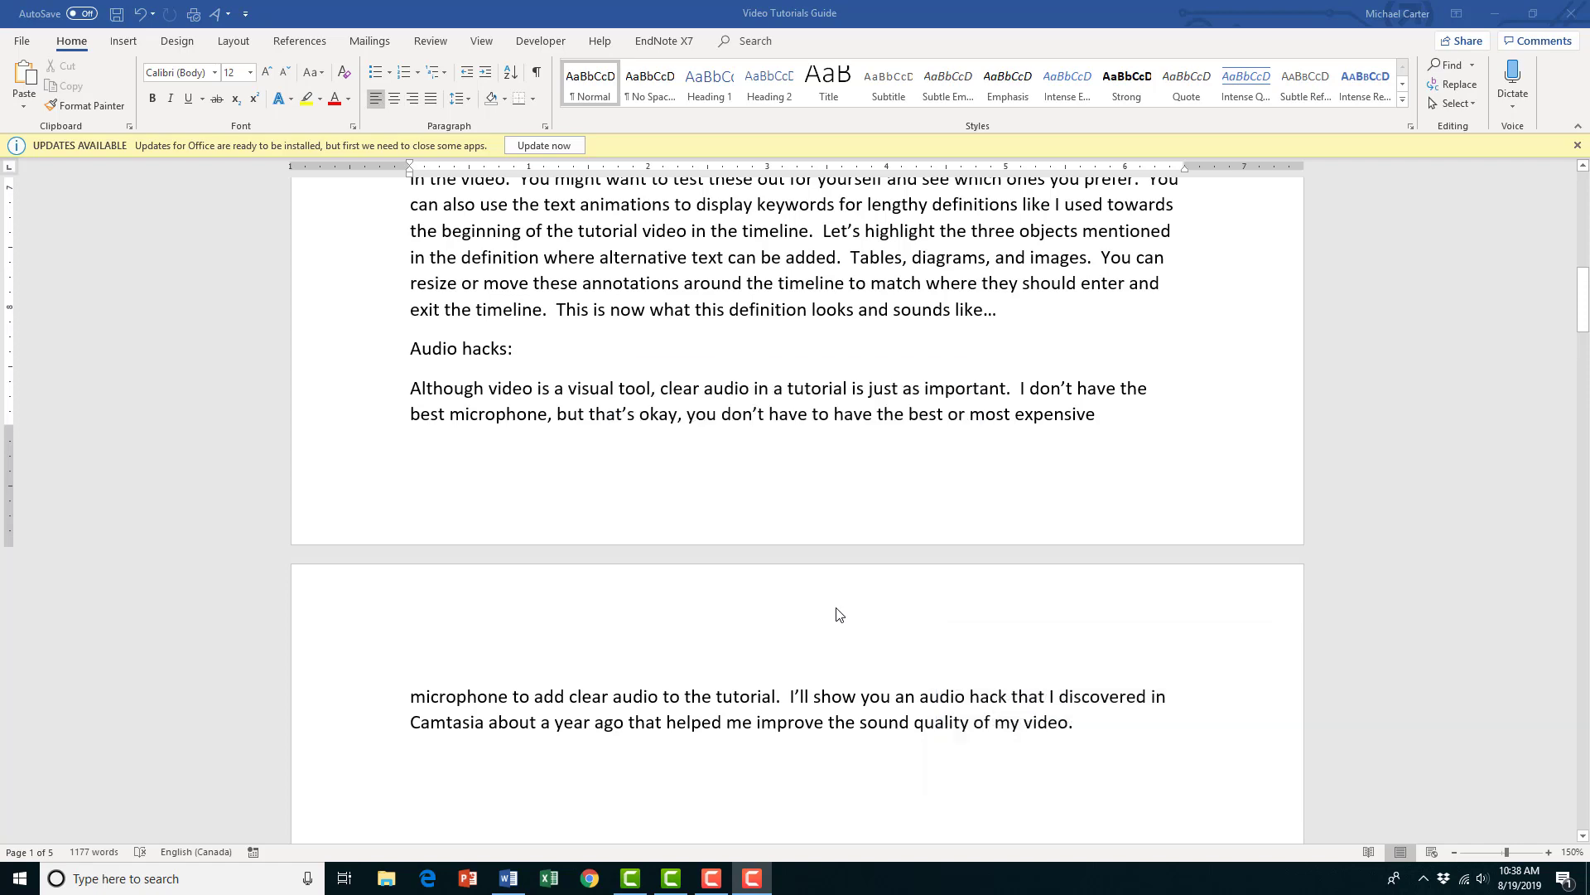
{"action": "left_click", "coordinate": [710, 878]}
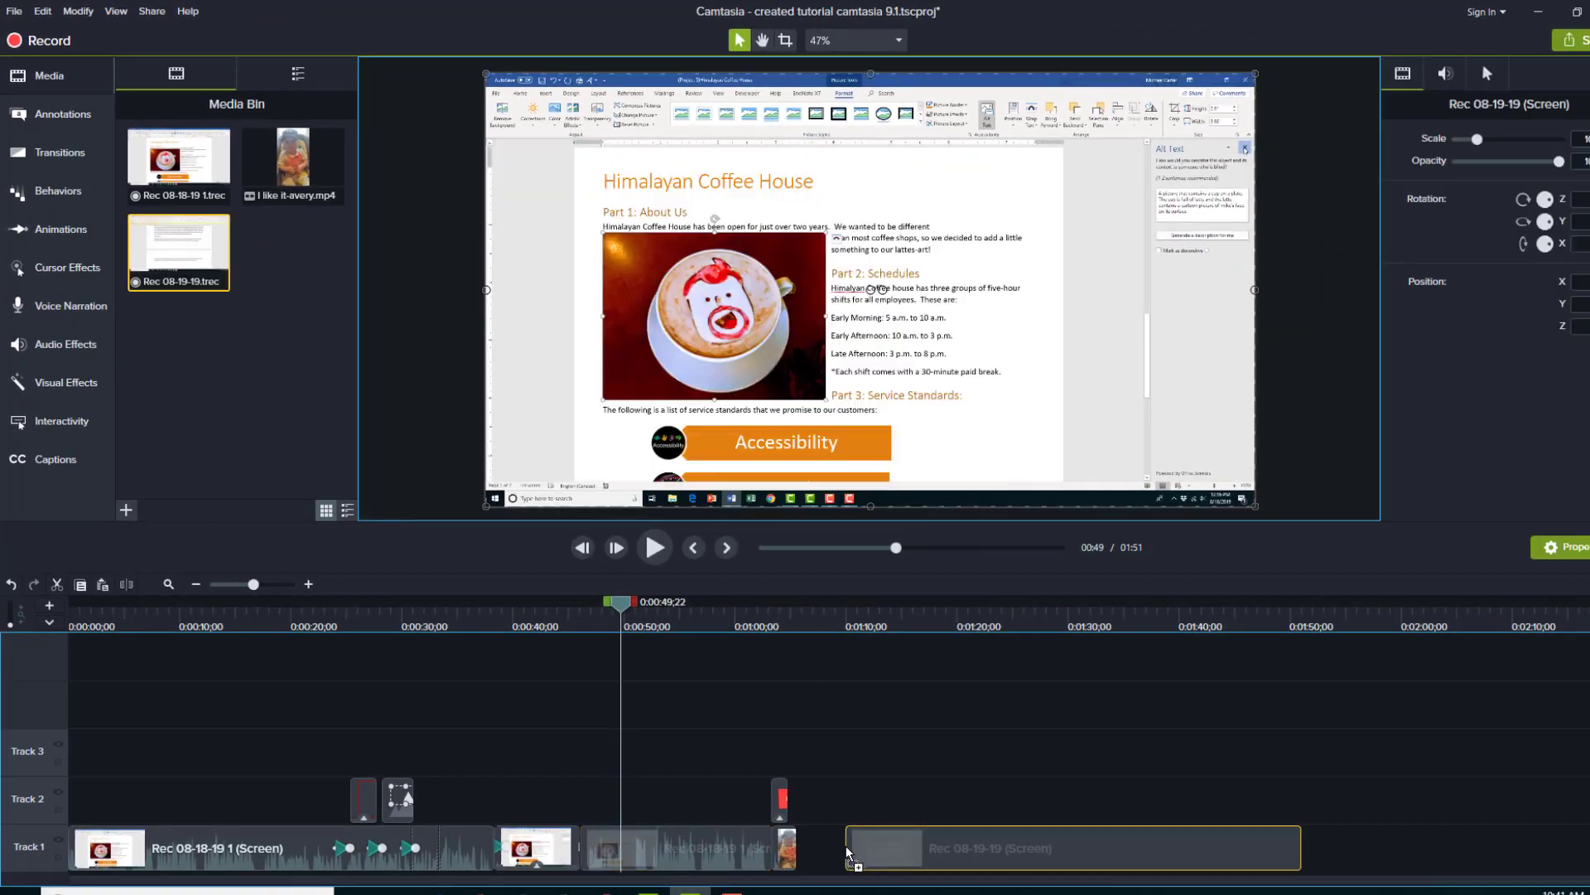
{"action": "mouse_move", "coordinate": [1074, 858]}
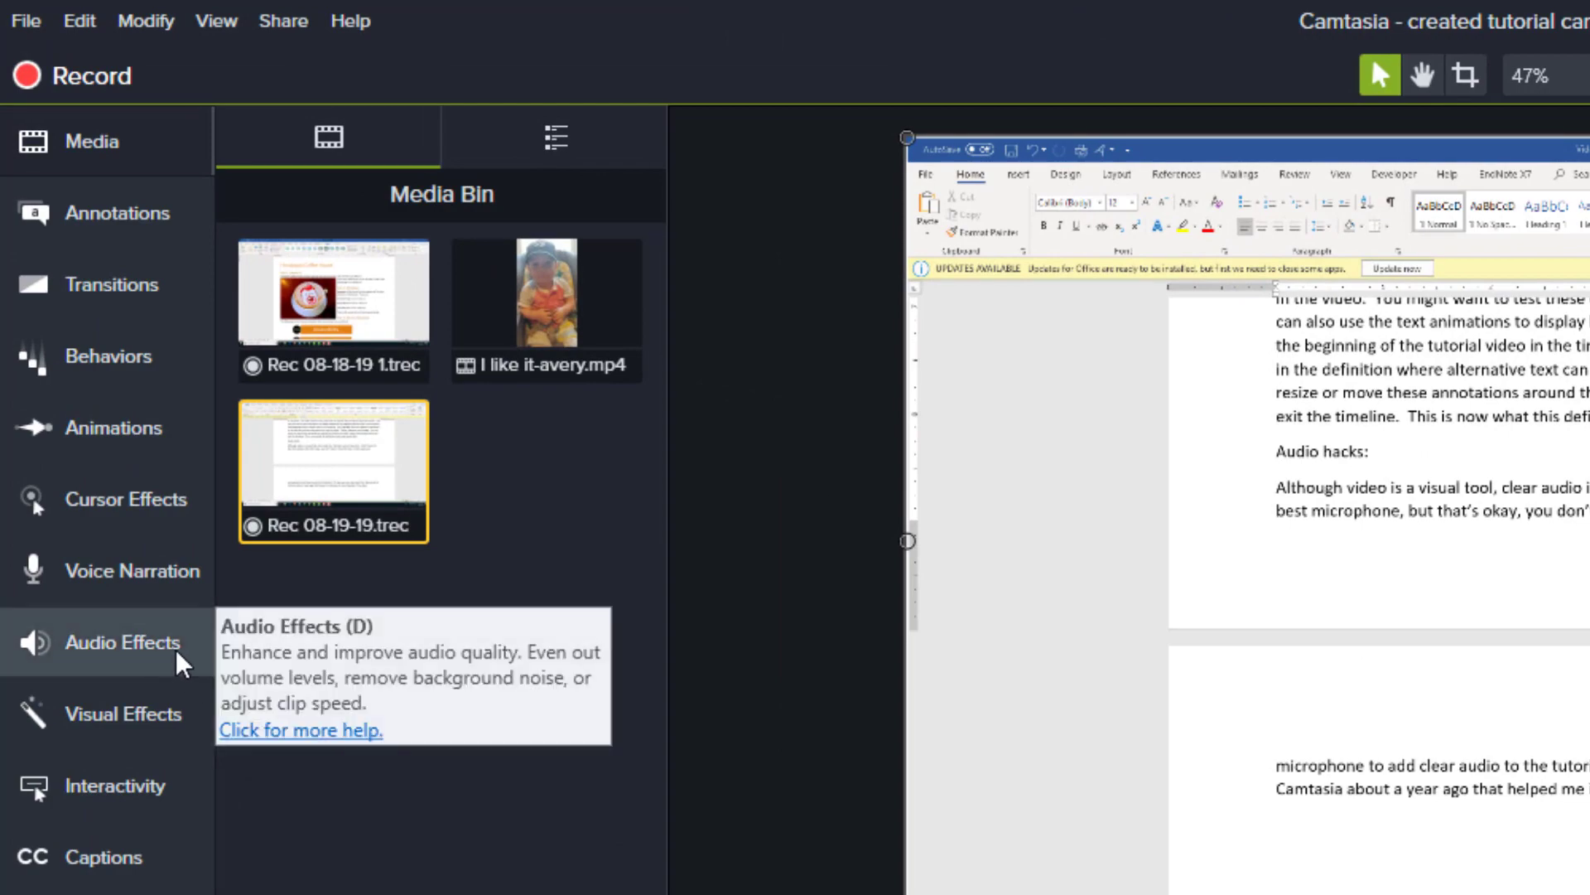
- Apply the Noise Removal audio effect to the Rec 08-19-19 clip on Track 1
{"action": "left_click", "coordinate": [120, 643]}
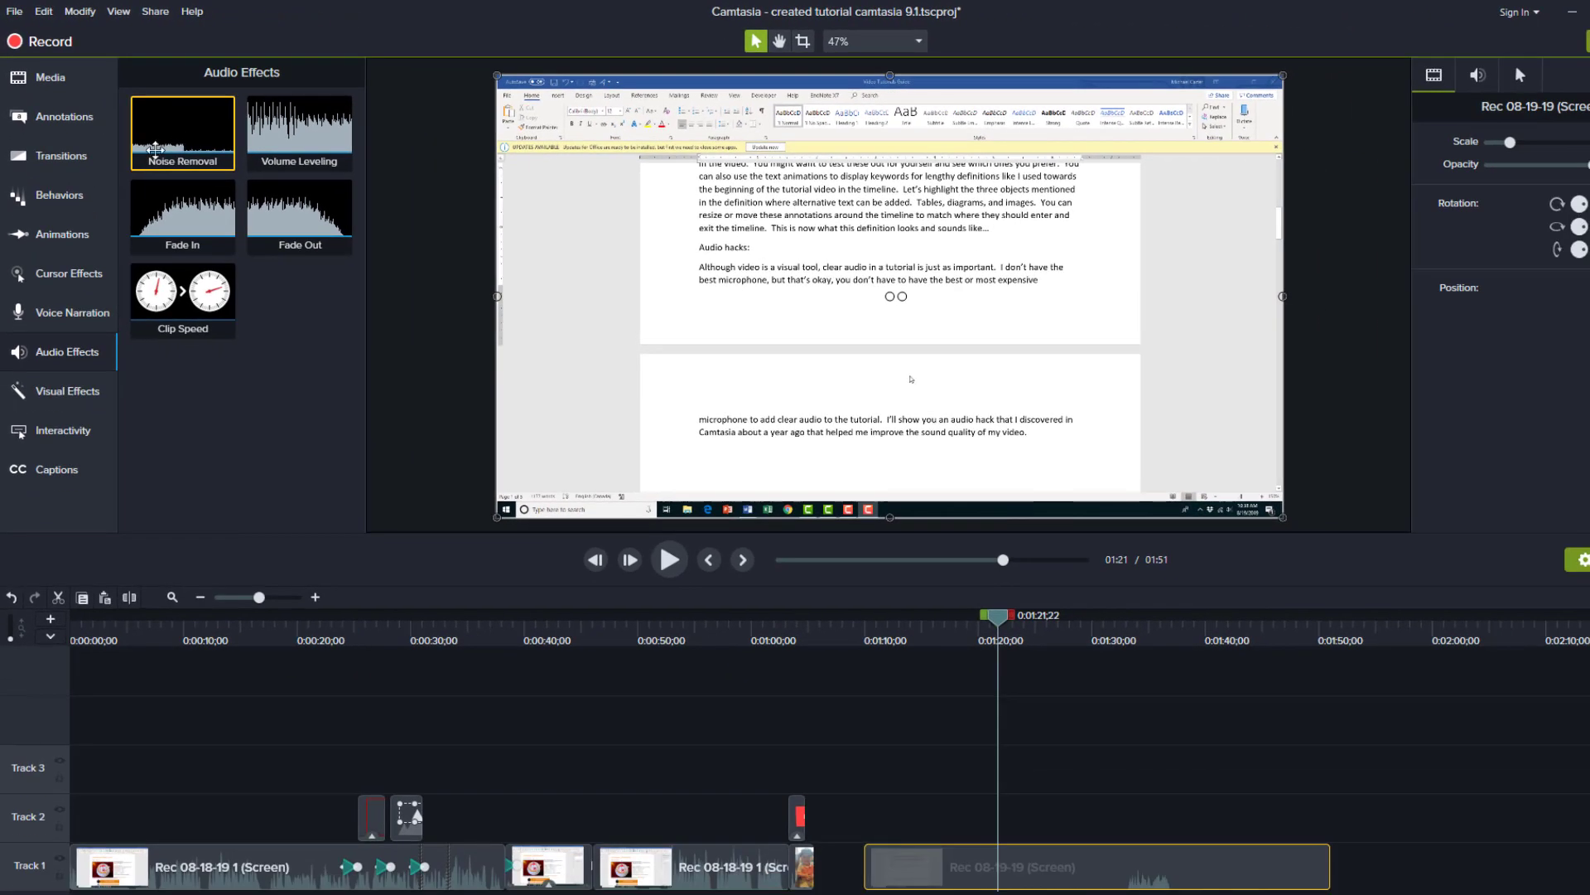
{"action": "mouse_move", "coordinate": [174, 132]}
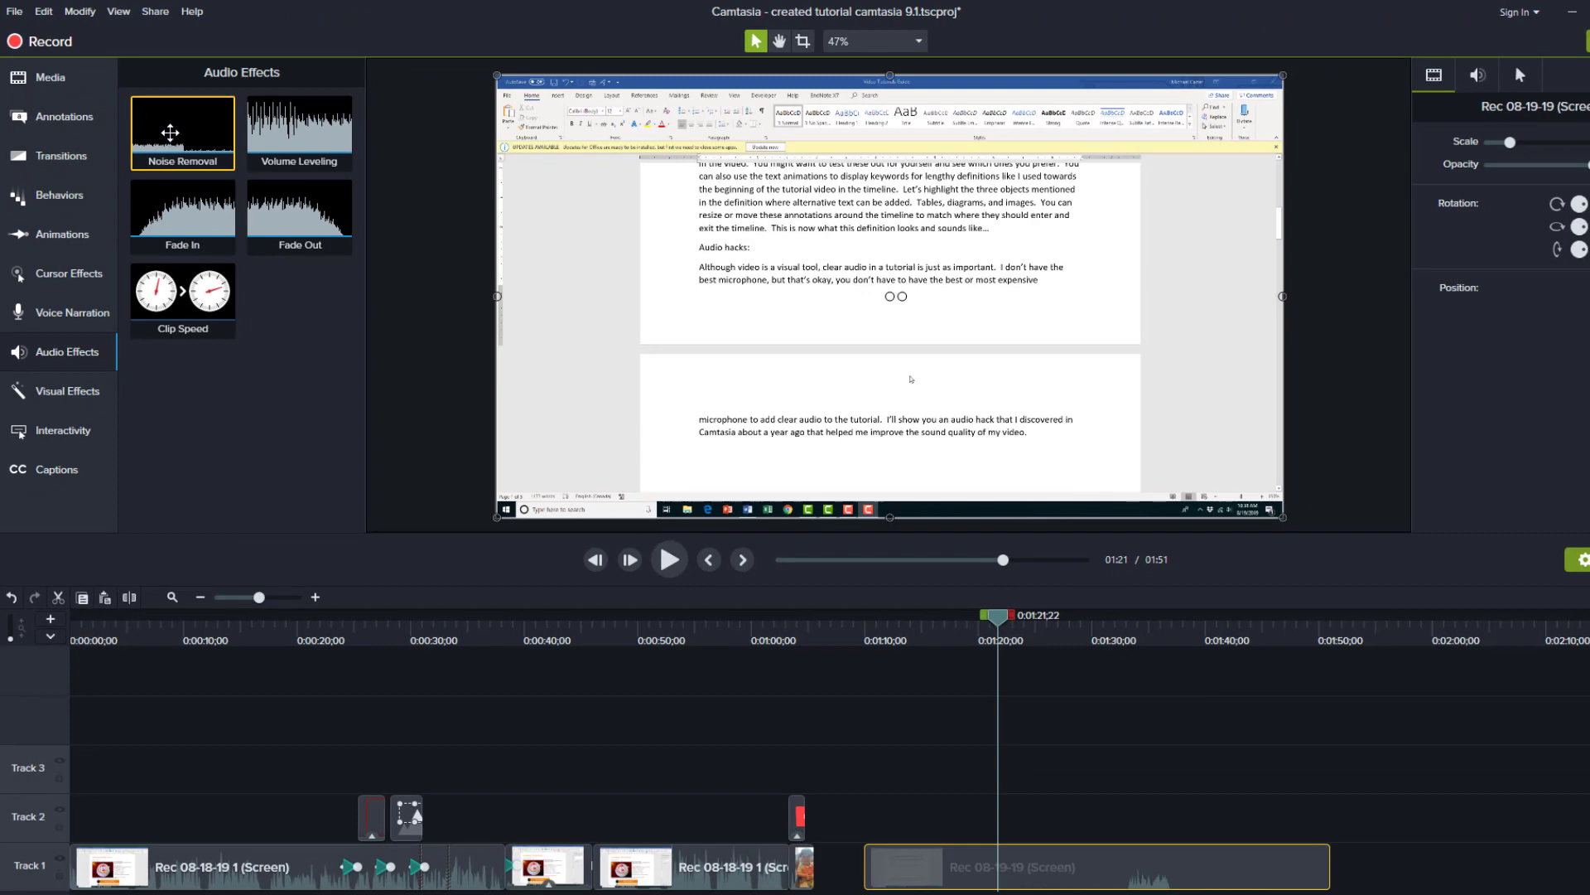
{"action": "left_click_drag", "start_coordinate": [182, 133], "coordinate": [974, 836]}
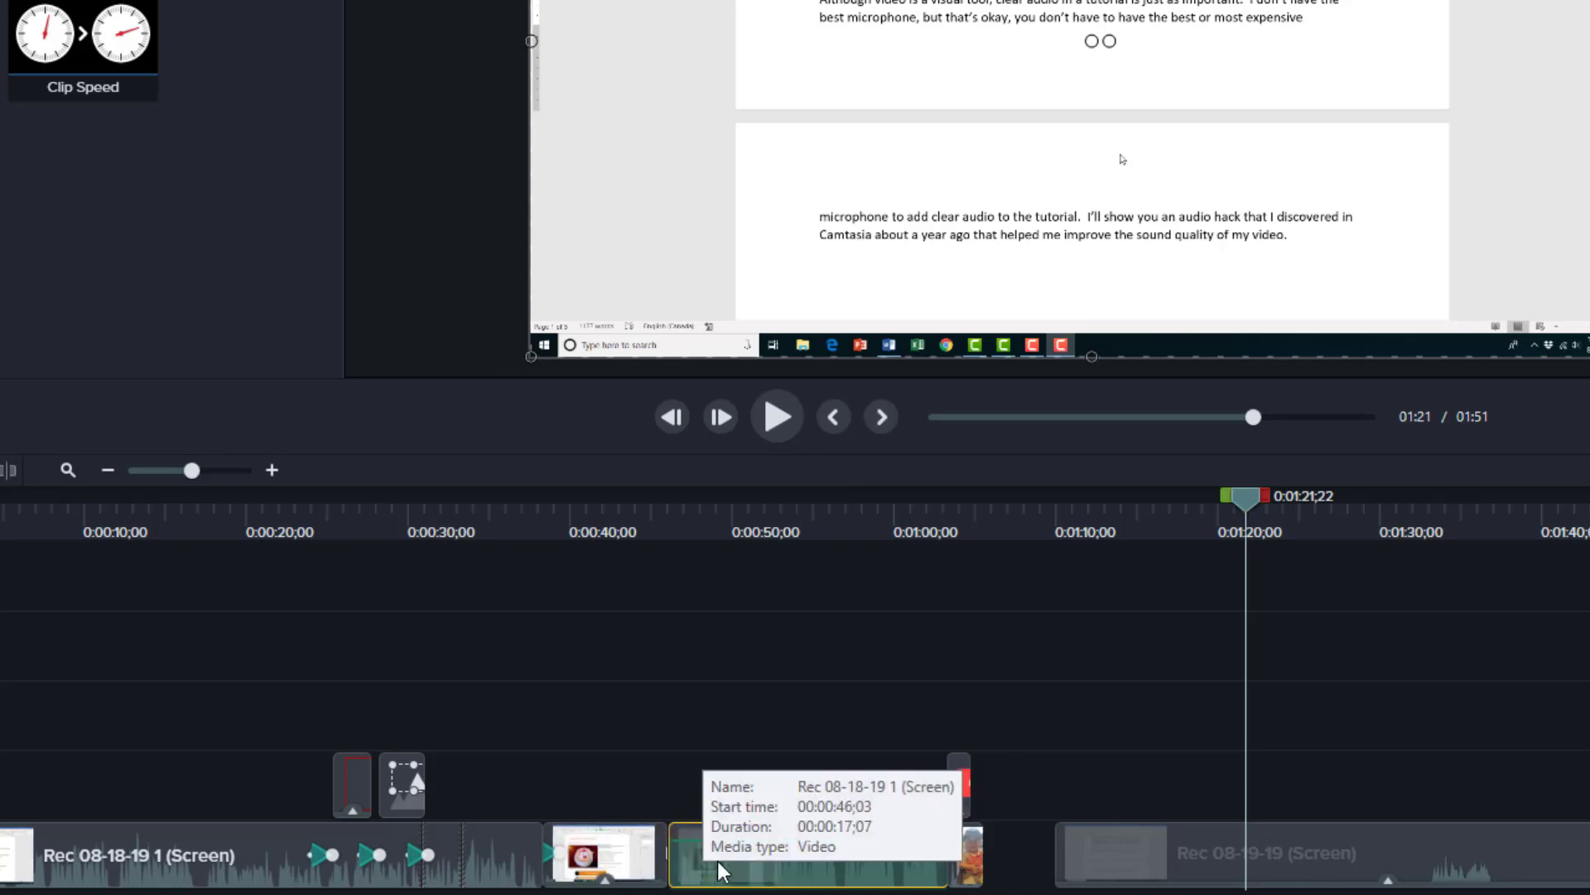
- Ctrl-select the earlier Rec 08-18-19 clips on Track 1 and bring up their actions
{"action": "key", "text": "Ctrl"}
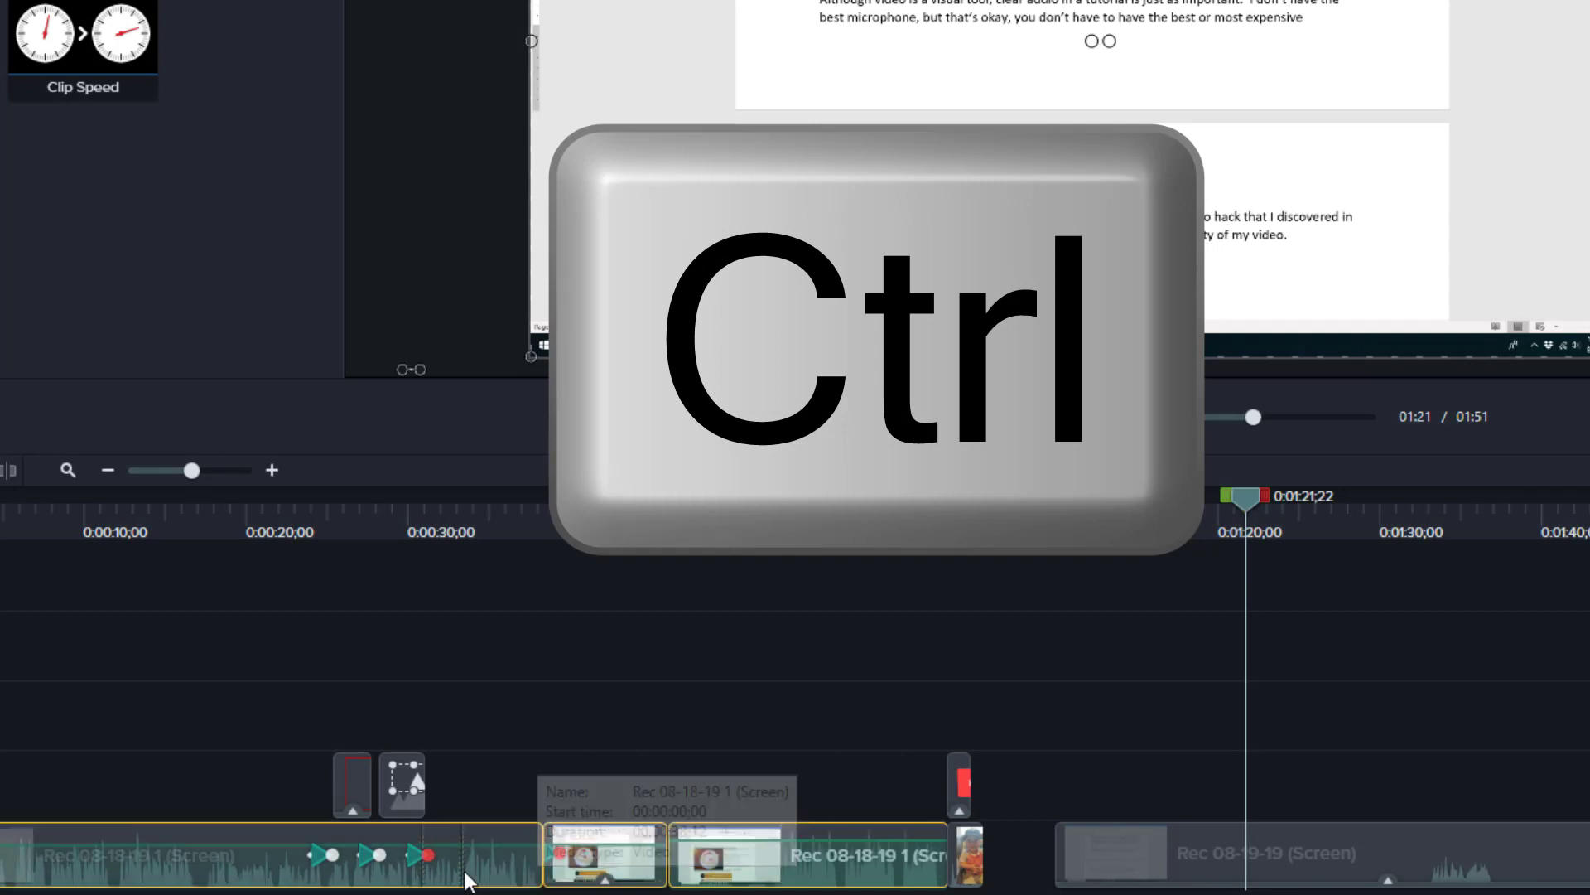
{"action": "right_click", "coordinate": [473, 878]}
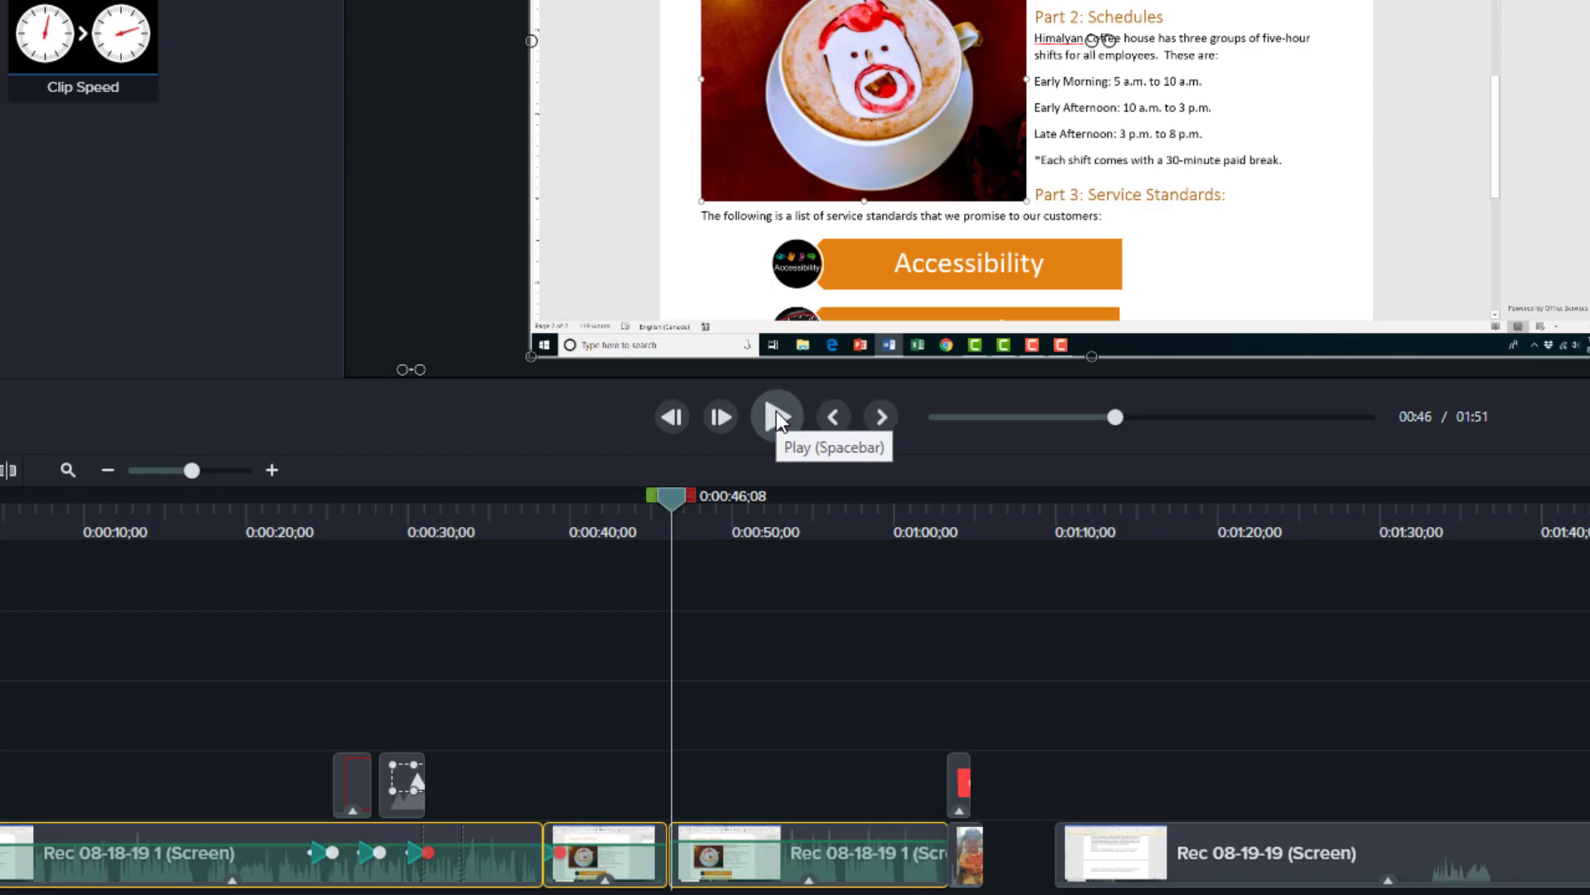
{"action": "left_click", "coordinate": [775, 417]}
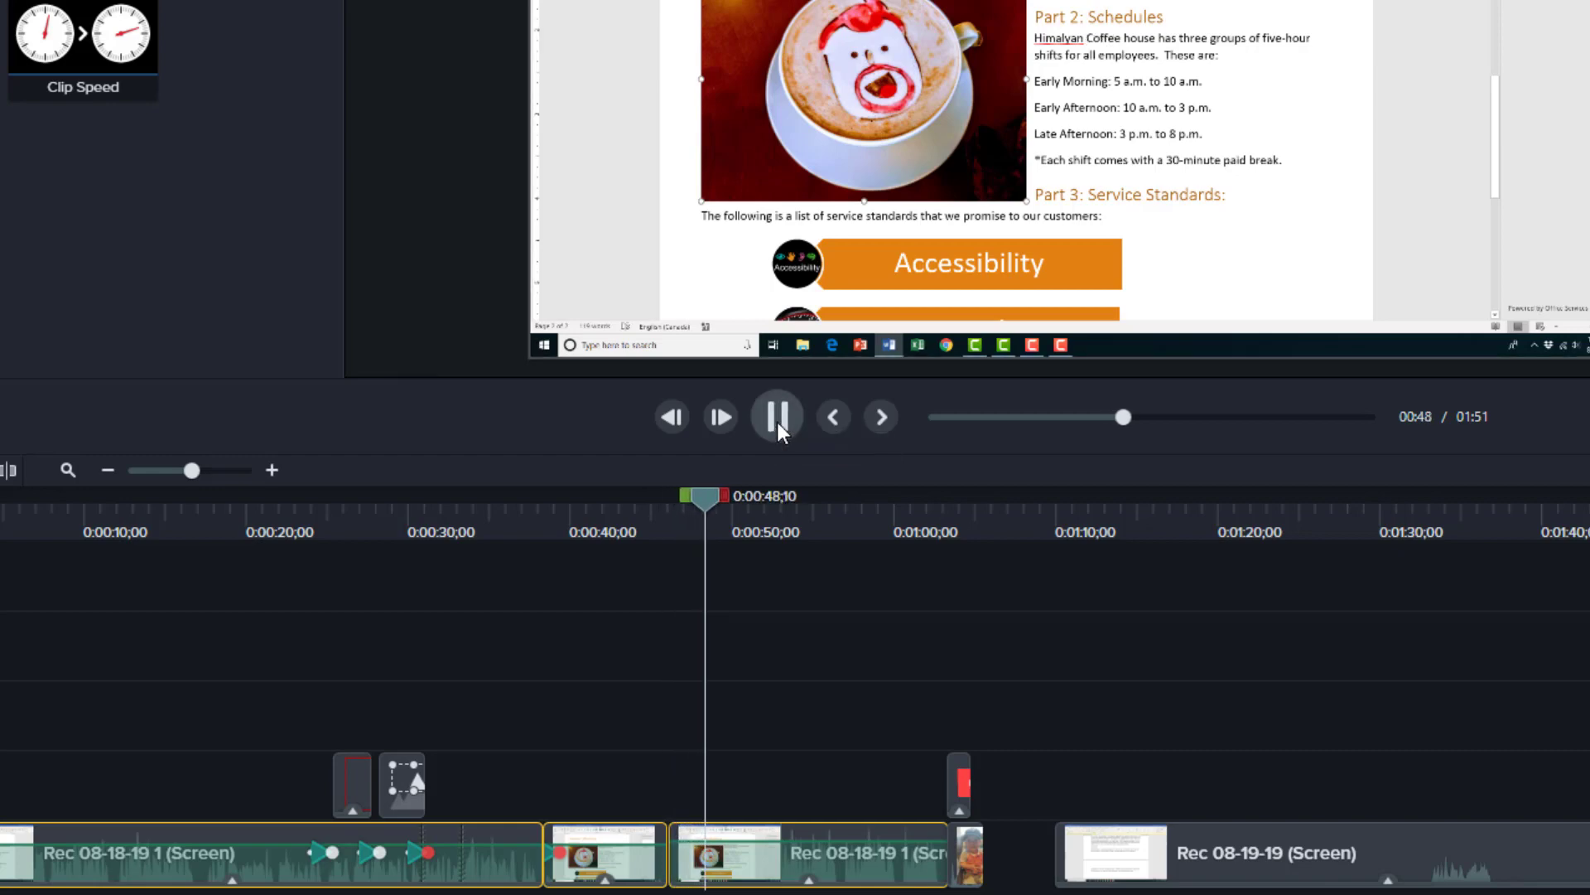
{"action": "left_click", "coordinate": [777, 418]}
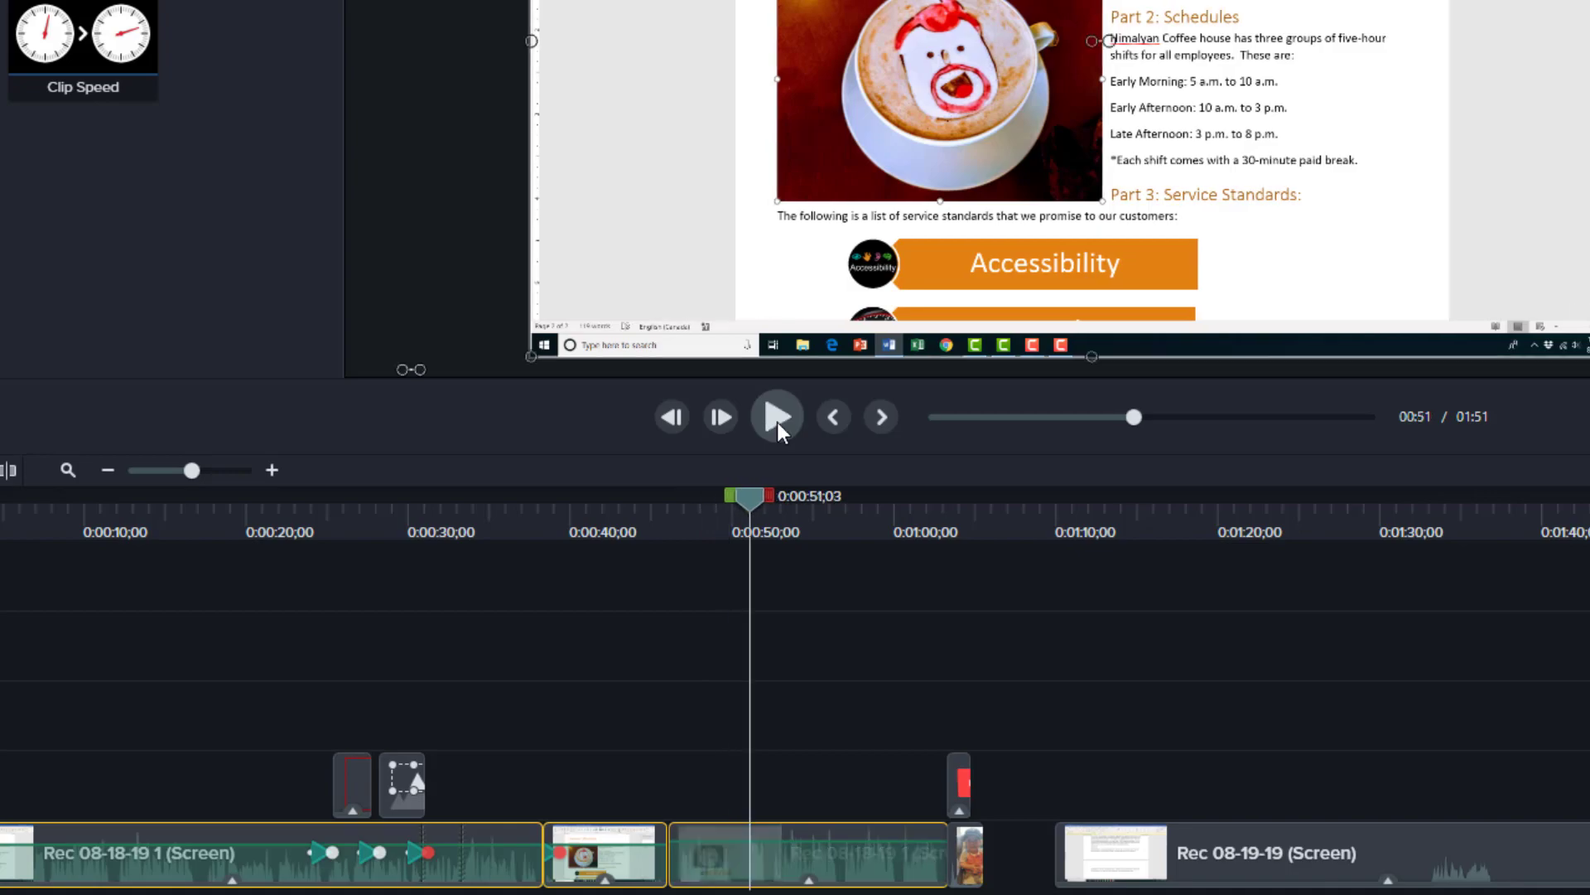